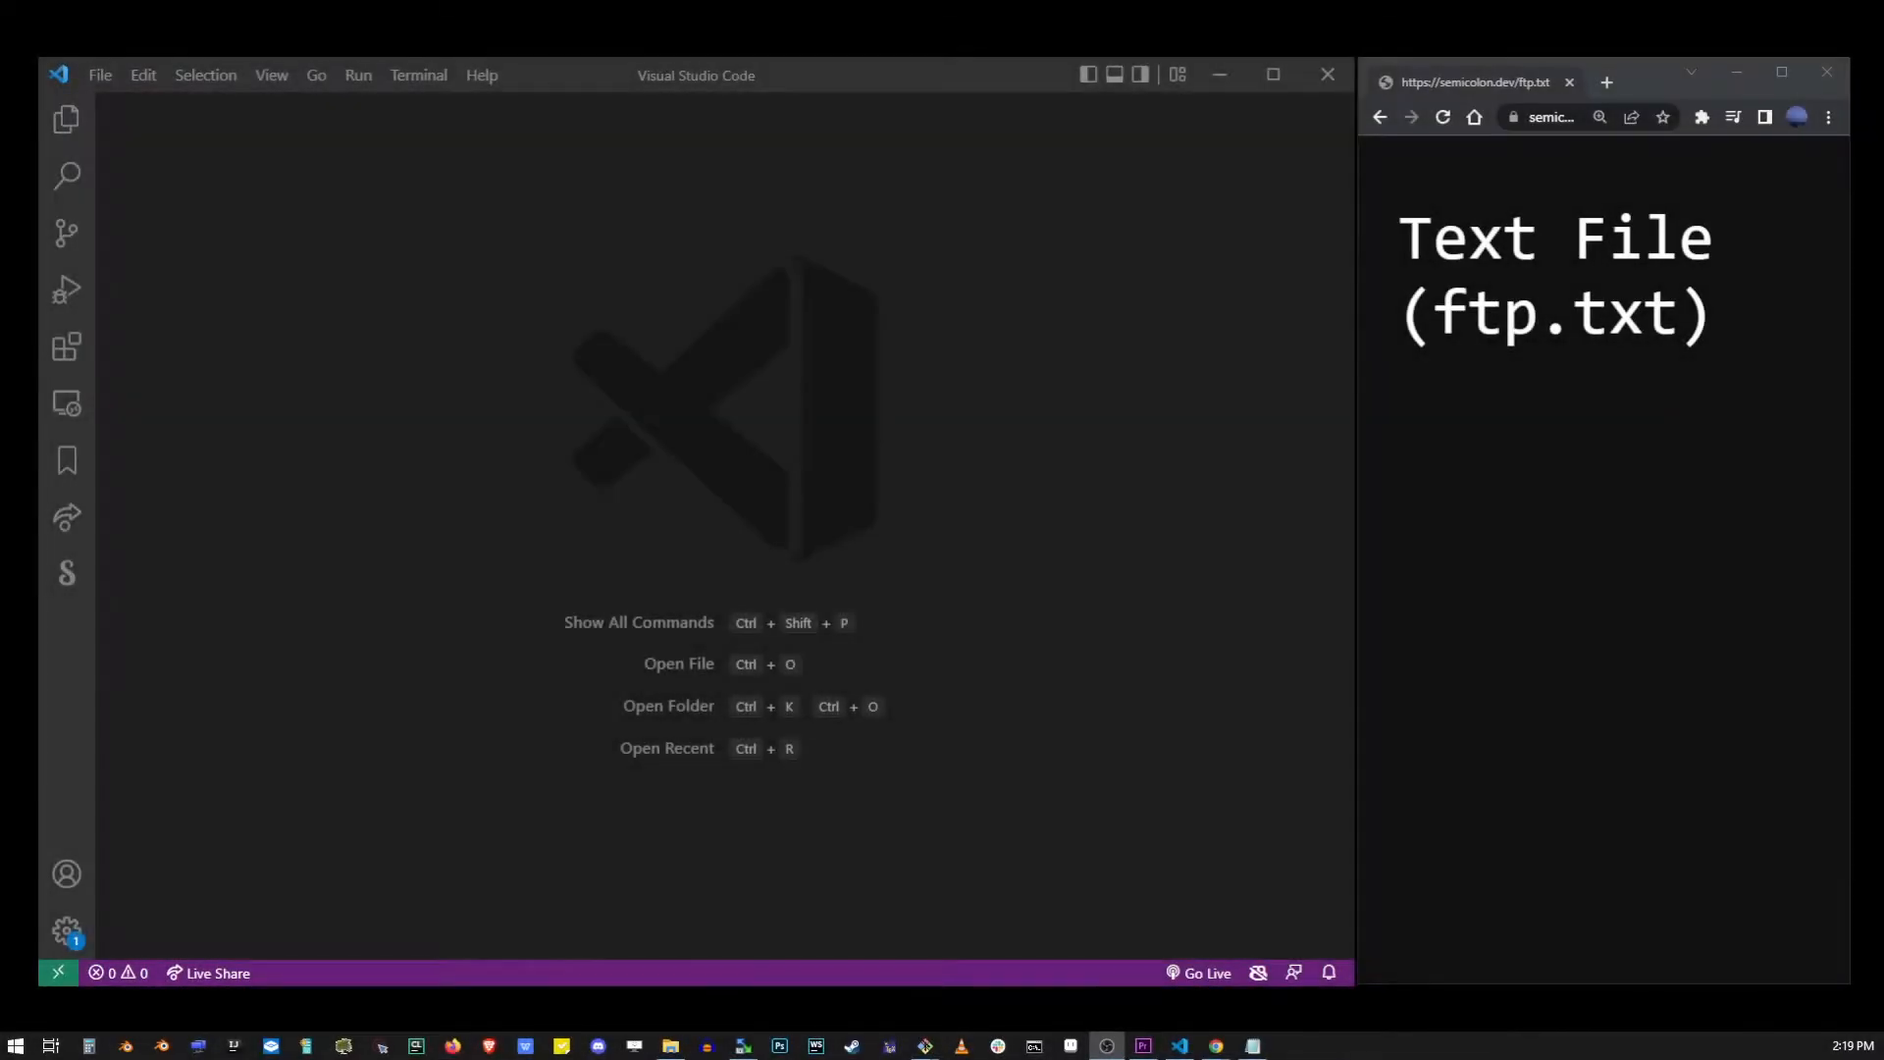
Install the ftp-sync extension by Łukasz Wroński from the Extensions marketplace.
click(1550, 116)
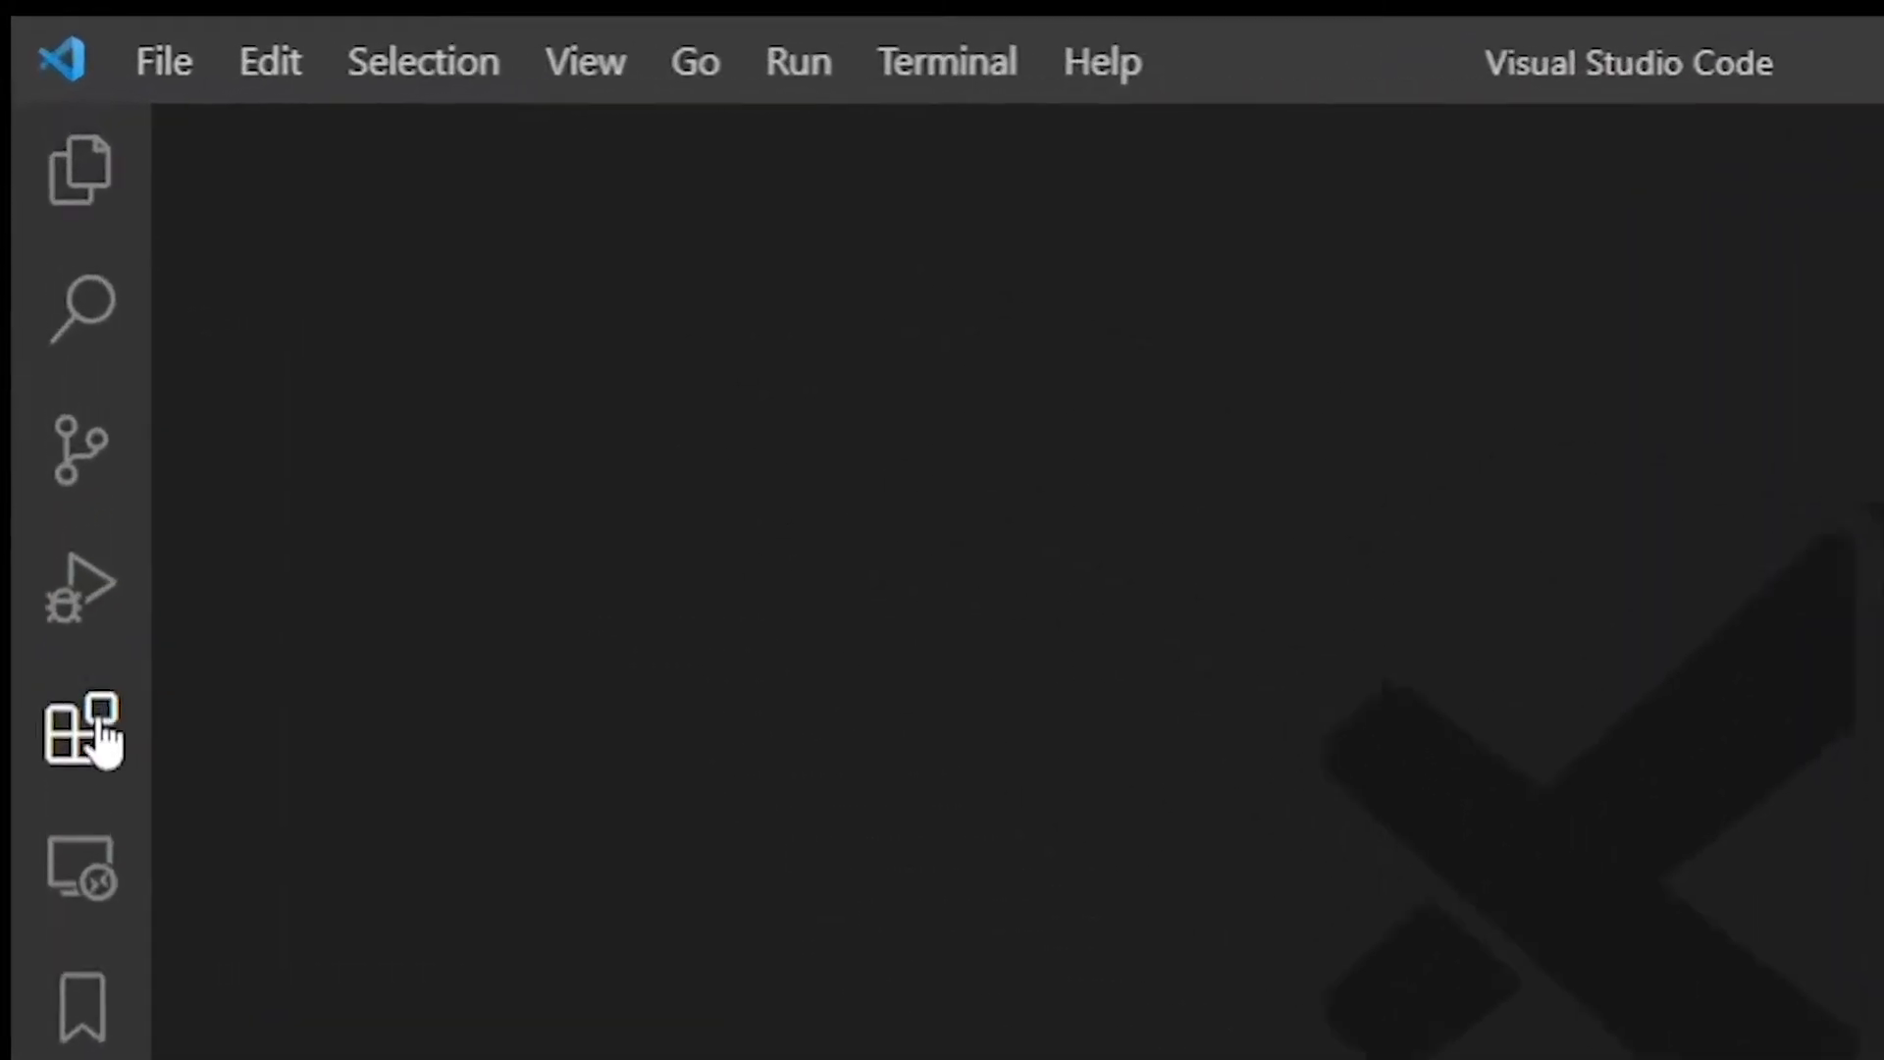
click(80, 730)
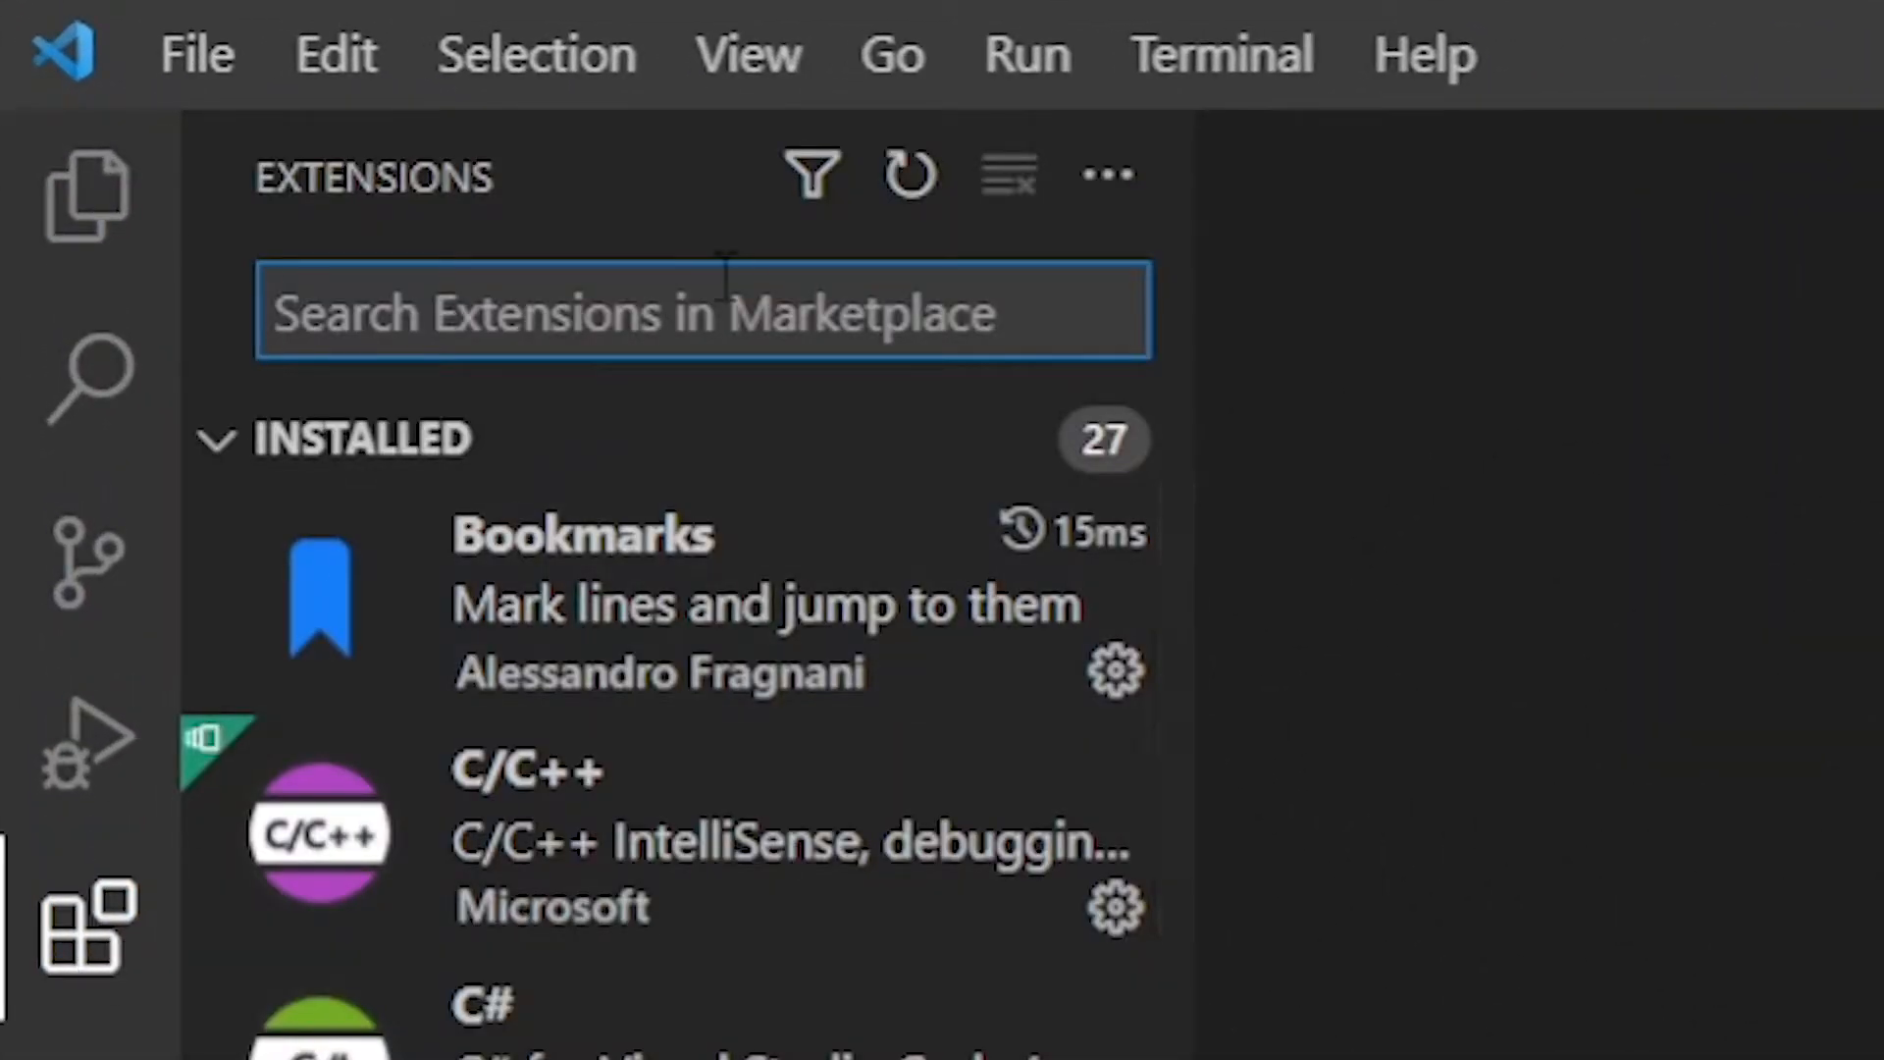
text(ftp-sync)
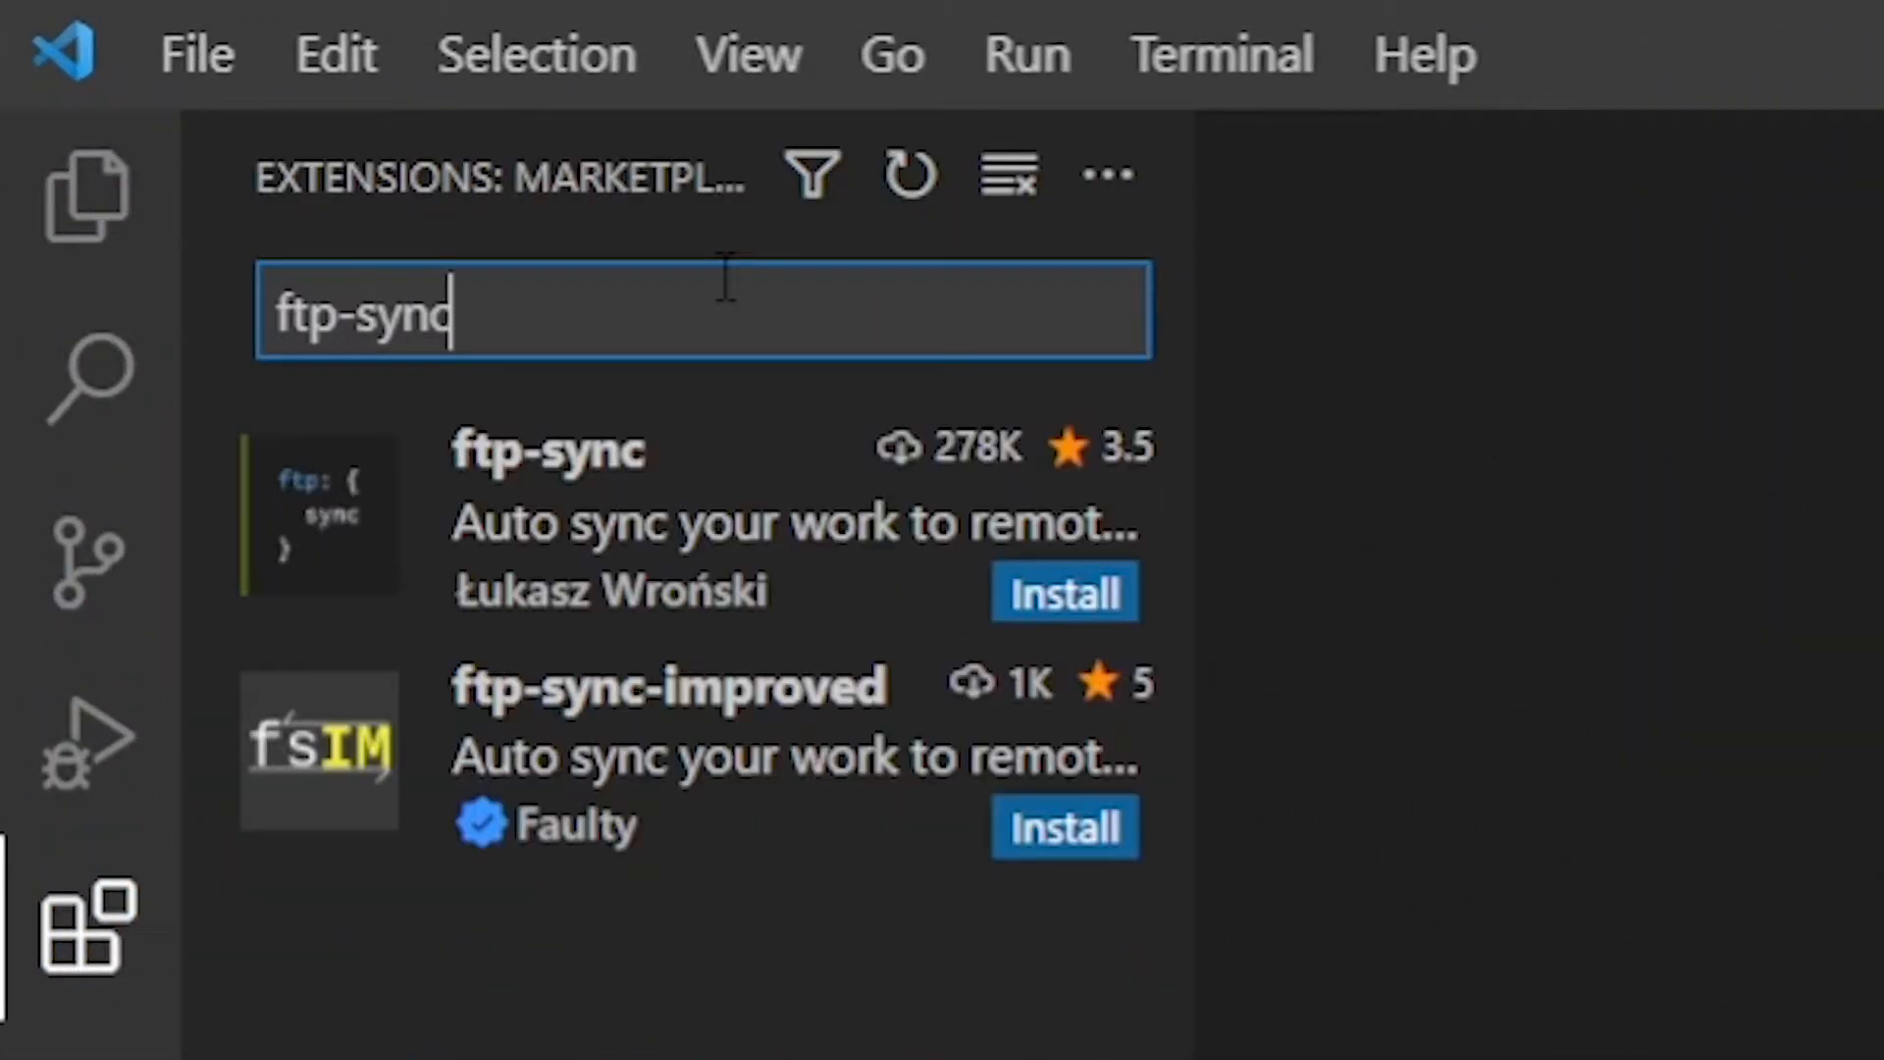
click(673, 517)
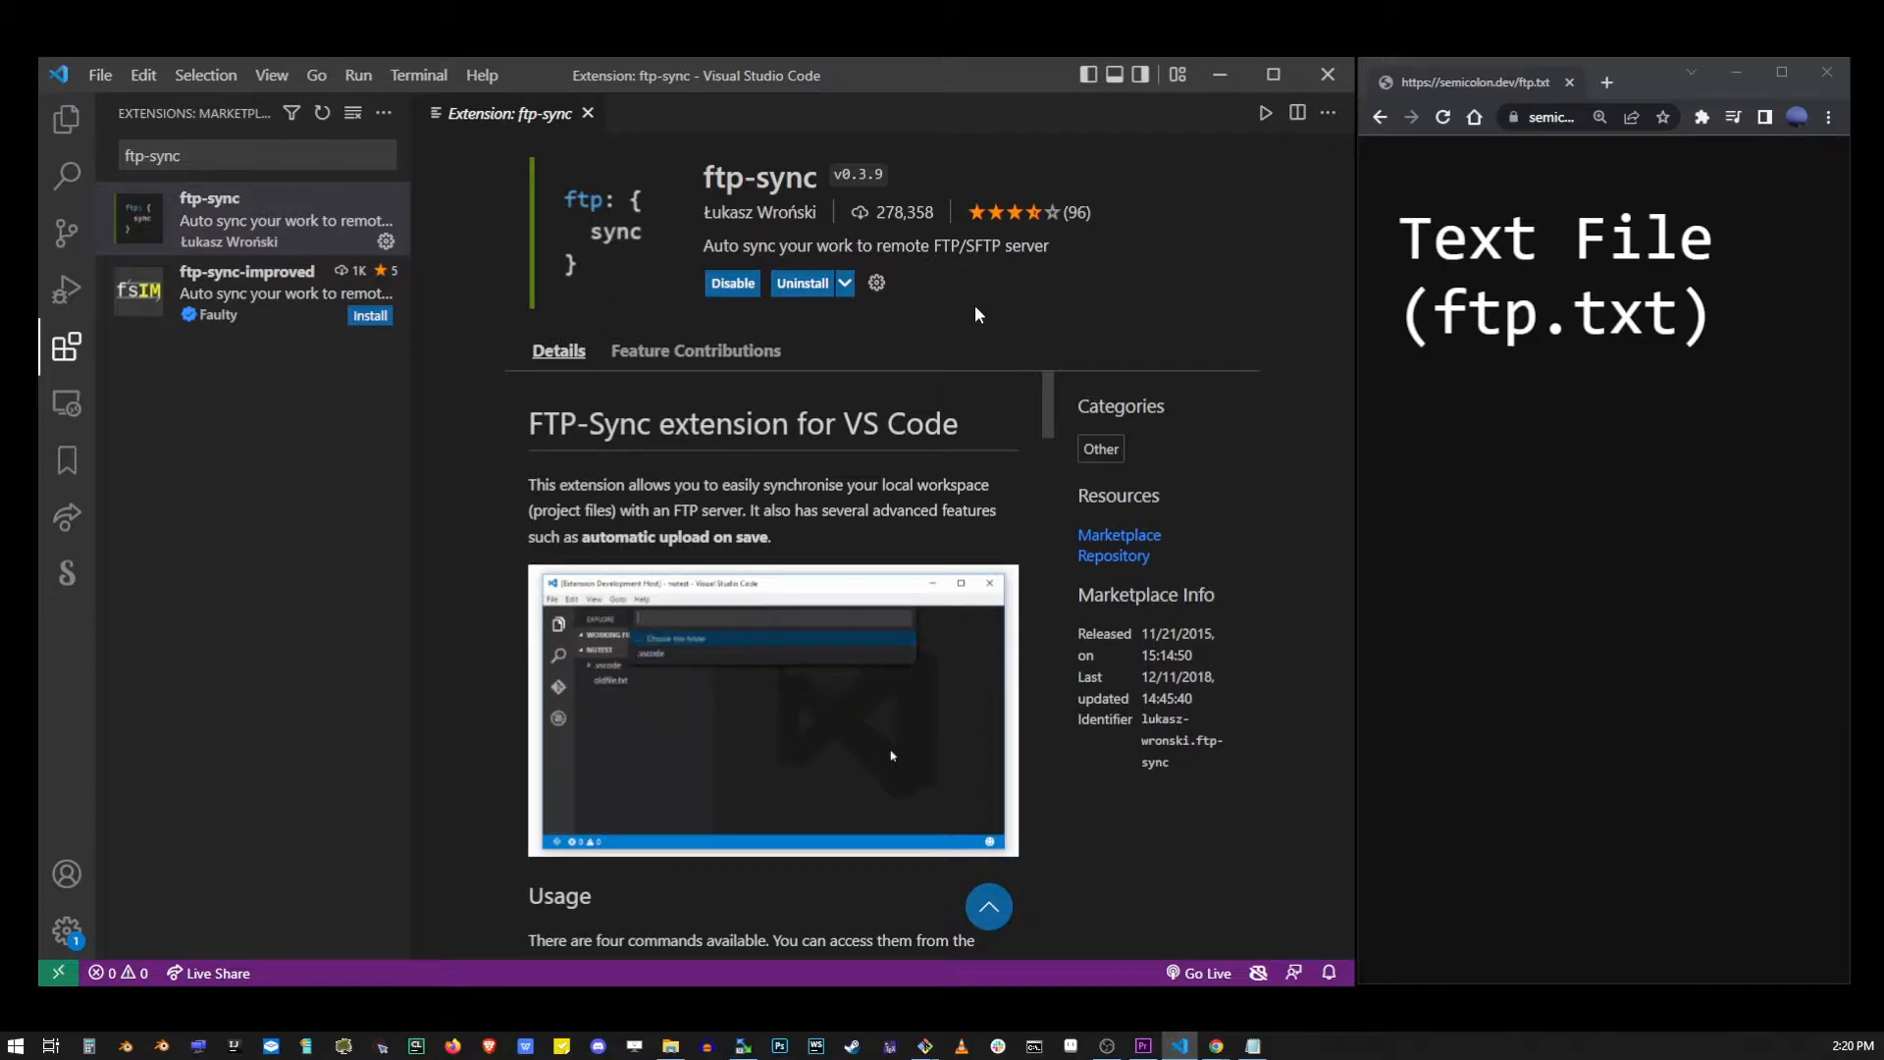
click(587, 113)
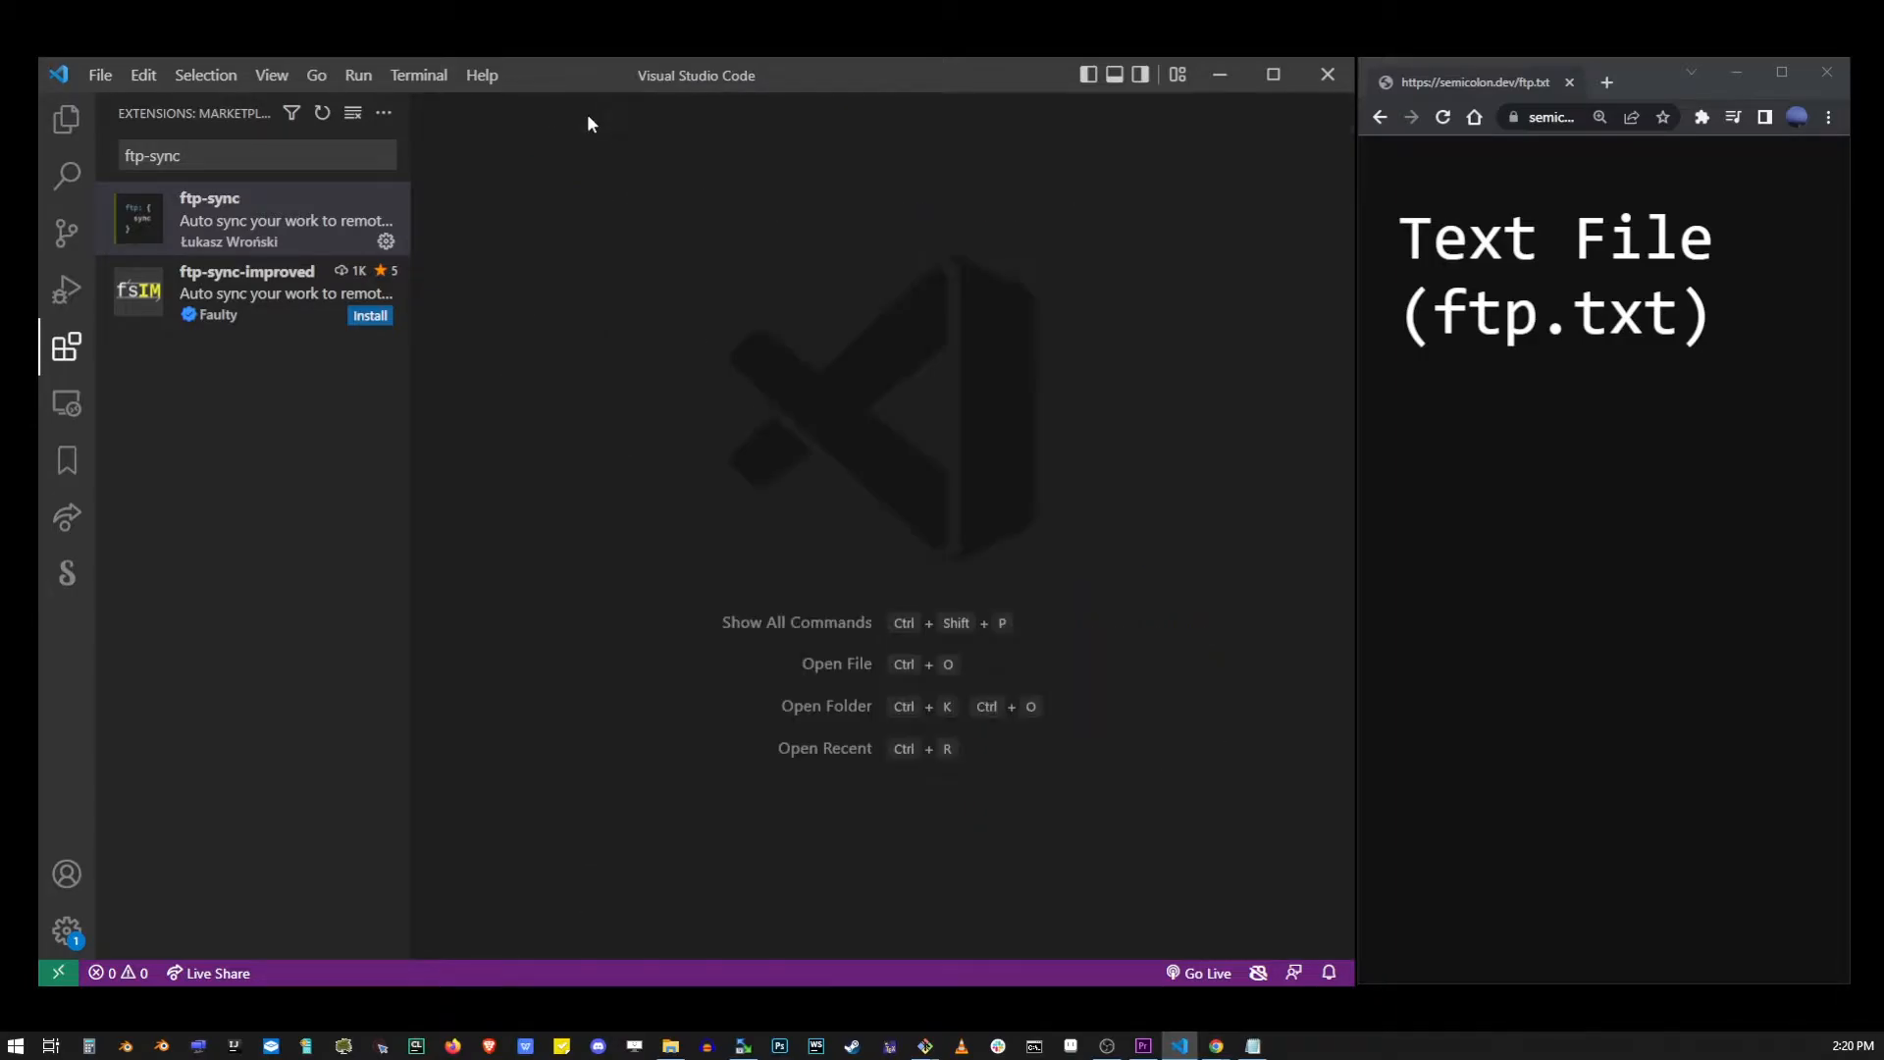
Hide the extensions panel and open the C:\semicolon.dev folder as the workspace.
click(66, 347)
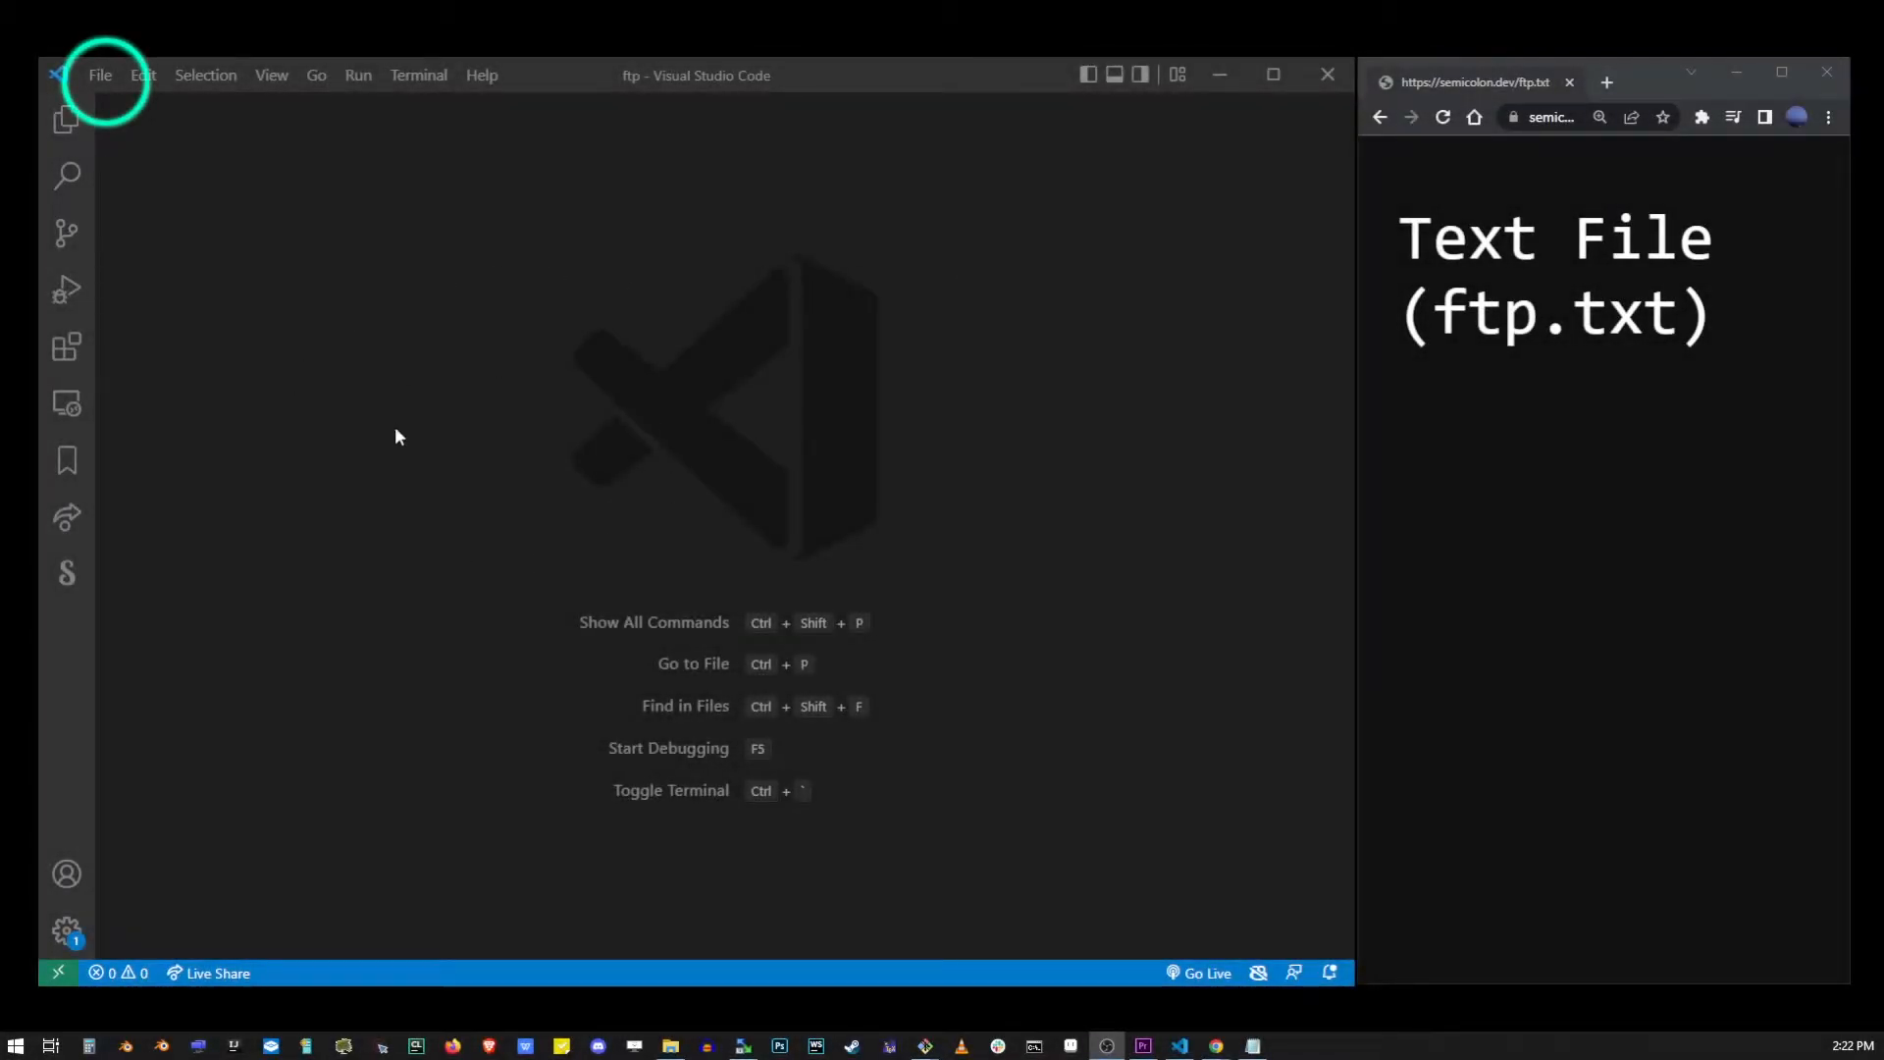
click(101, 74)
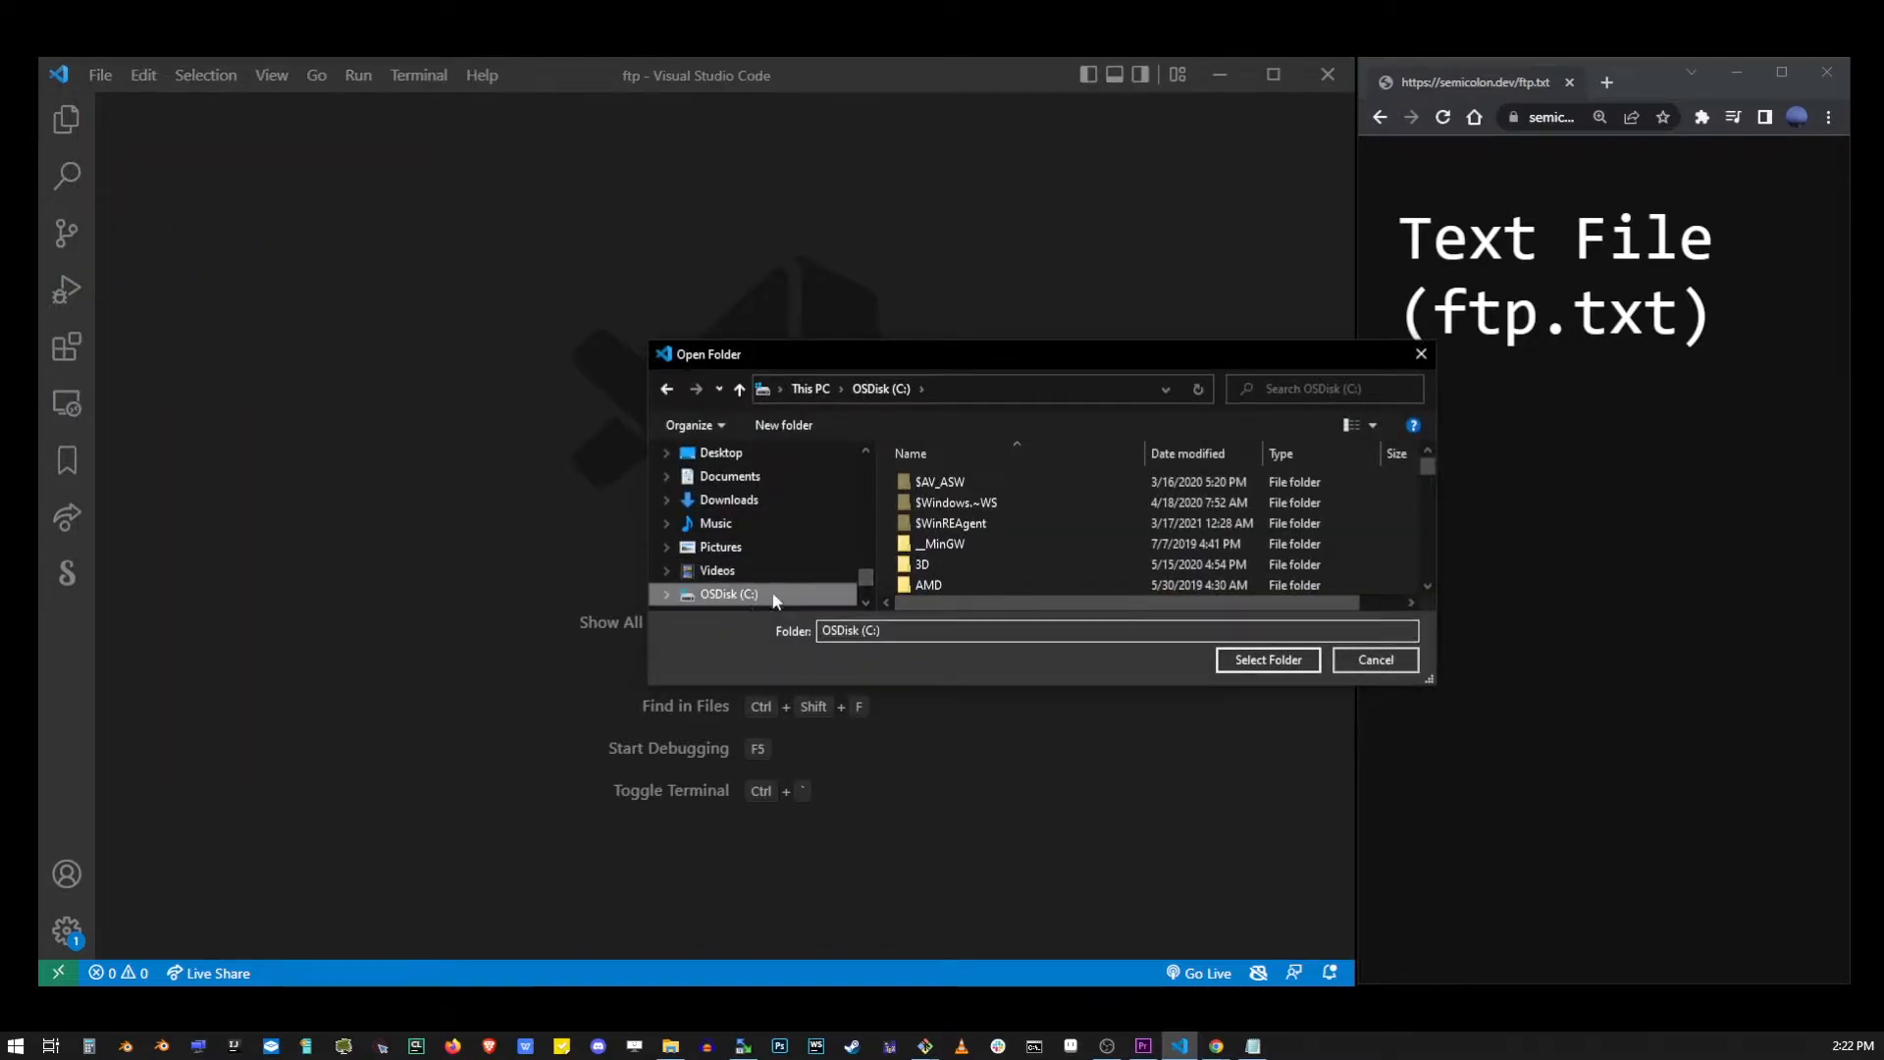
scroll(down, 3)
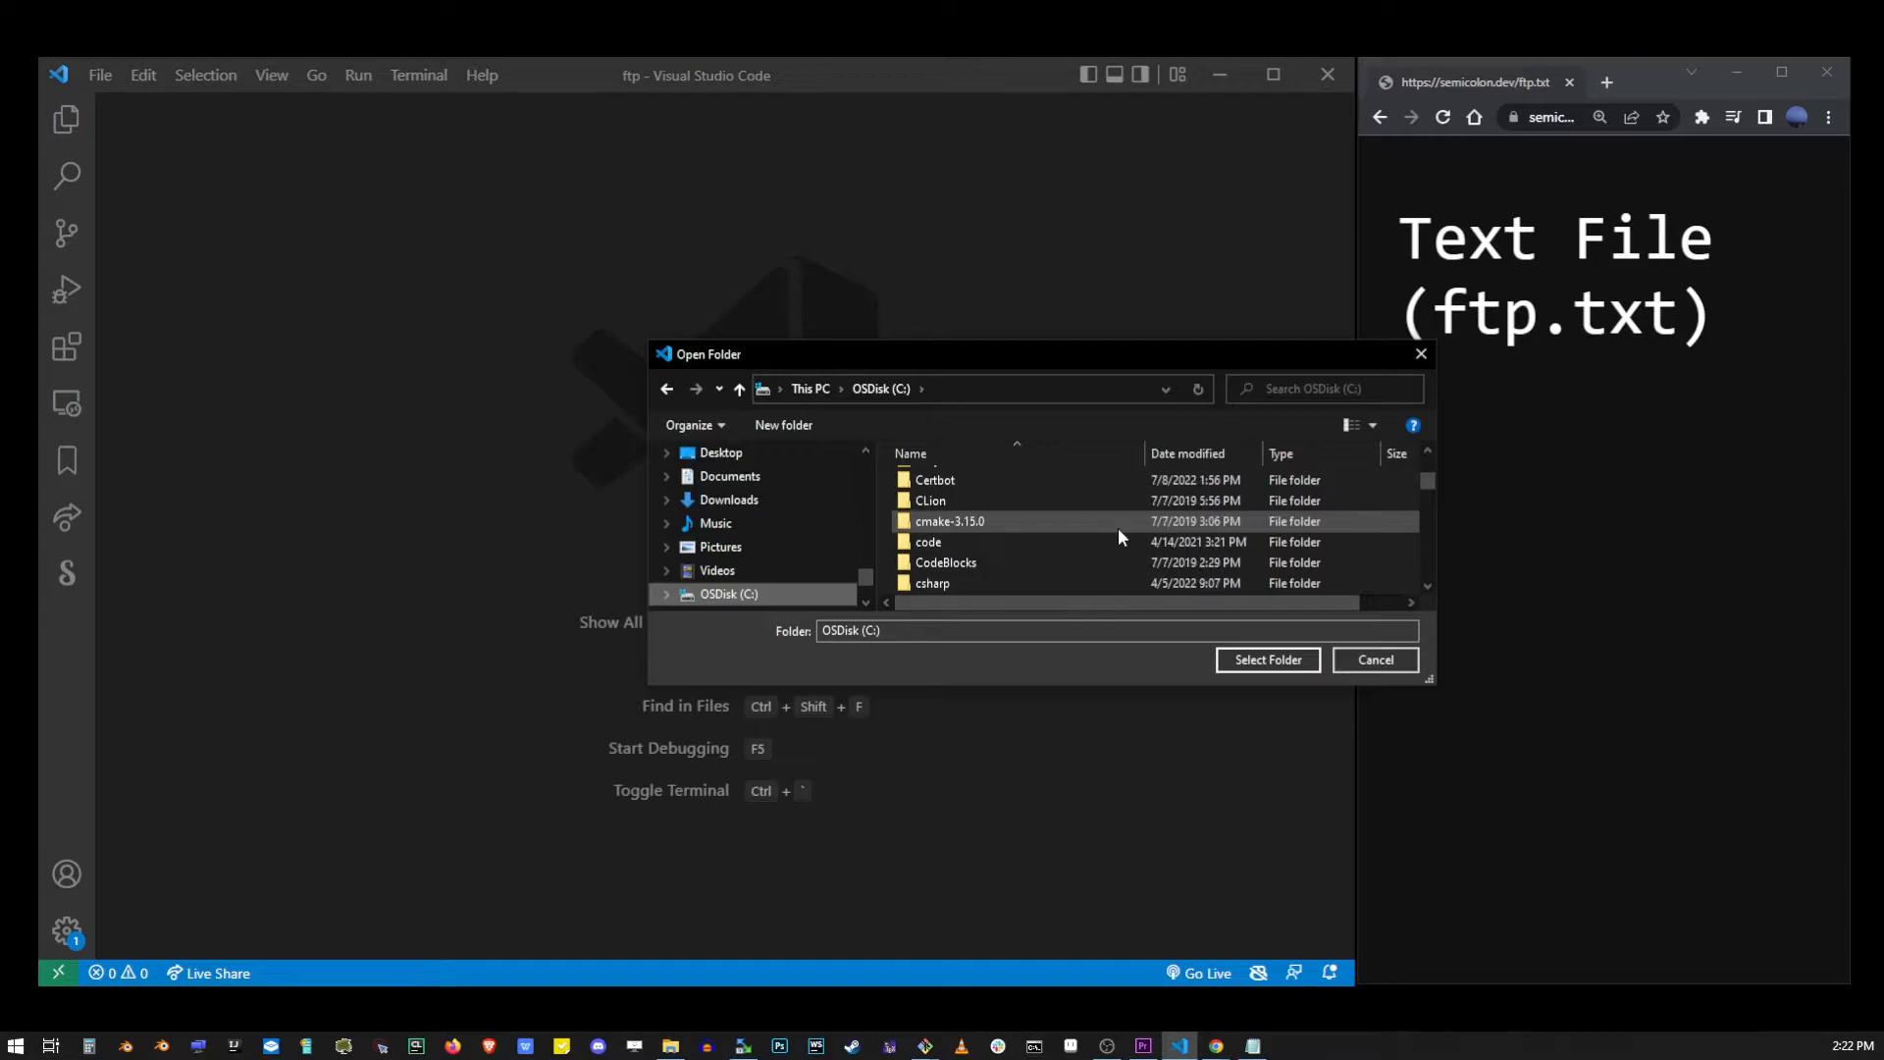
scroll(down, 3)
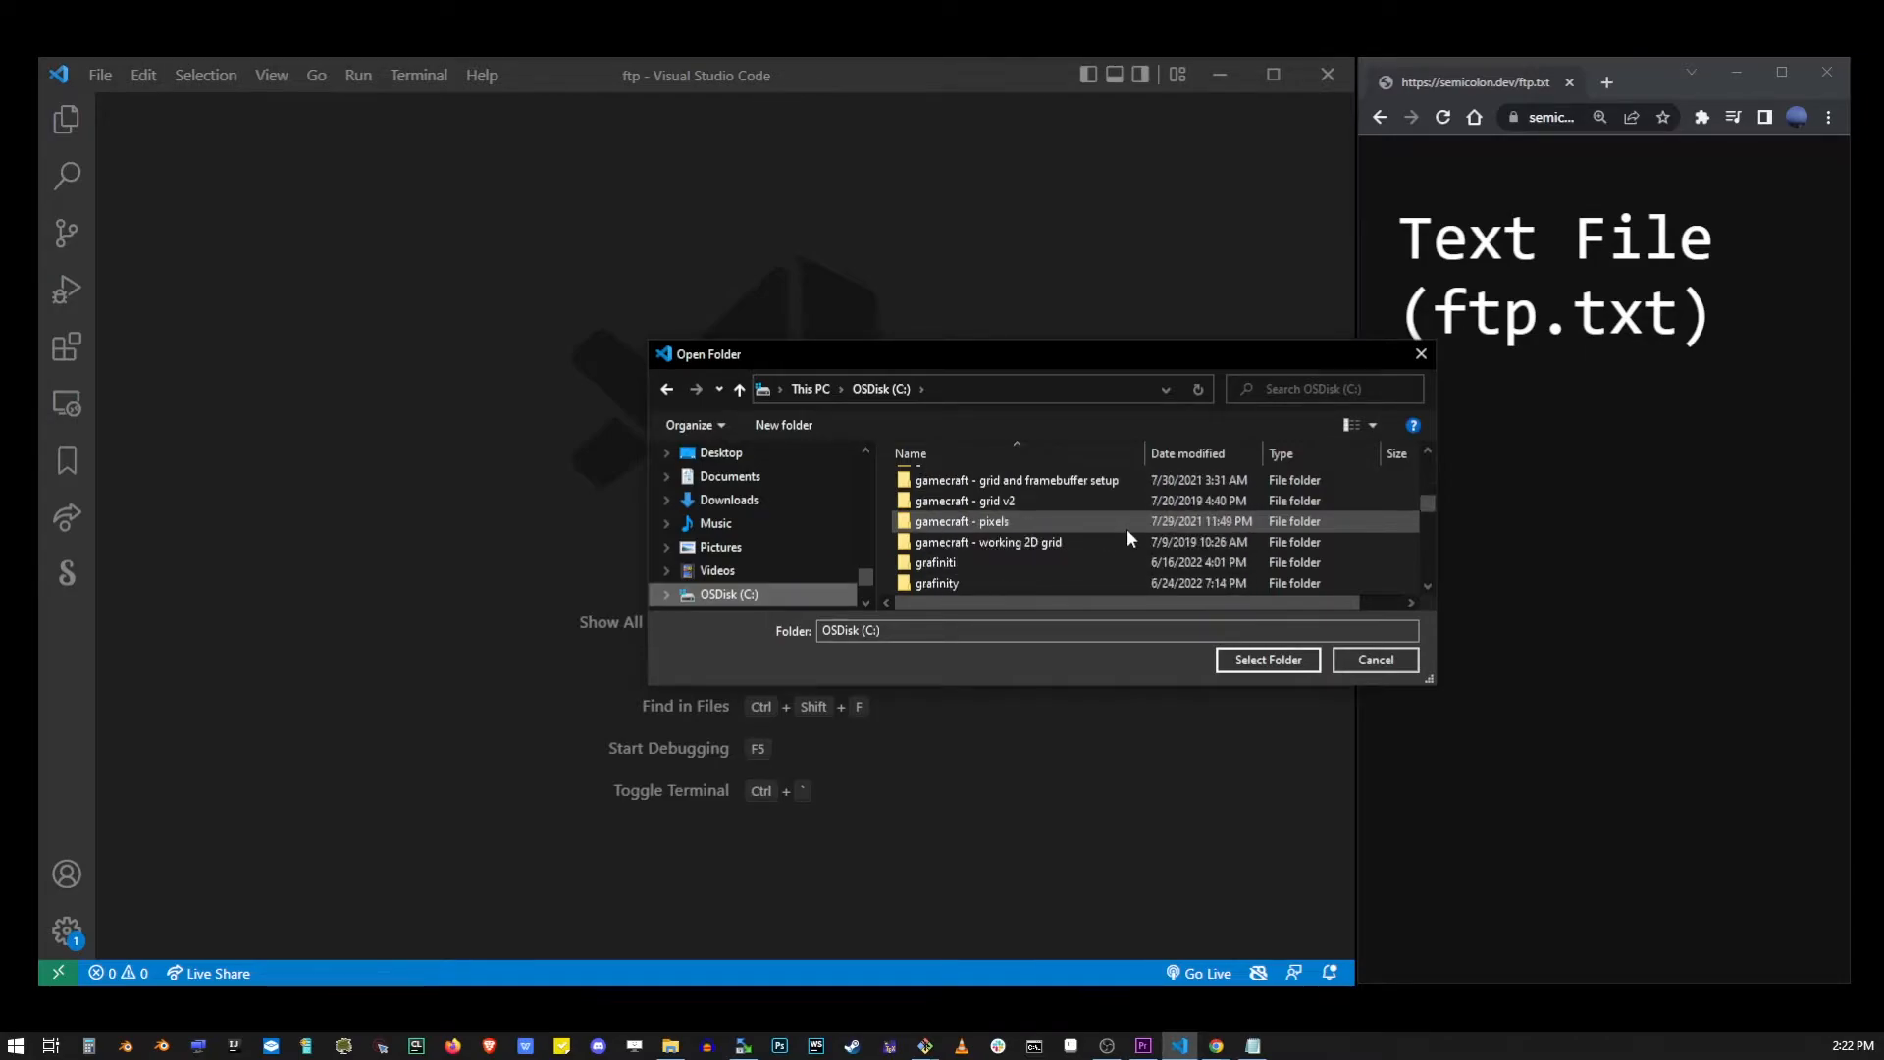
scroll(down, 3)
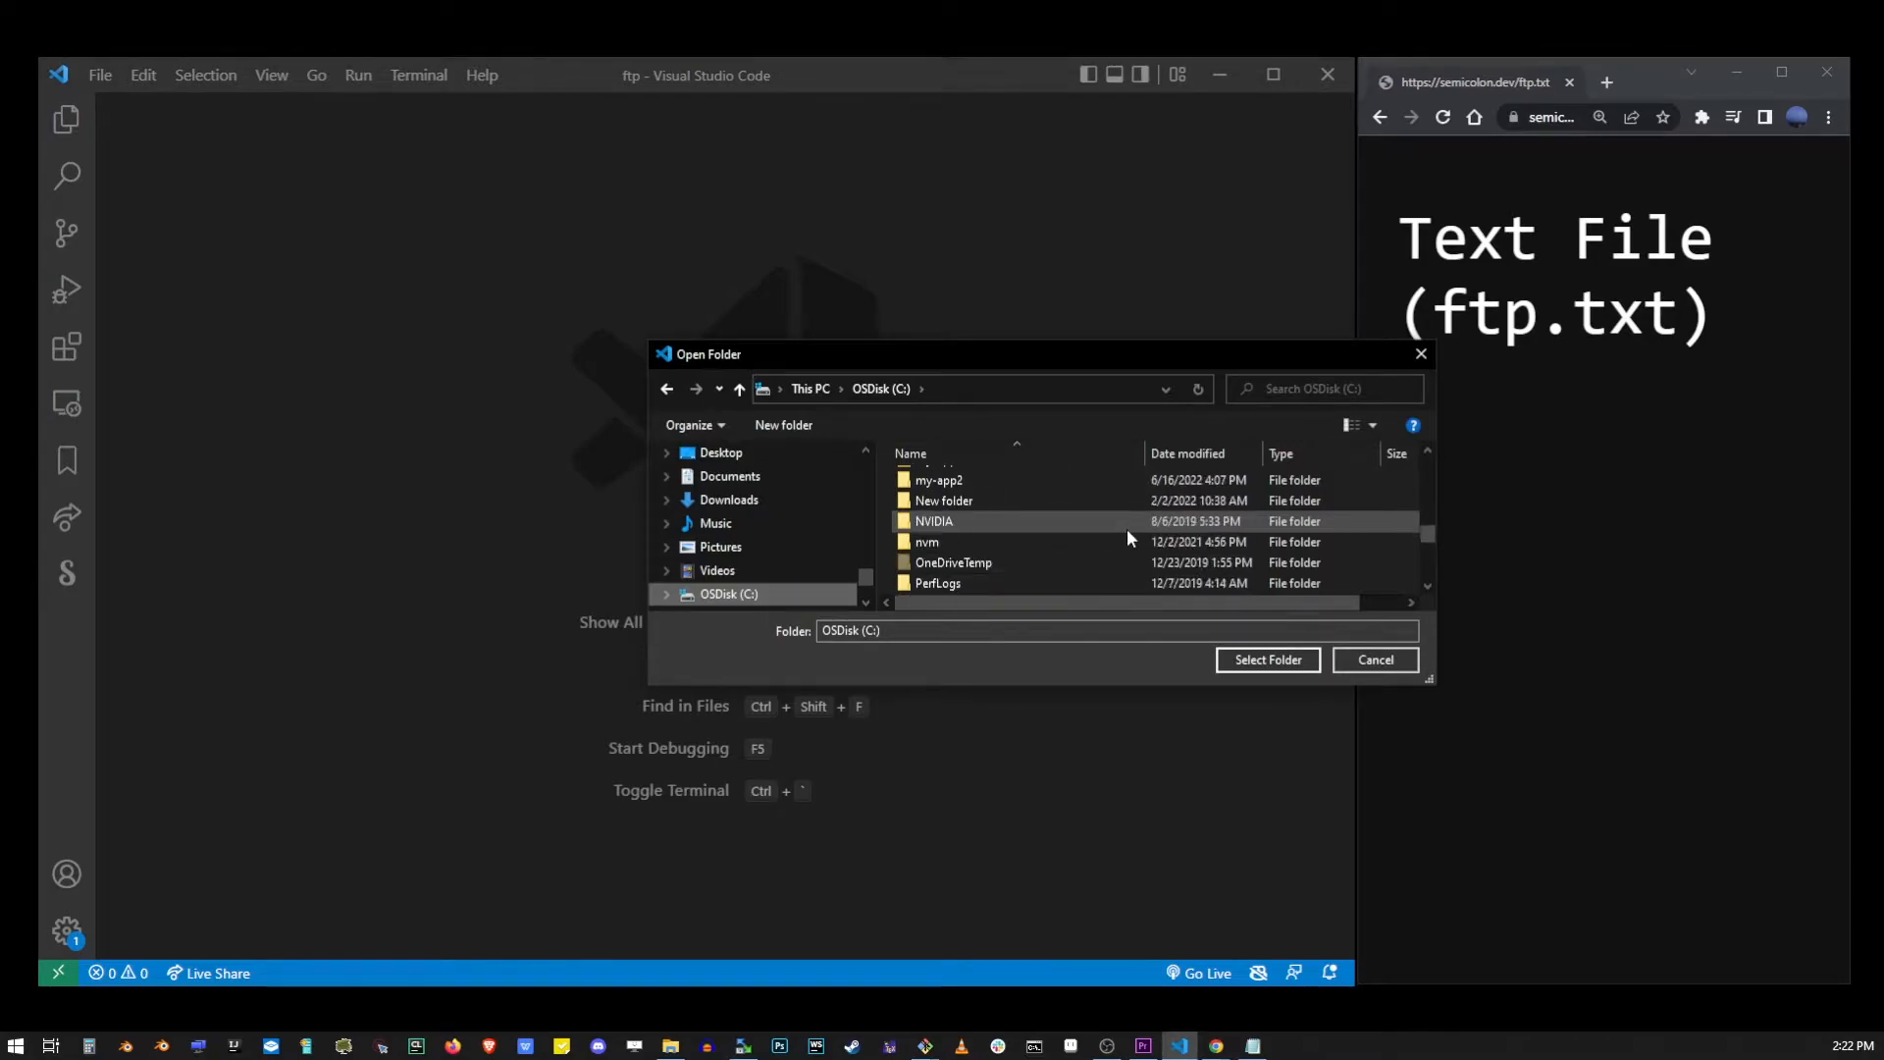
scroll(down, 3)
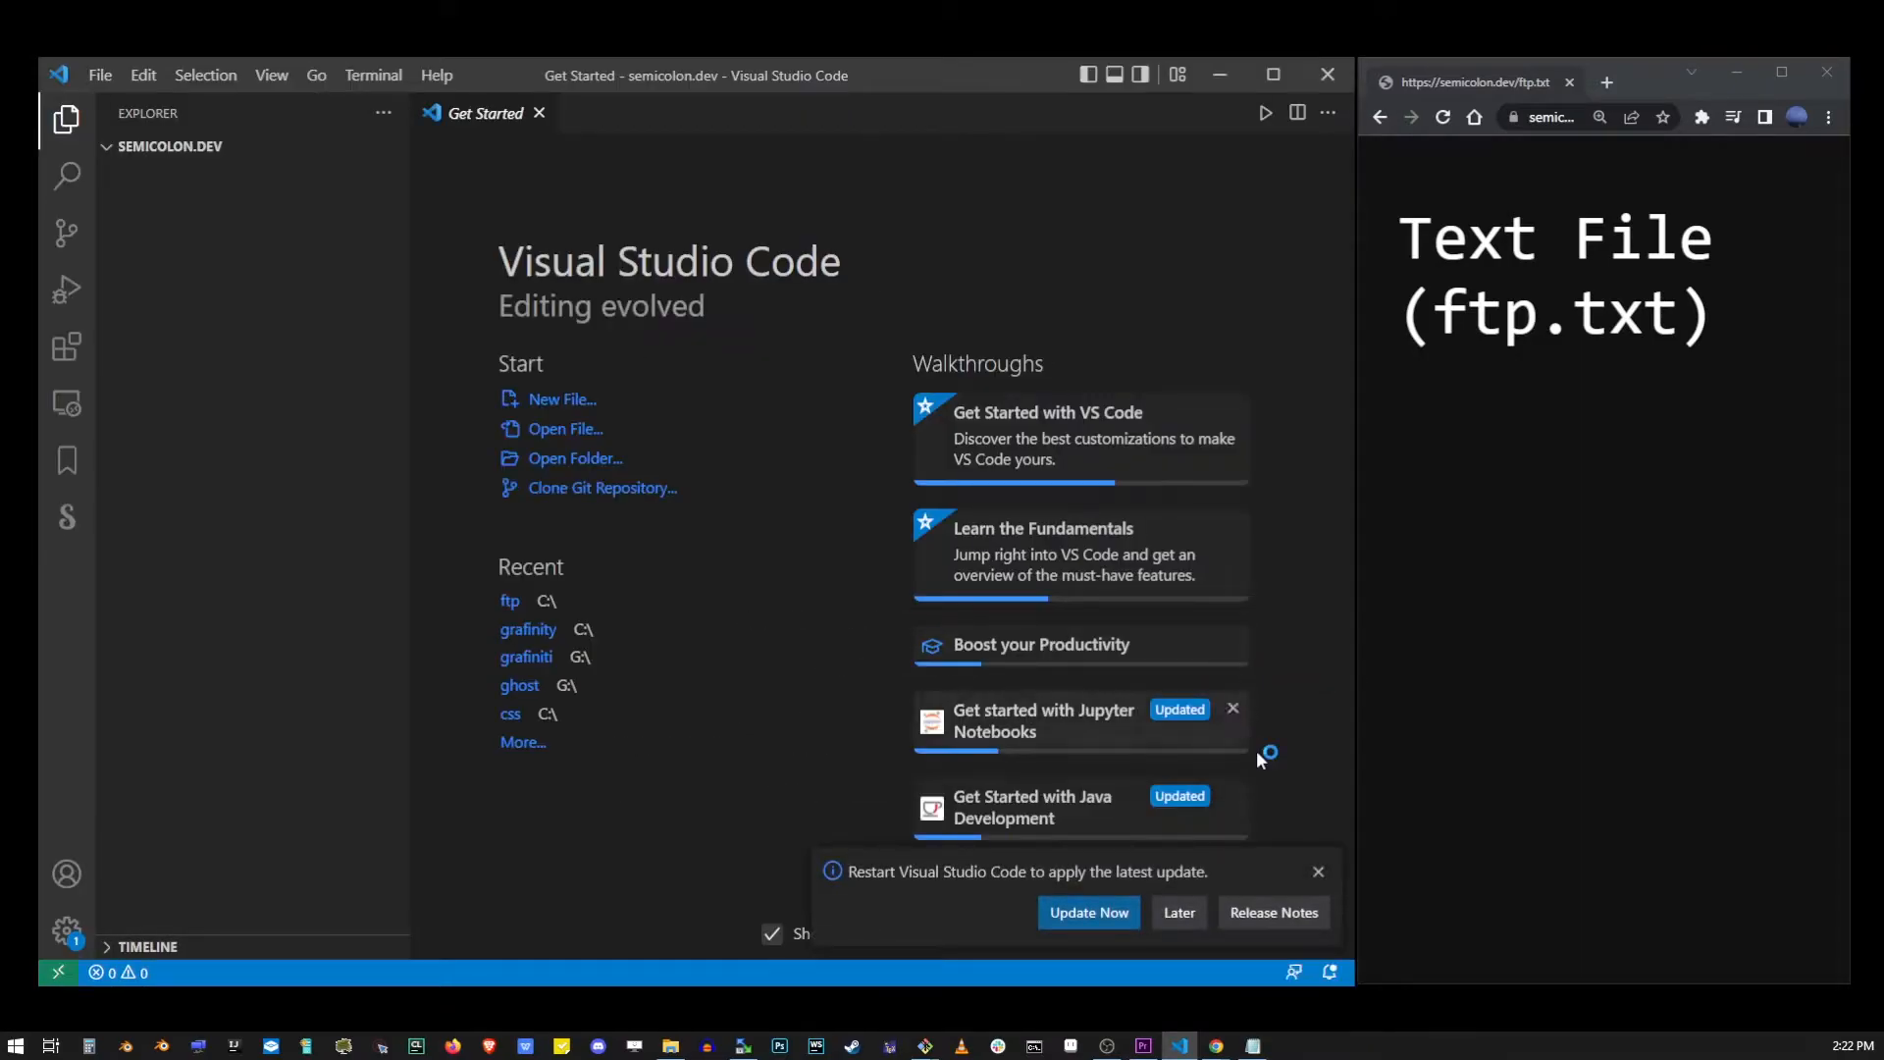
Postpone the update notice, close Get Started, and re-expand the SEMICOLON.DEV folder tree.
click(1318, 871)
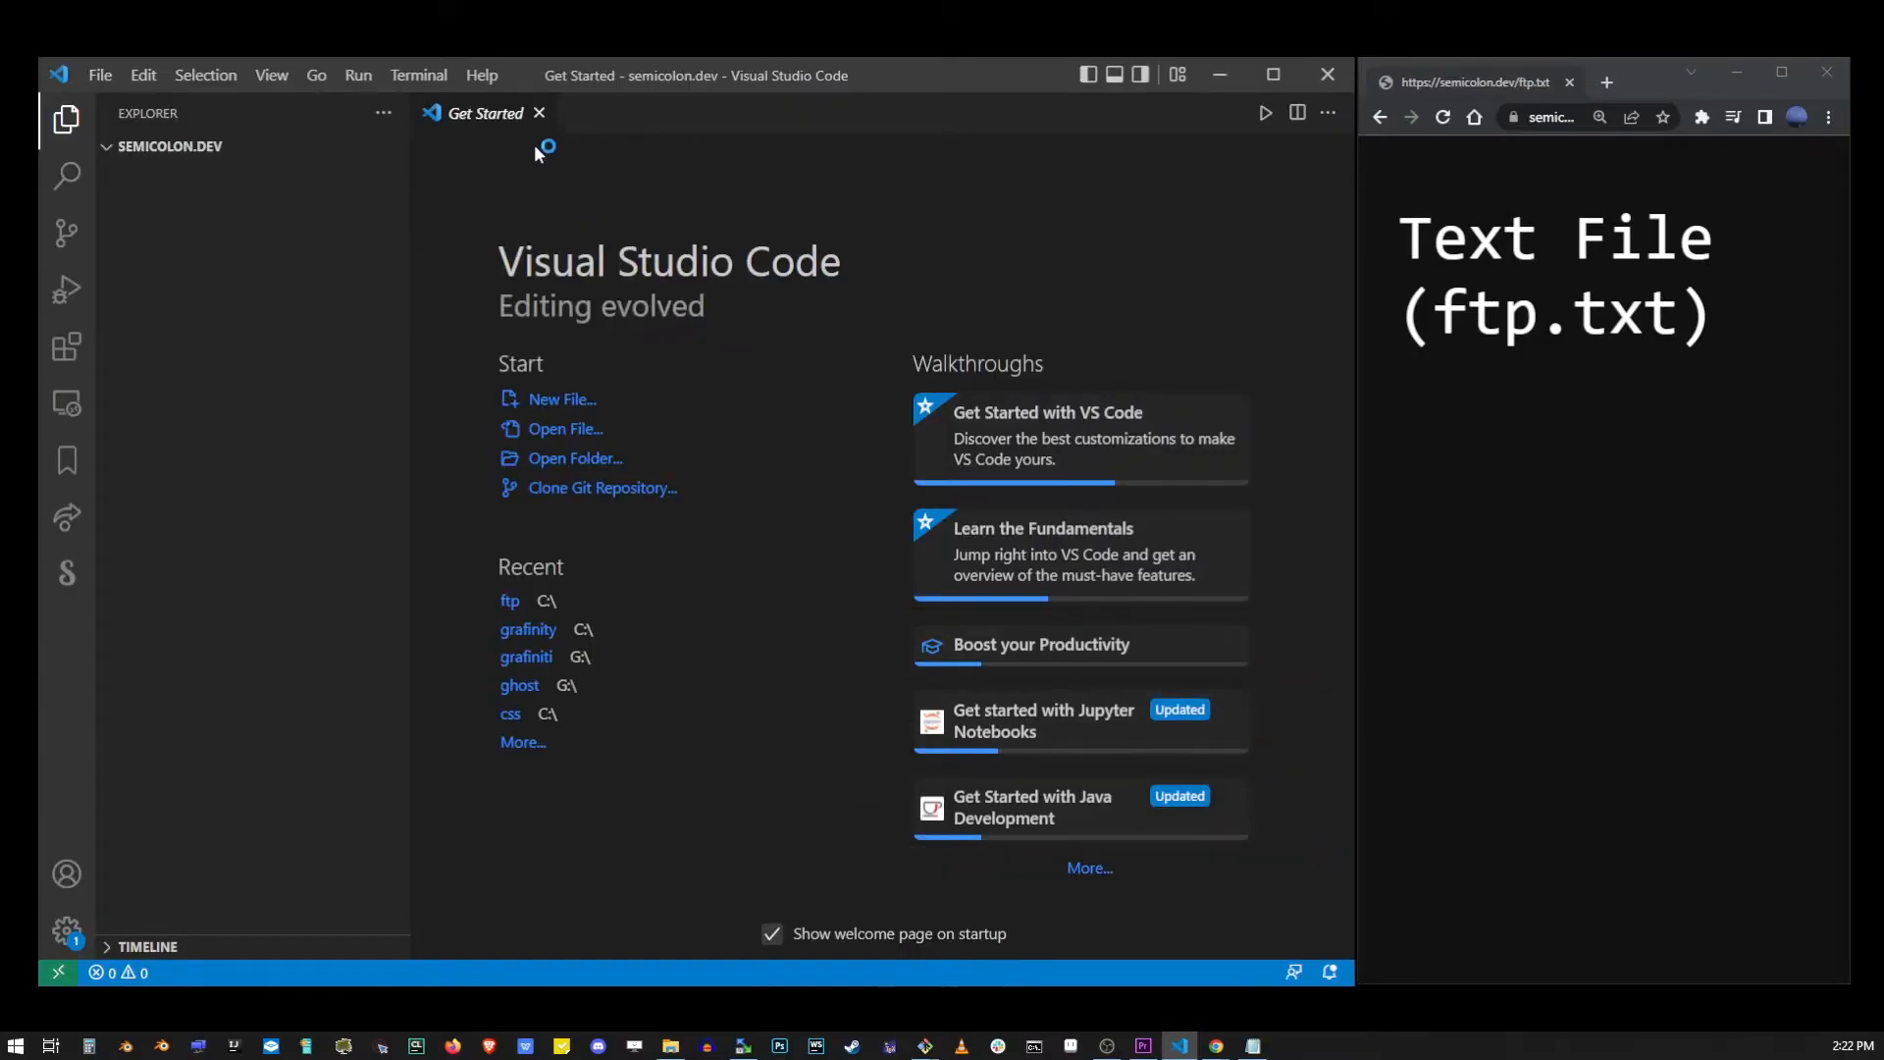
click(539, 111)
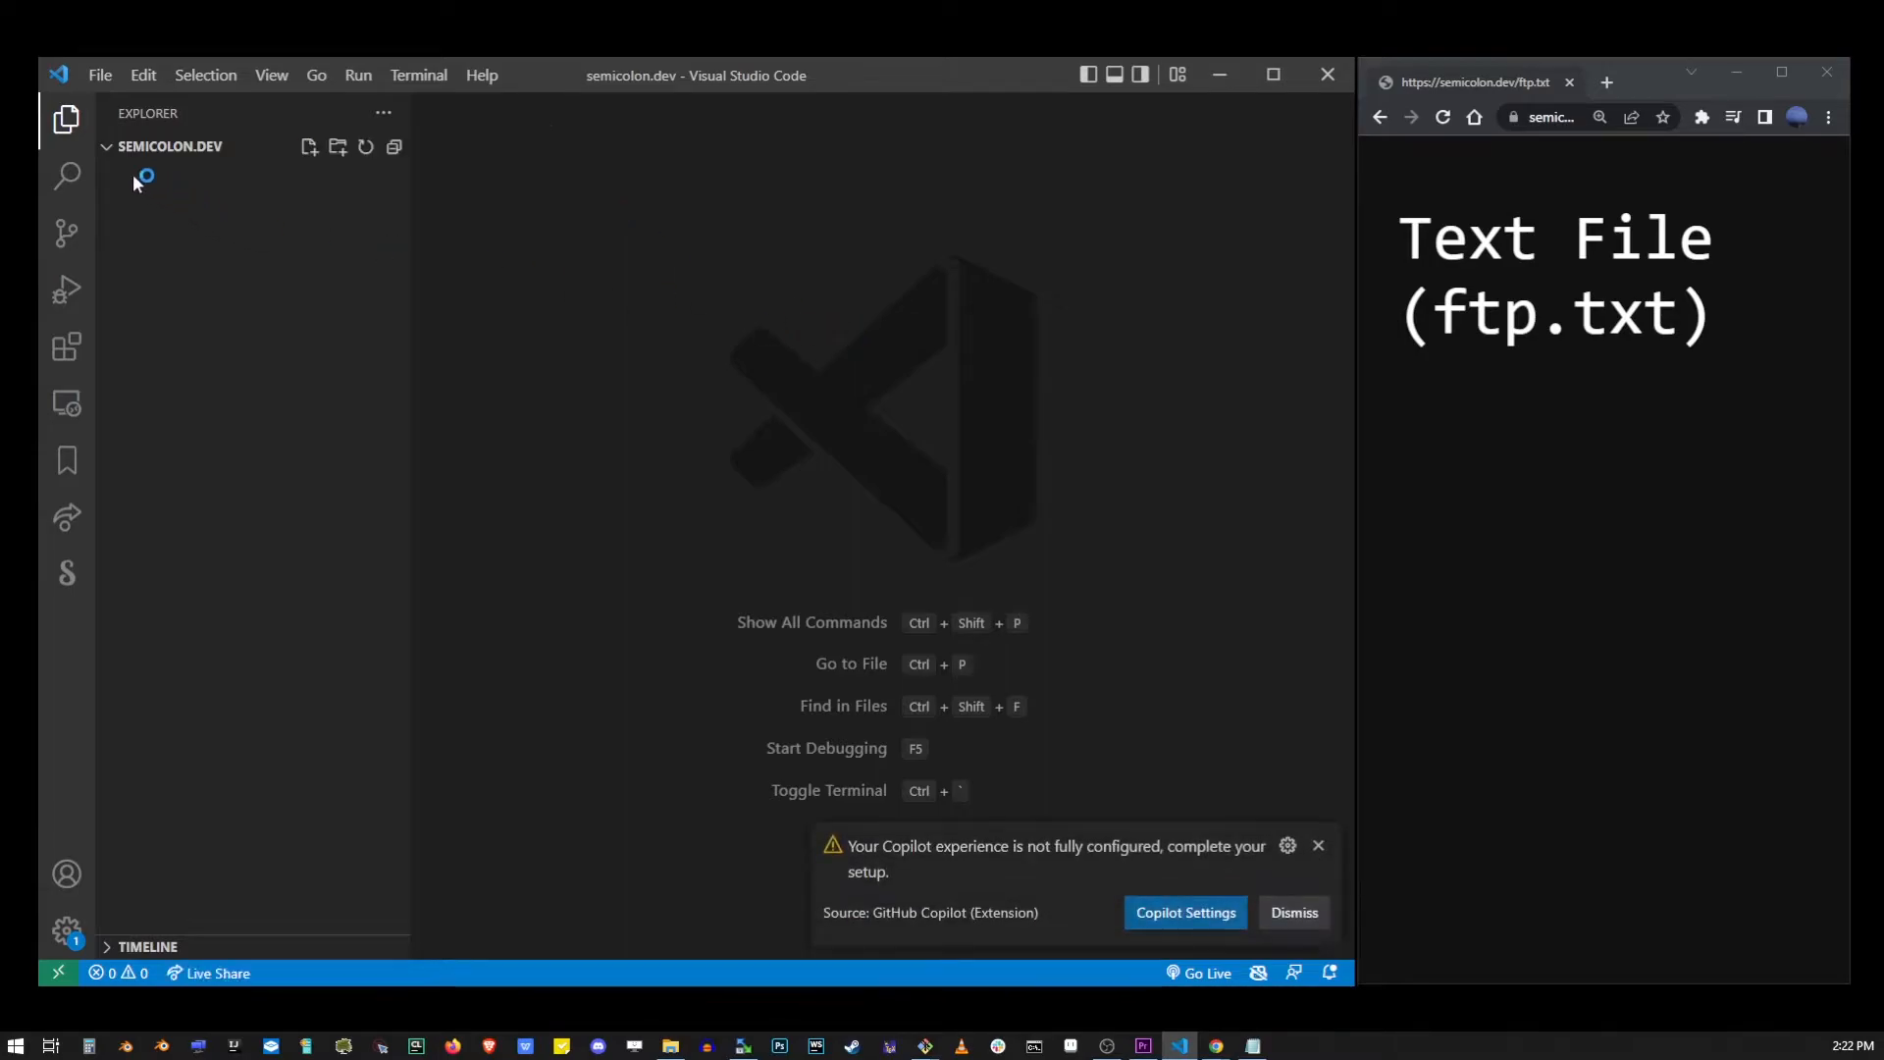
click(1293, 912)
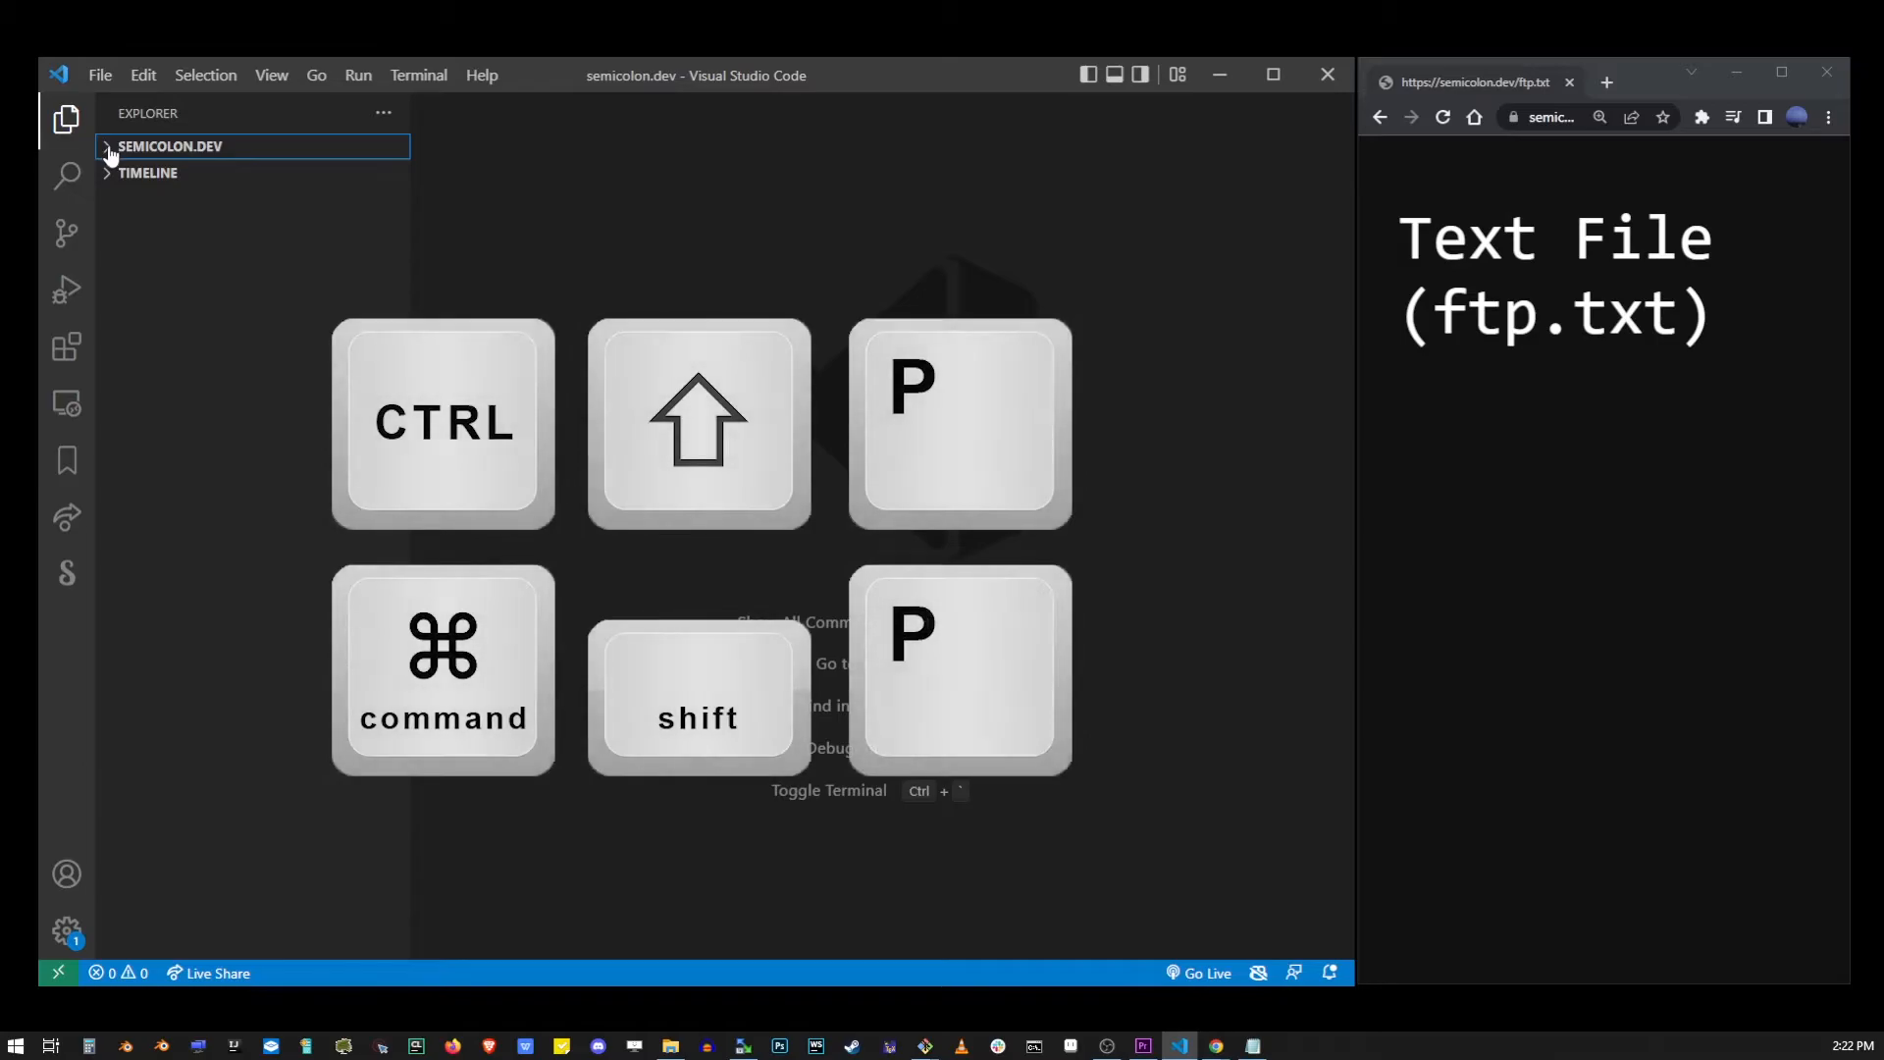
click(108, 145)
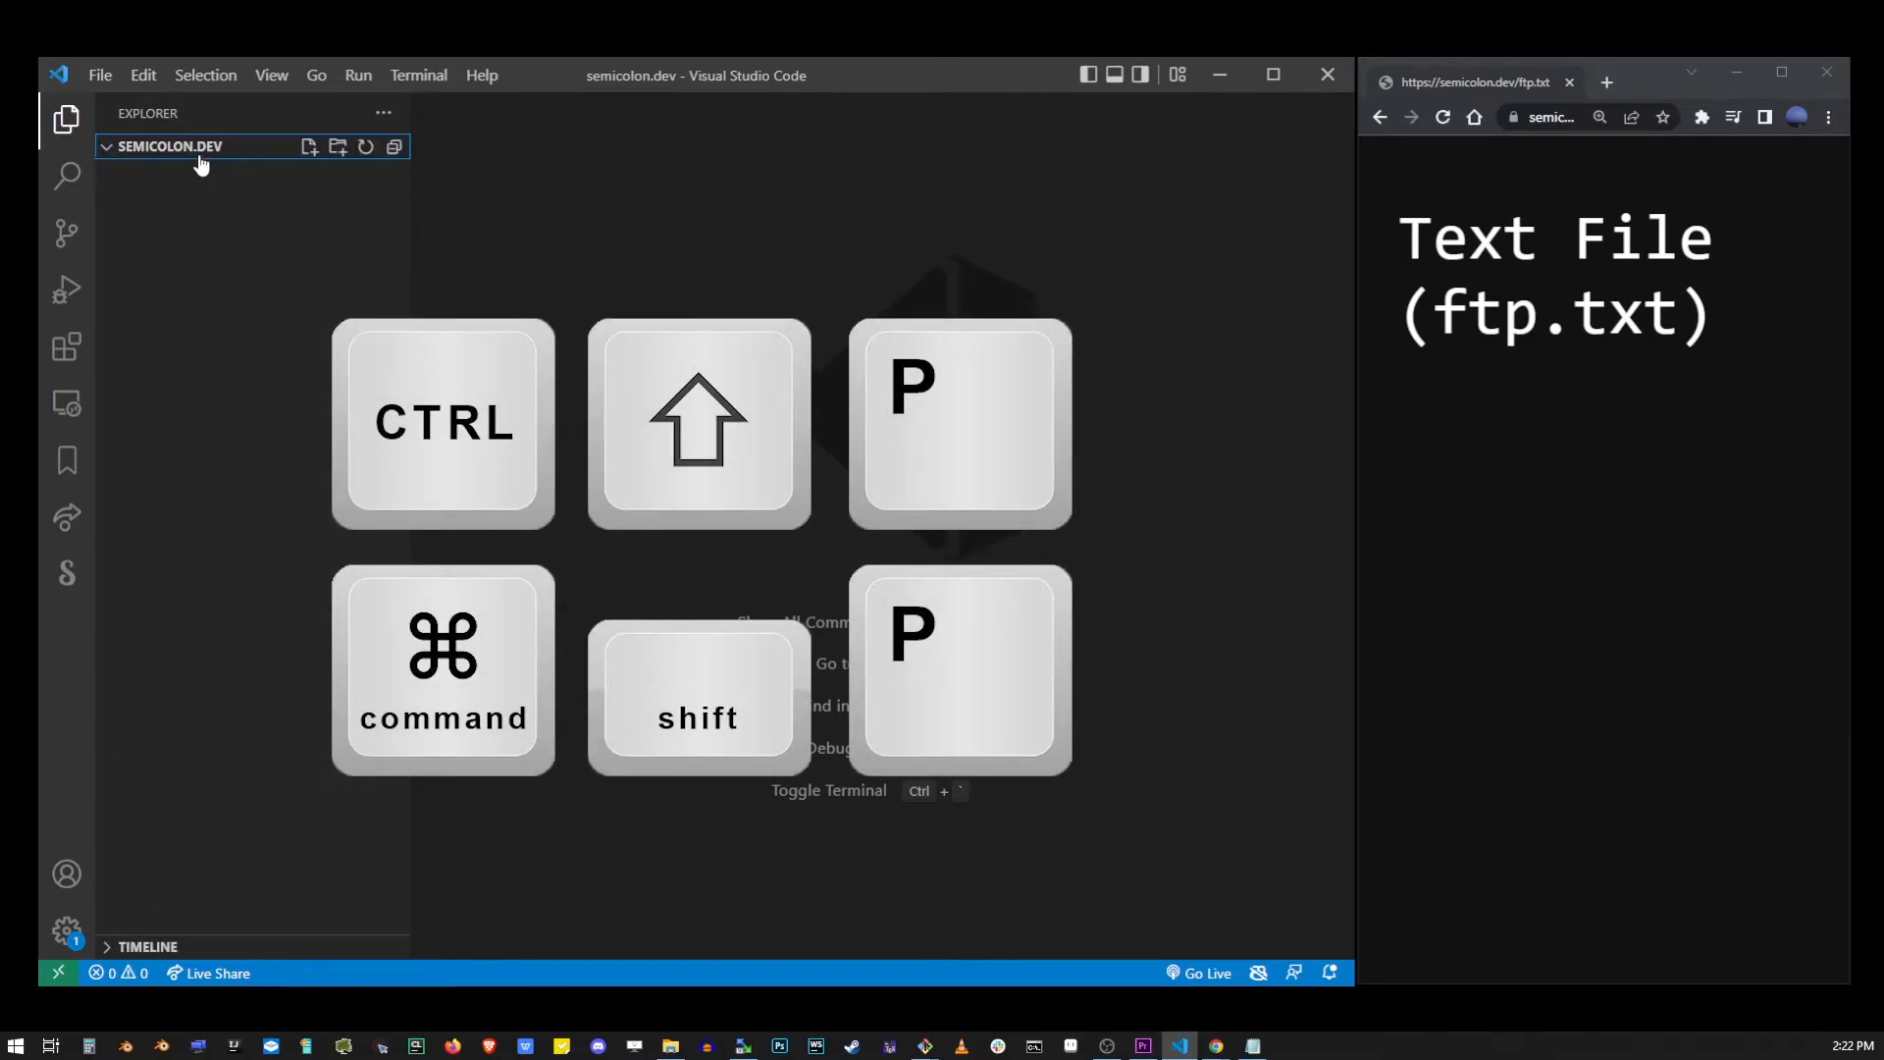
mouse_move(611, 284)
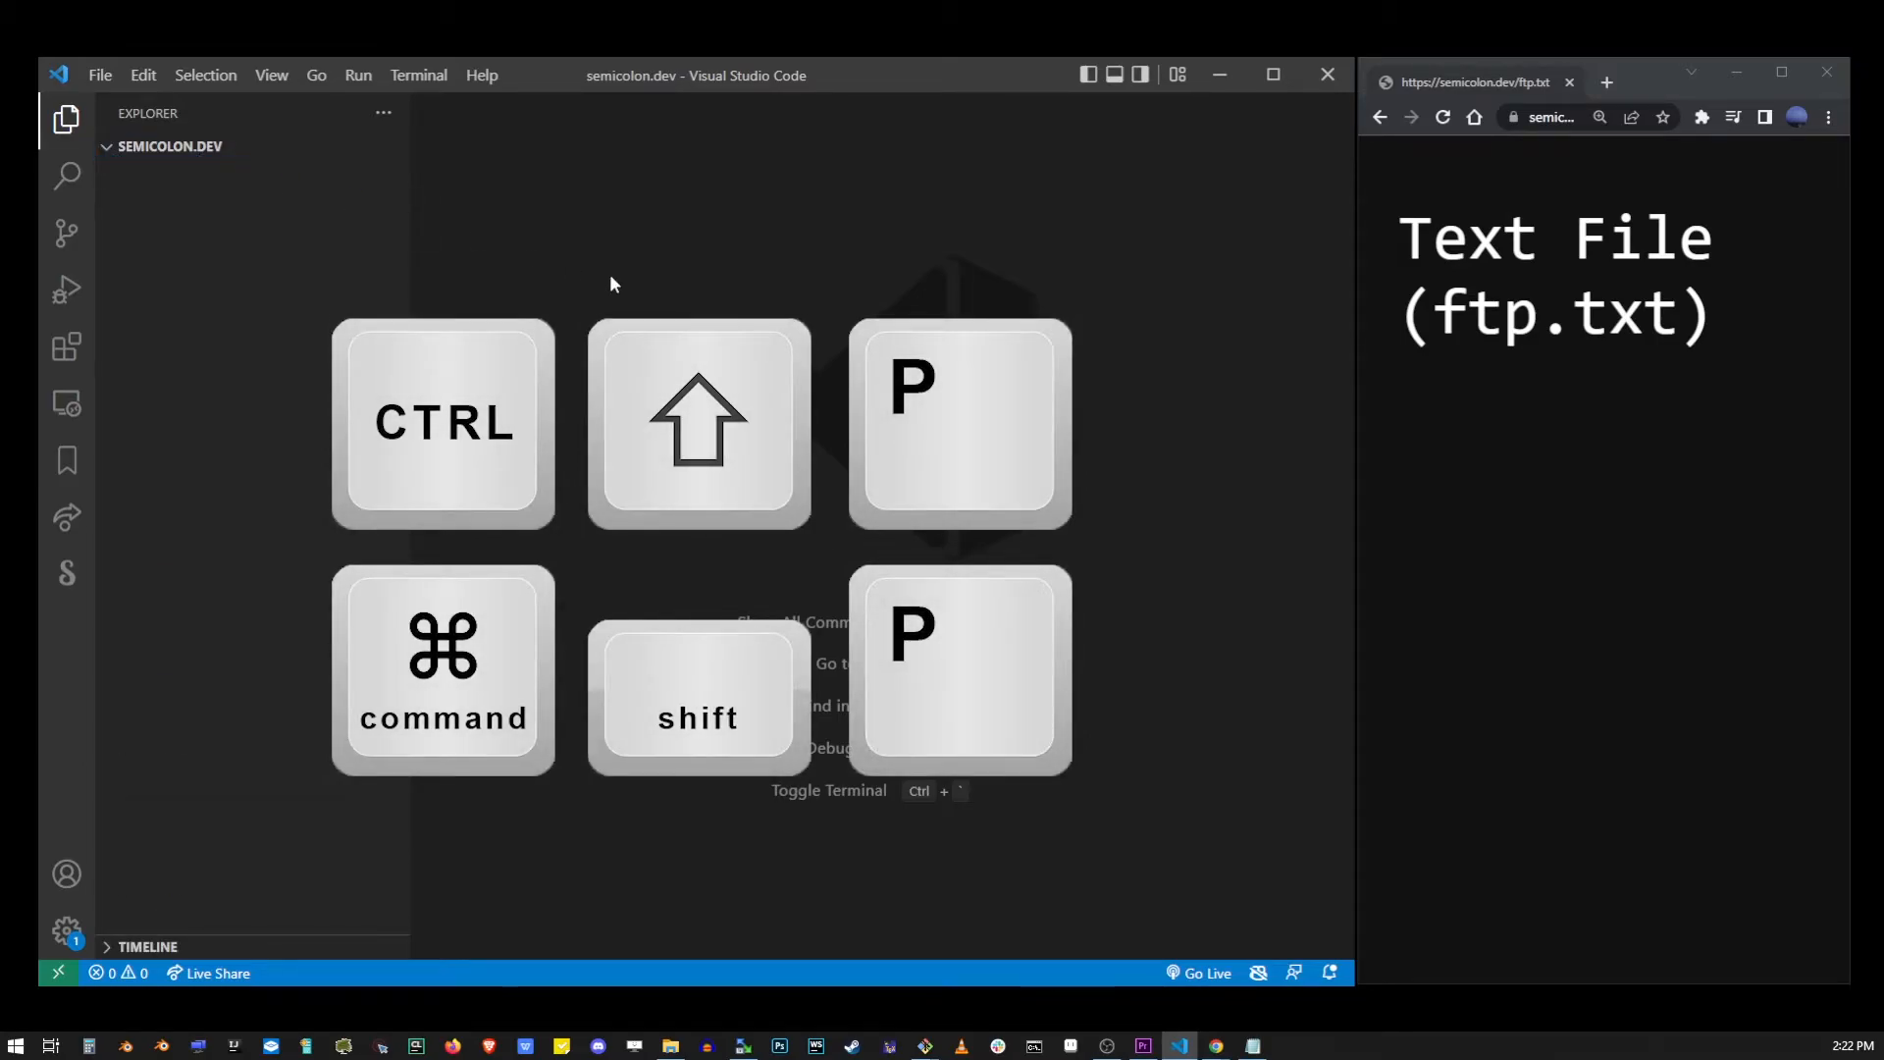
Create .vscode/ftp-sync.json from the ftp-sync Browse Remote command.
key(Ctrl+Shift+P)
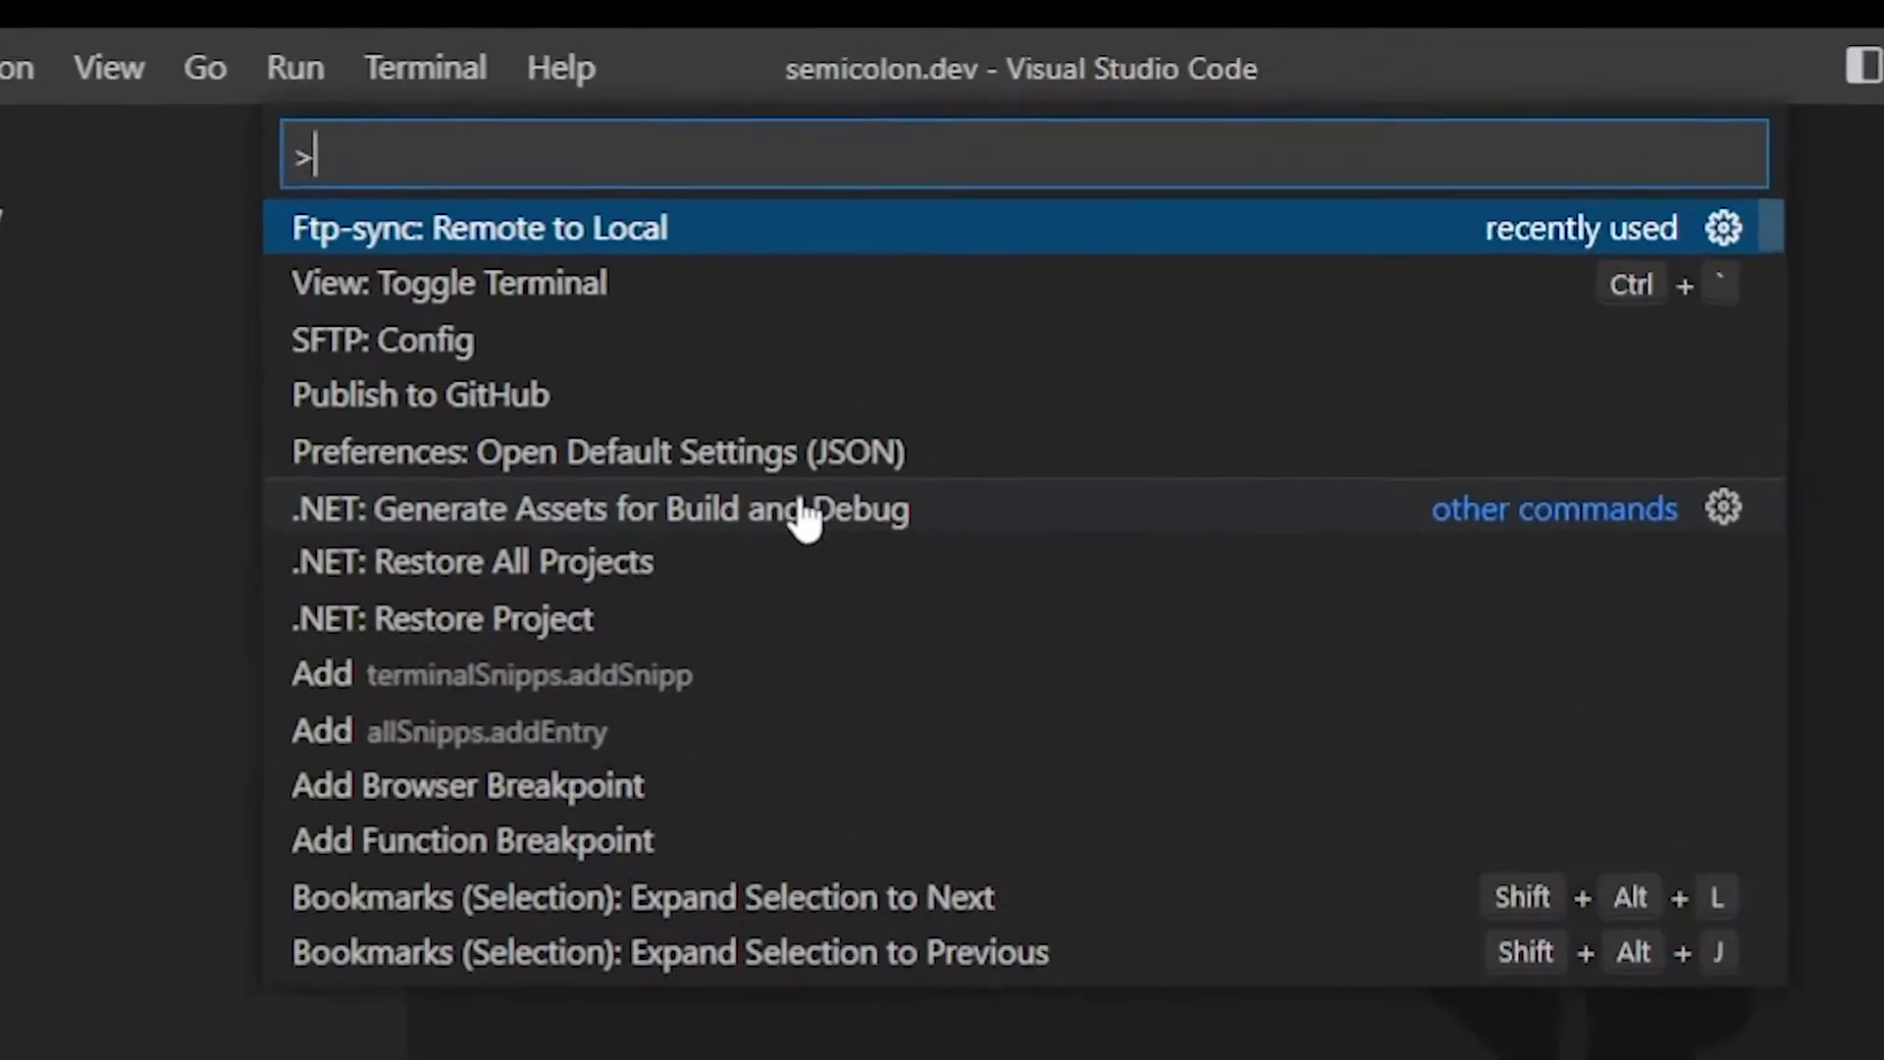
text(ftp-)
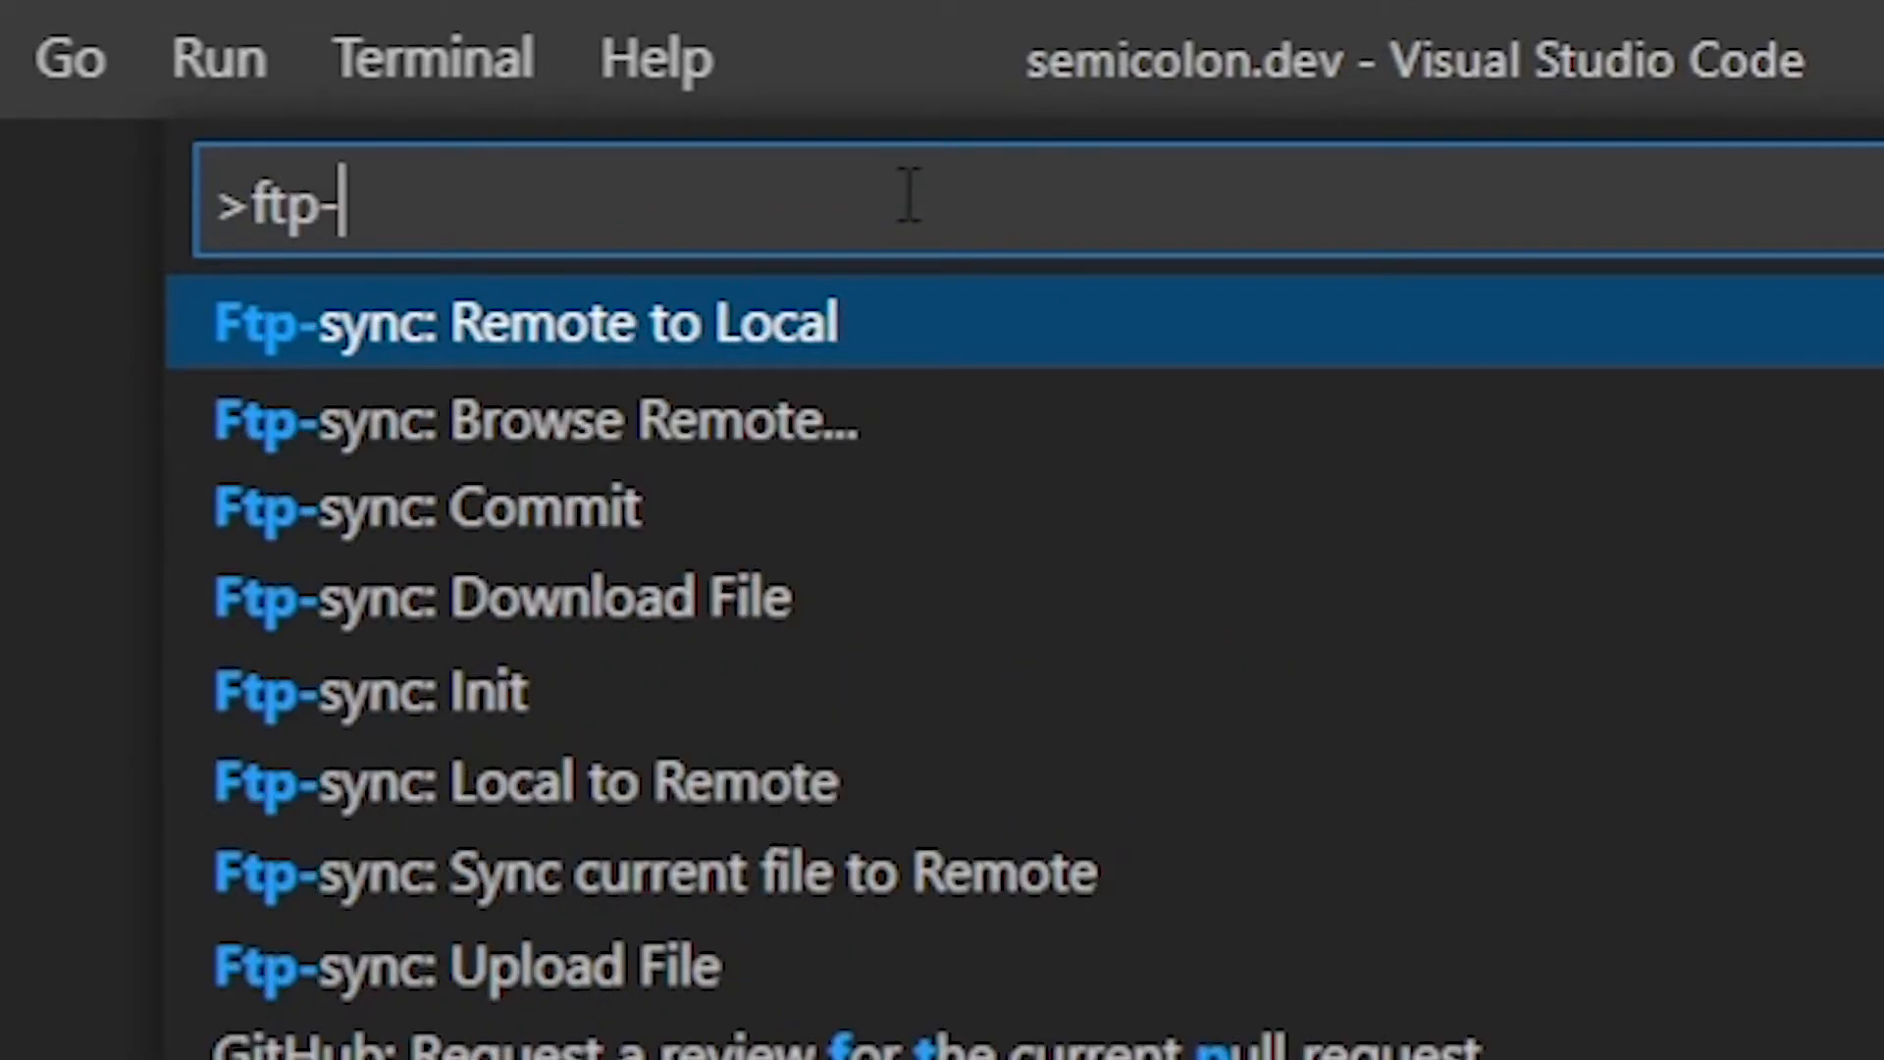
text(sync)
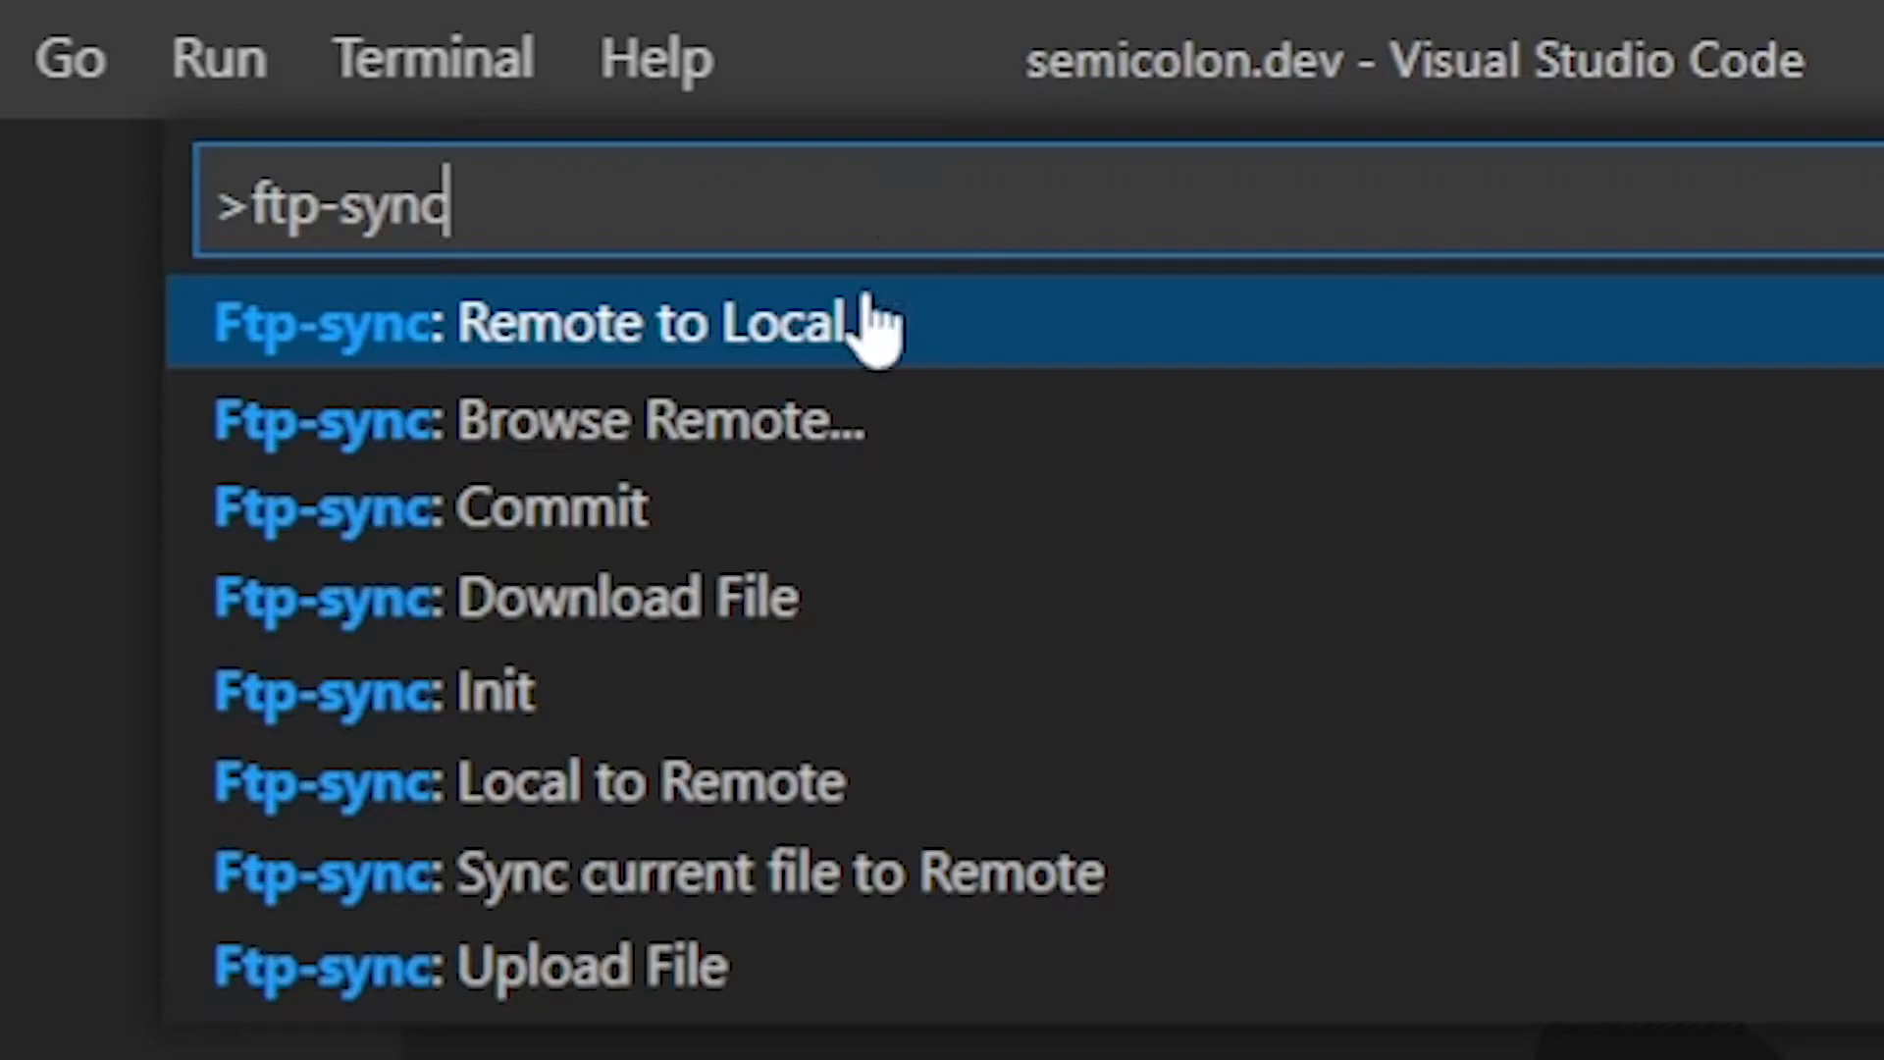
mouse_move(895, 462)
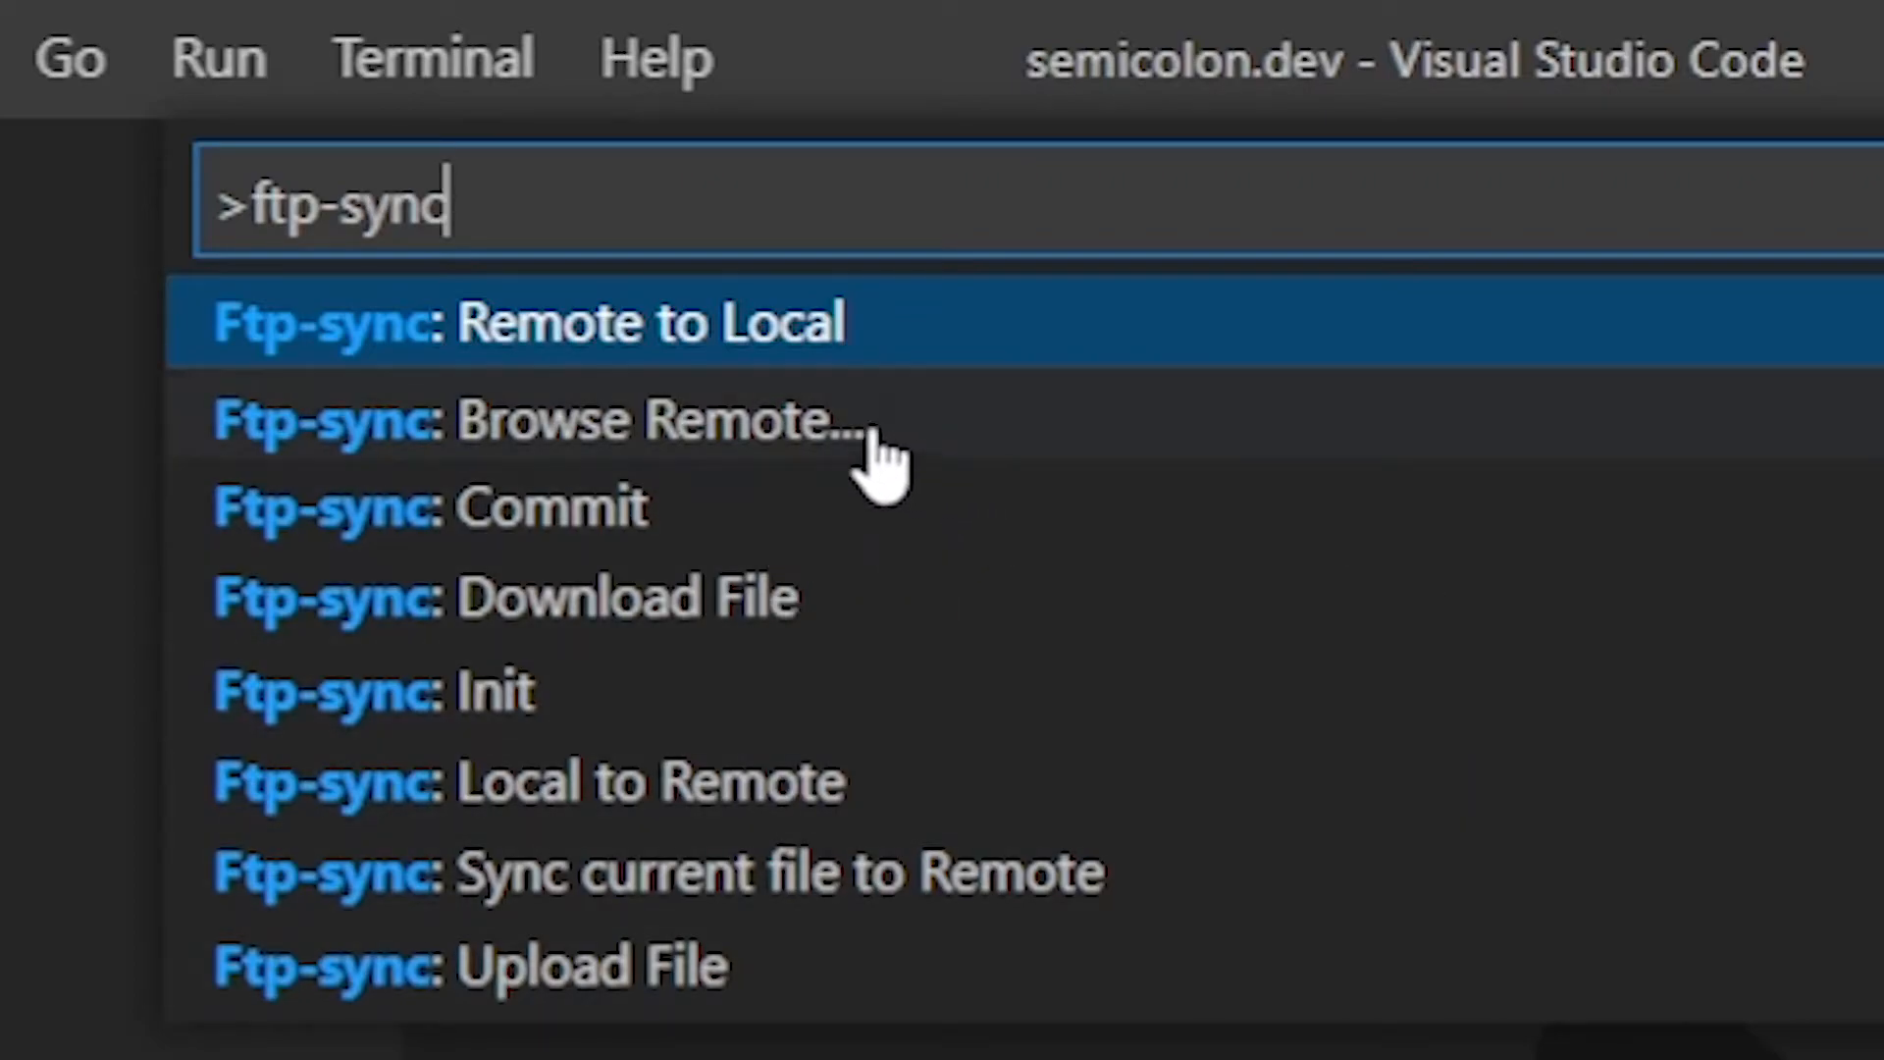
click(529, 321)
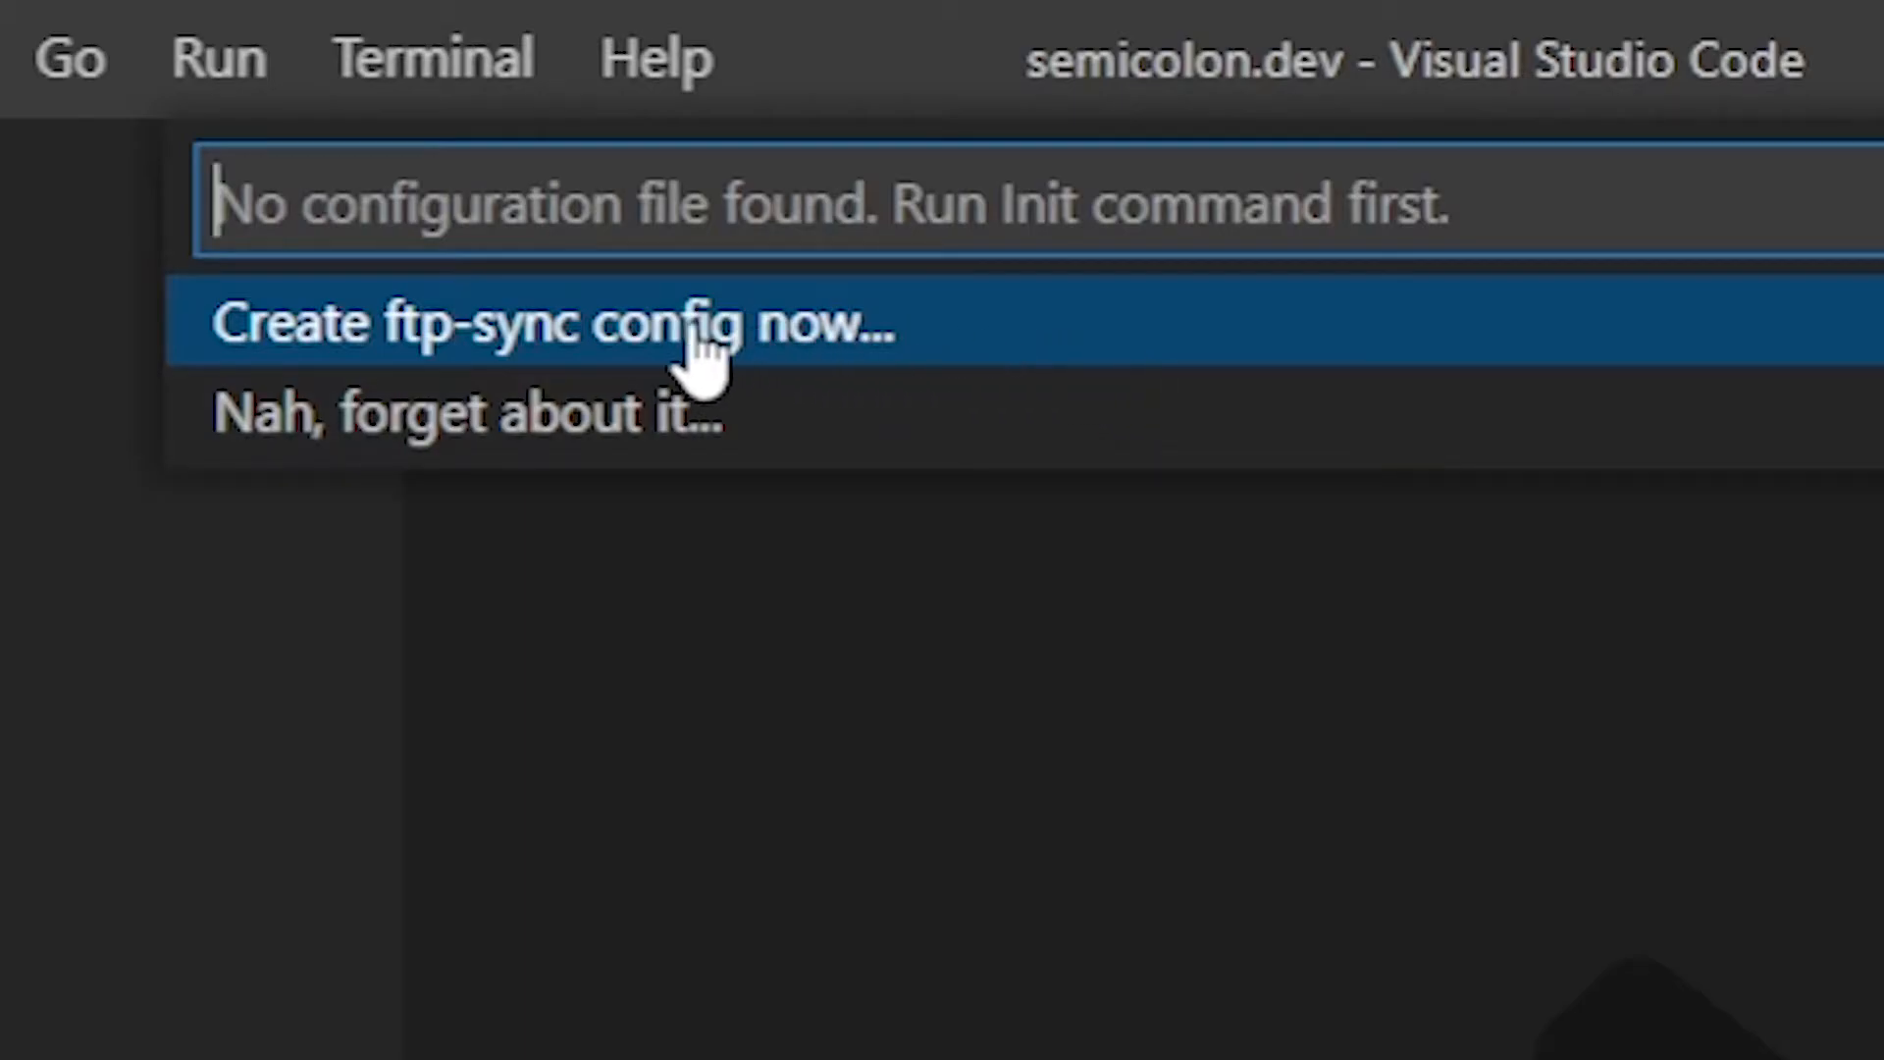
click(552, 321)
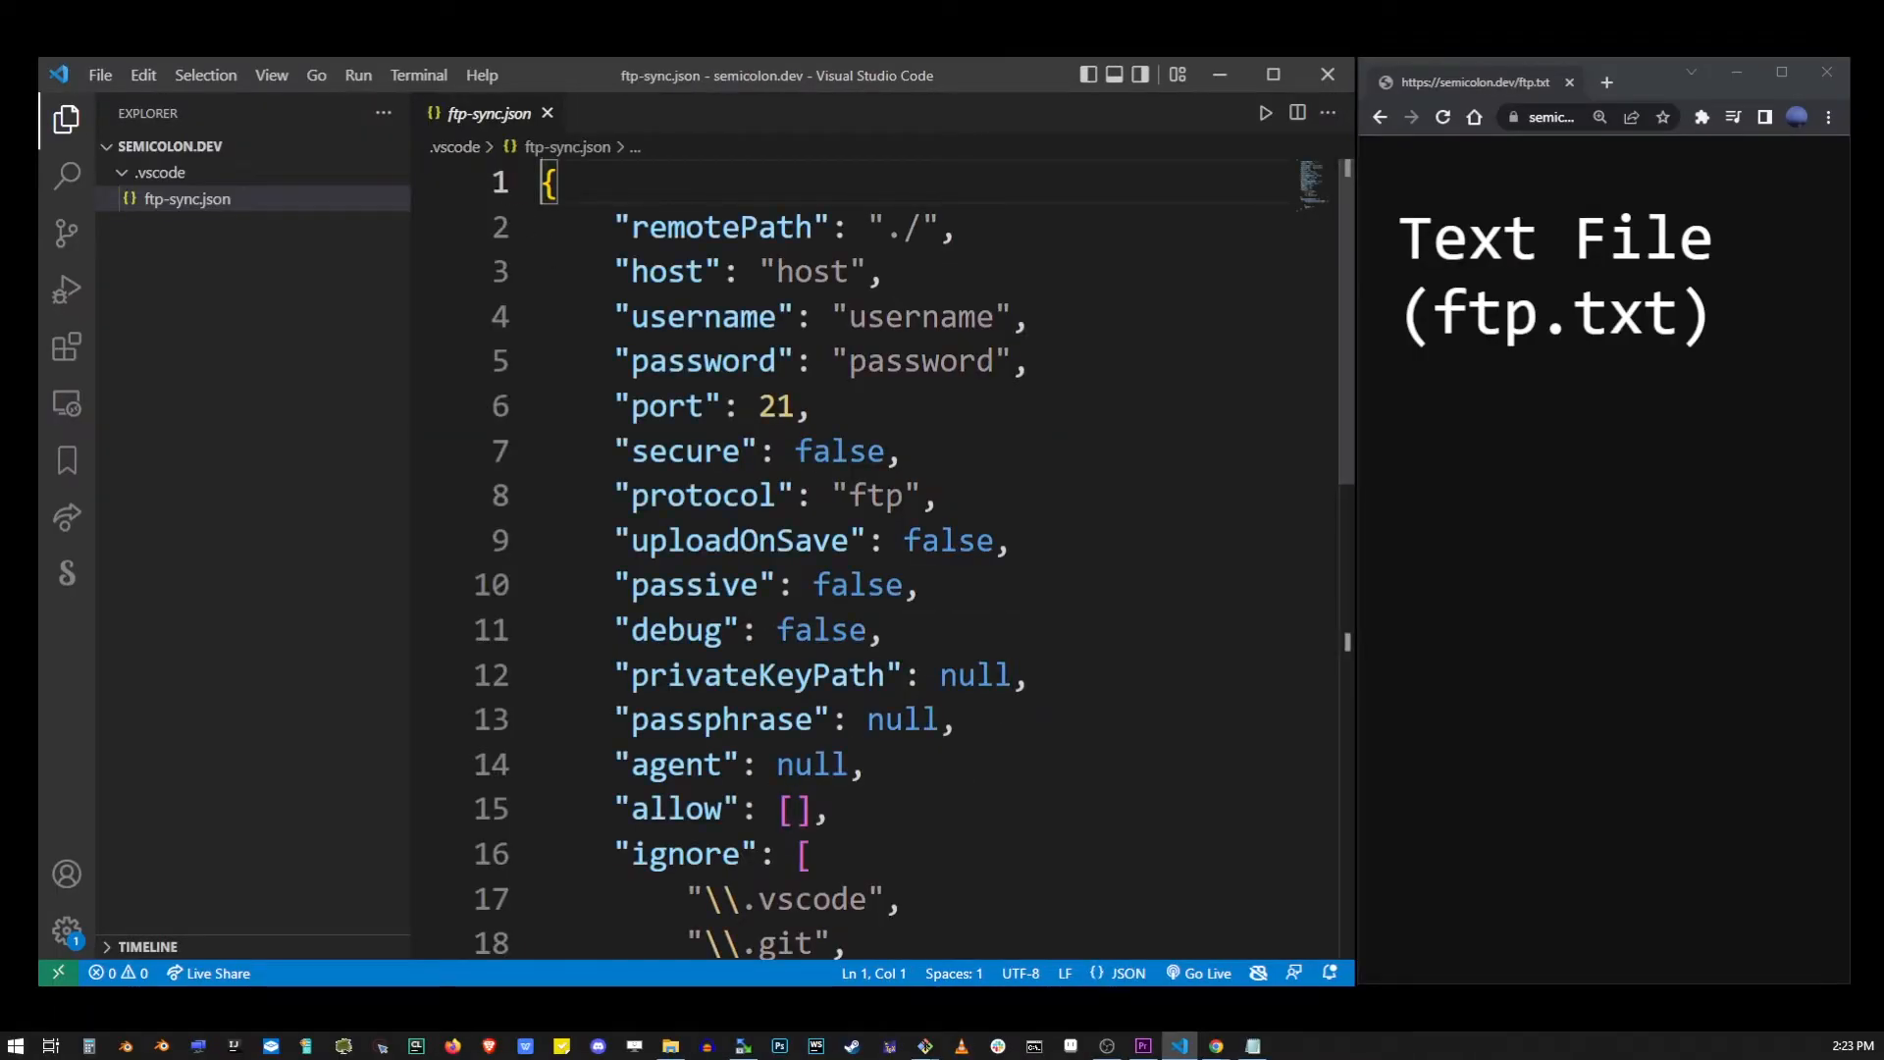
Set the server host to 45.33.36.85 and enter the password in ftp-sync.json.
double_click(812, 271)
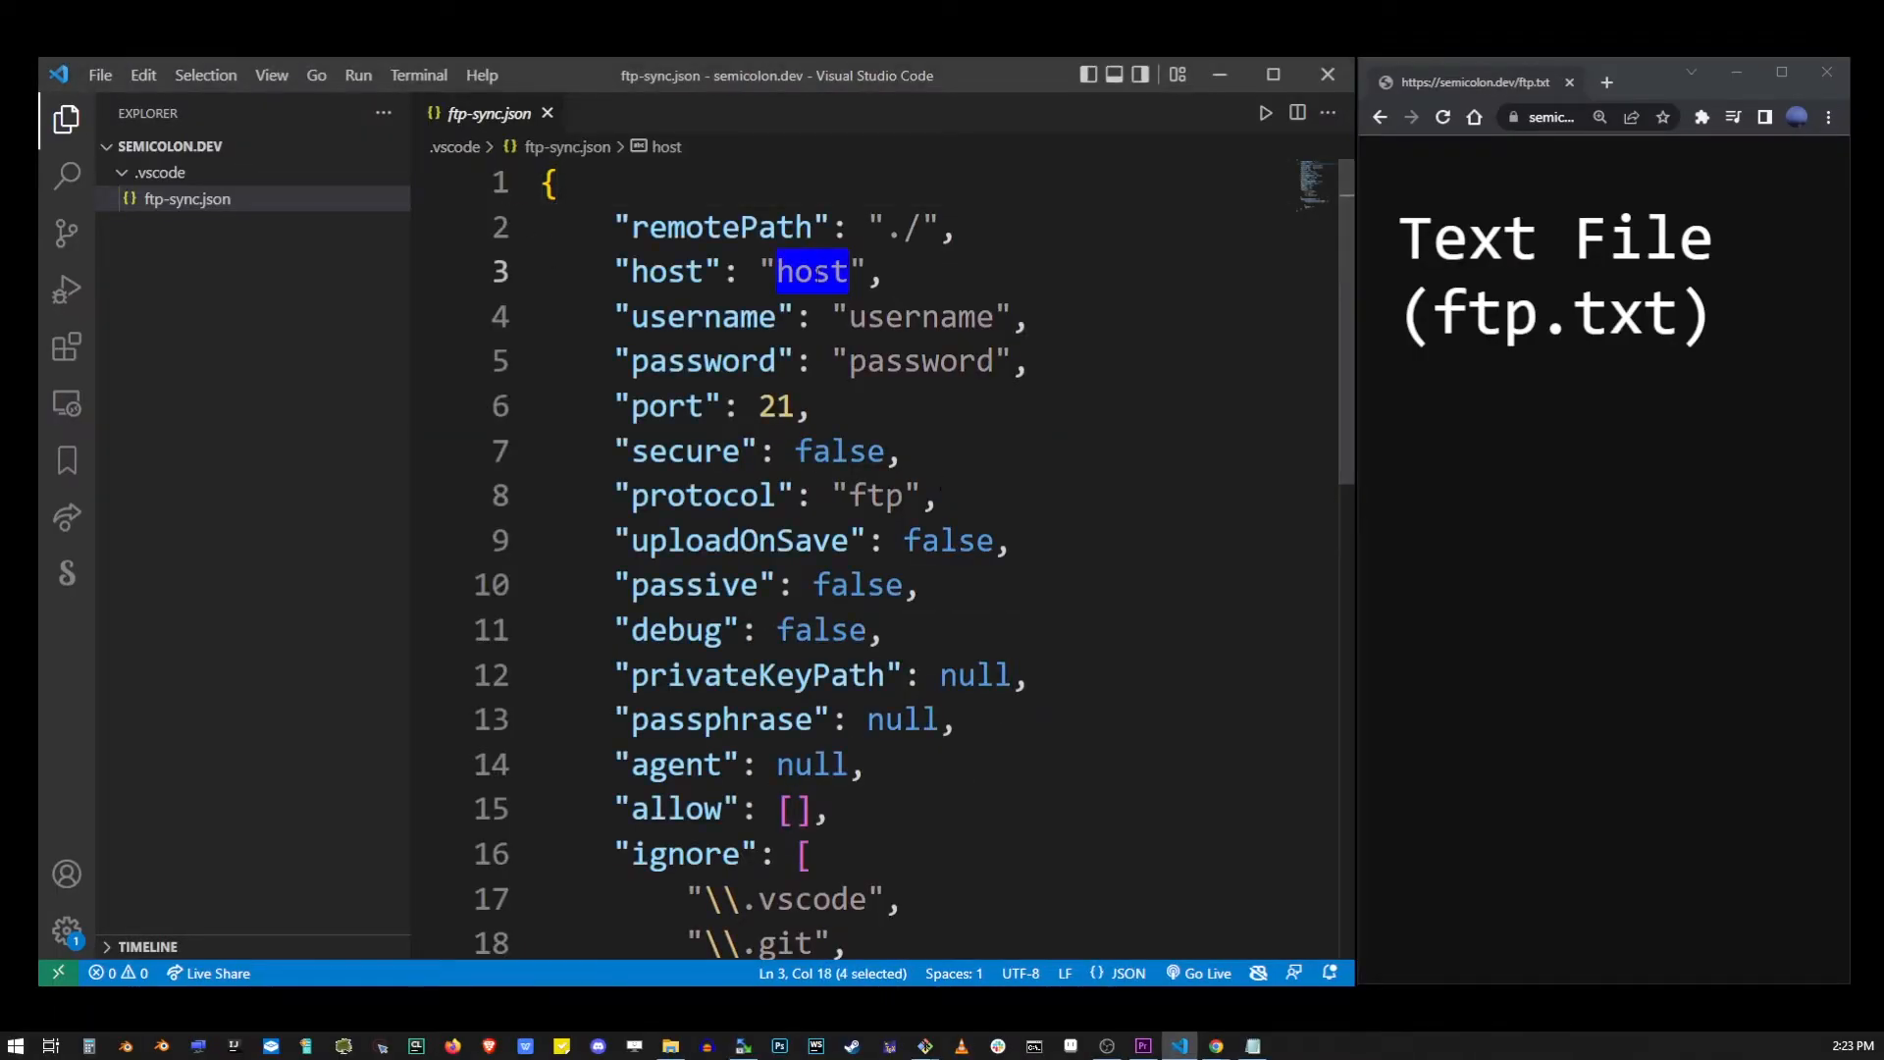
text(45.33)
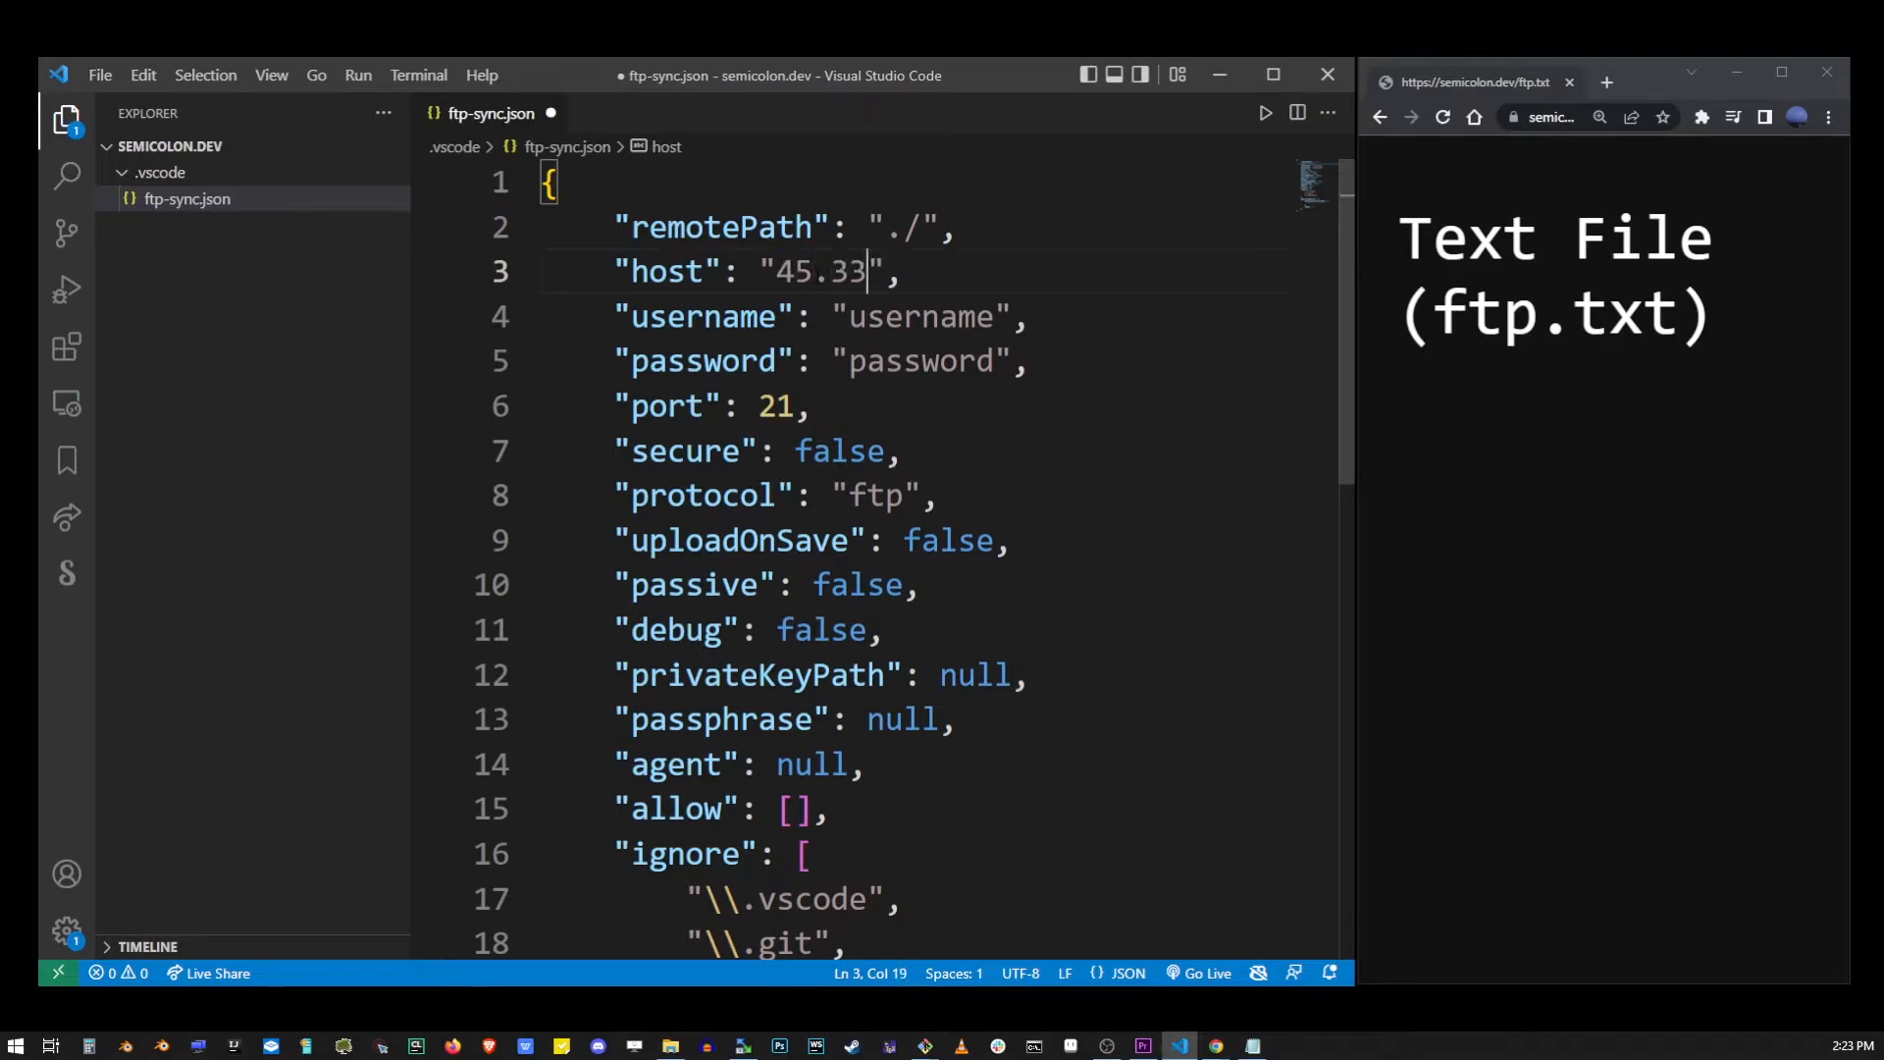
text(.36.85)
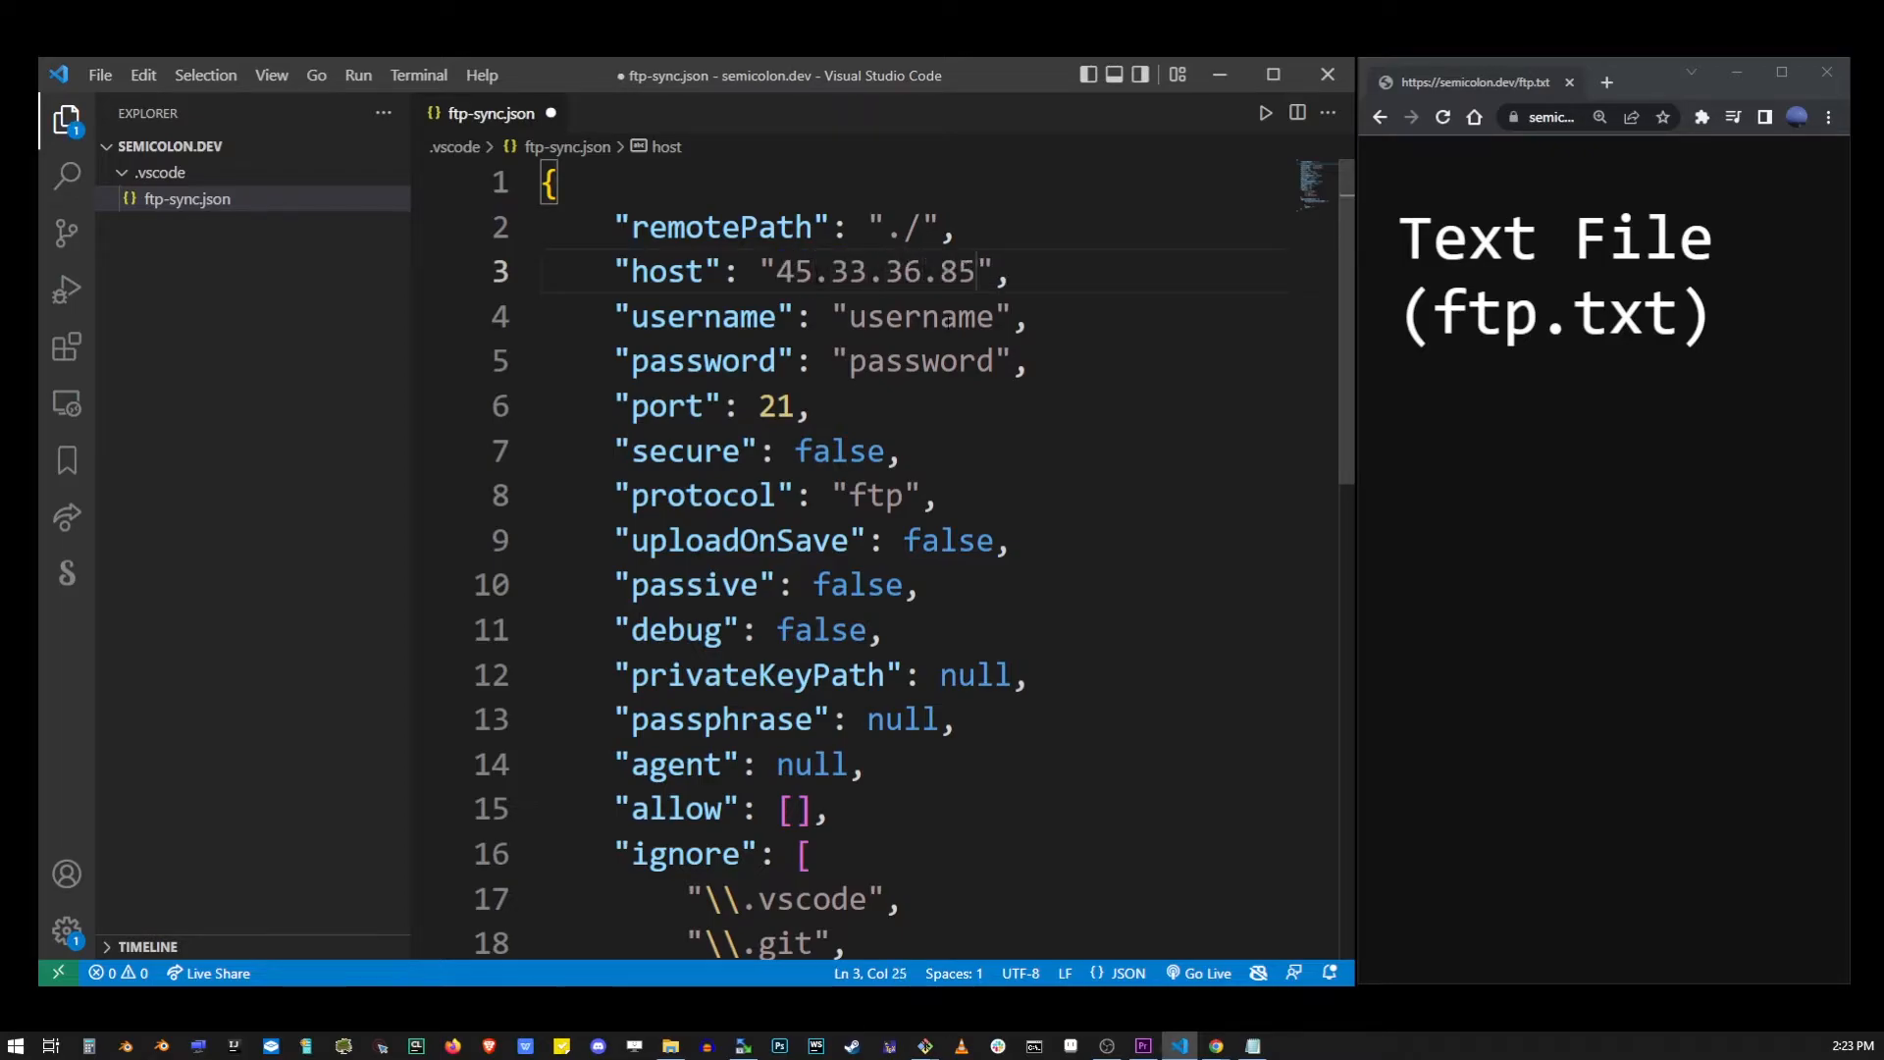
double_click(920, 360)
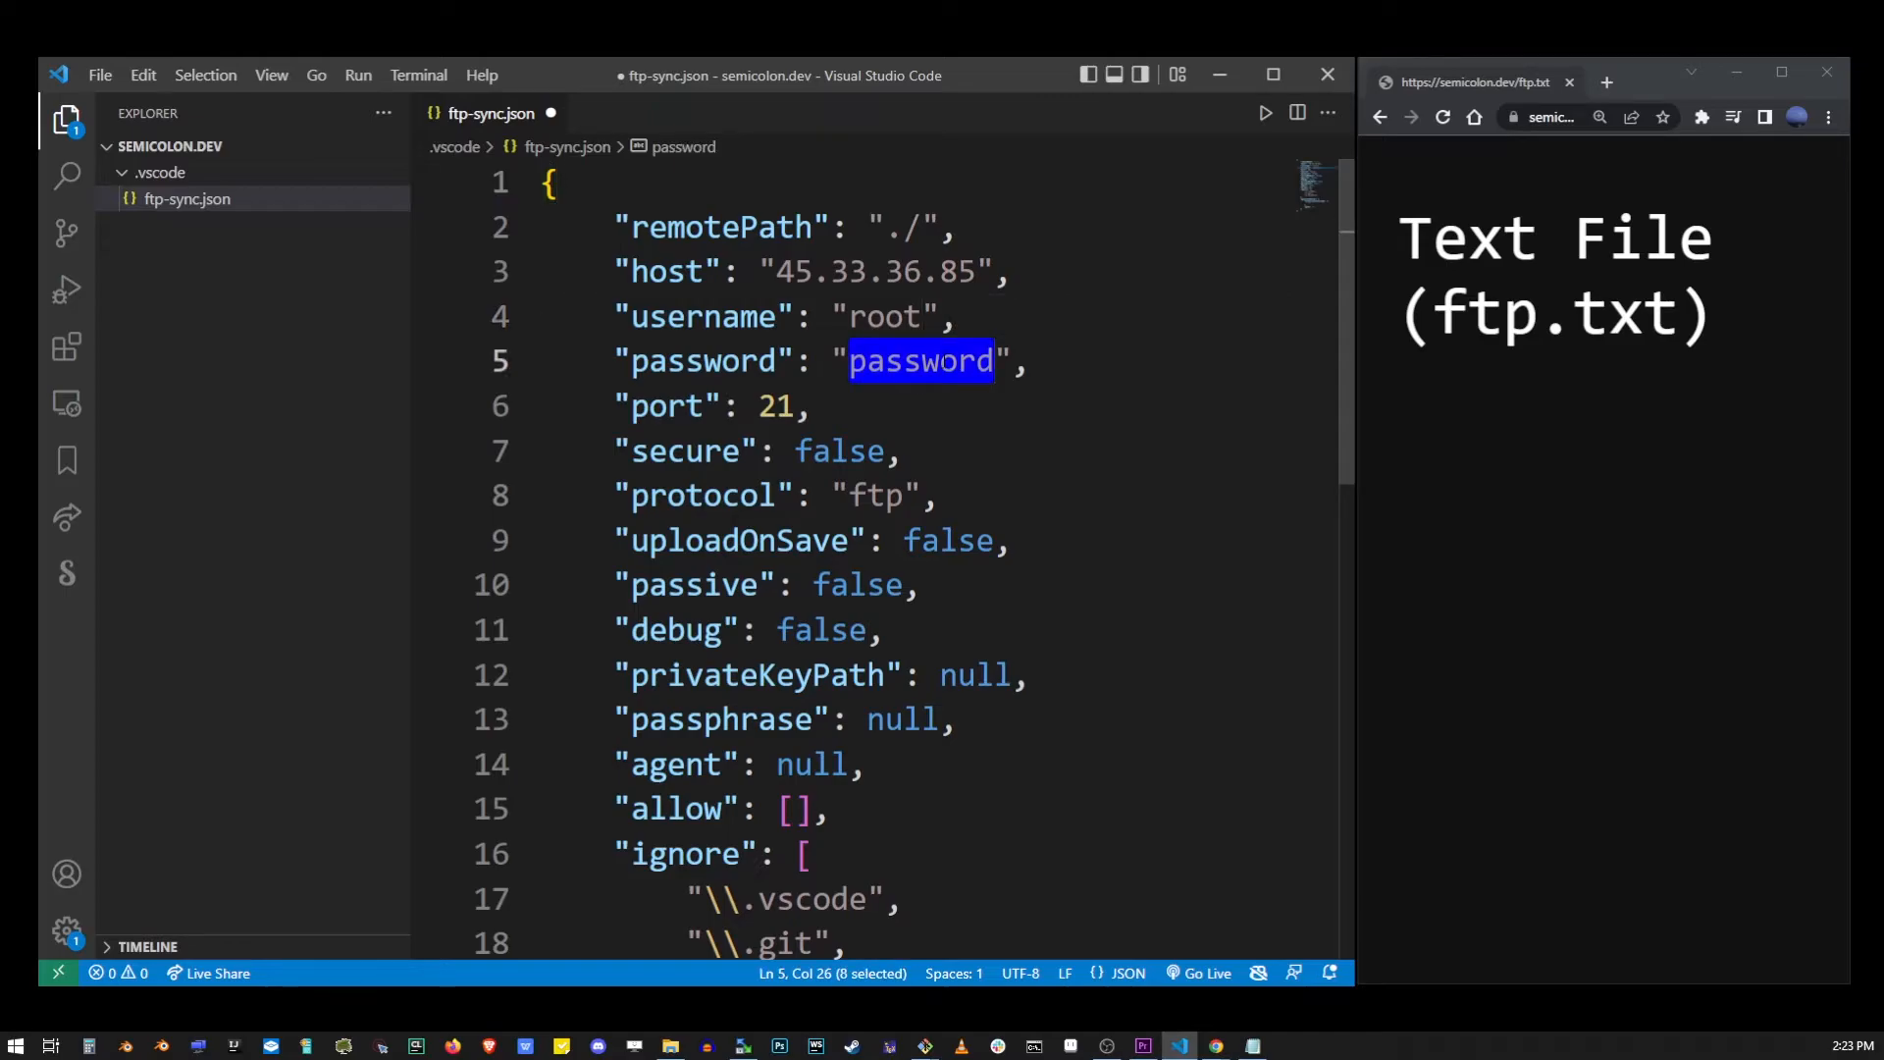
text(**********)
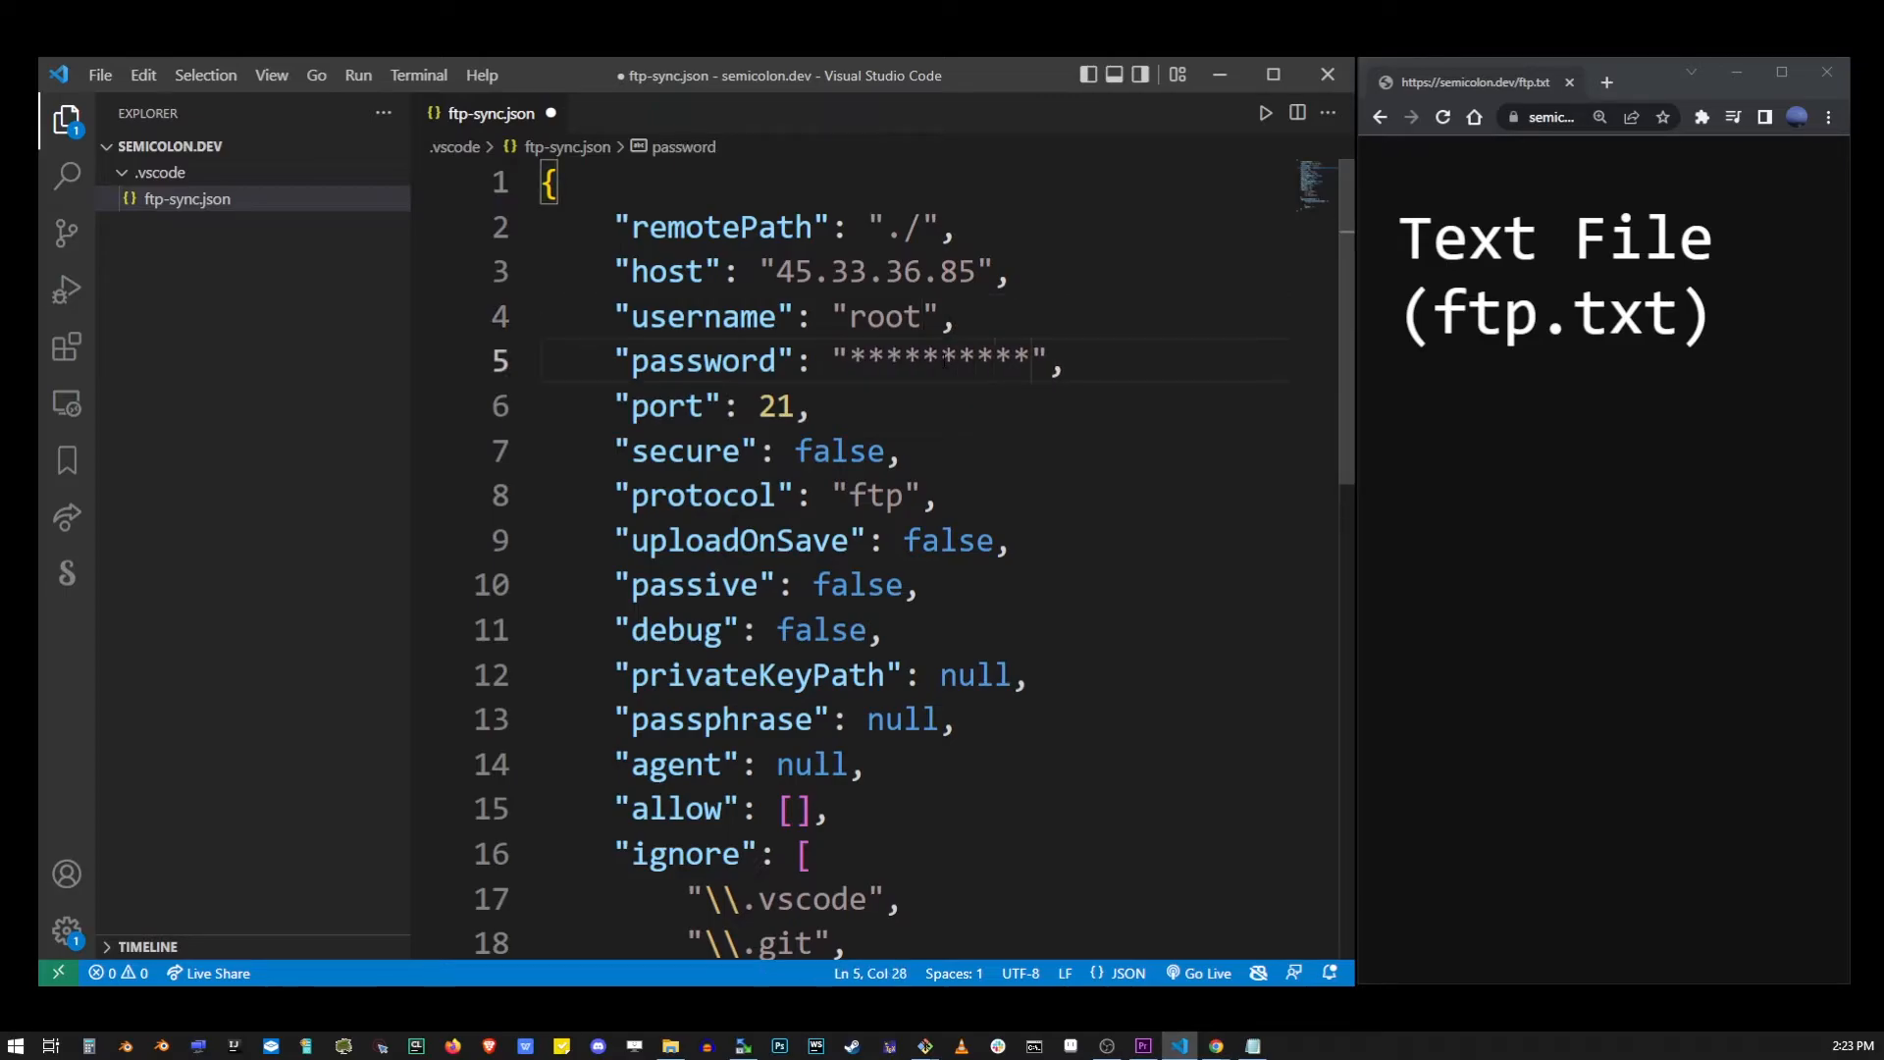
Change the protocol from ftp to sftp and the port from 21 to 22.
double_click(877, 495)
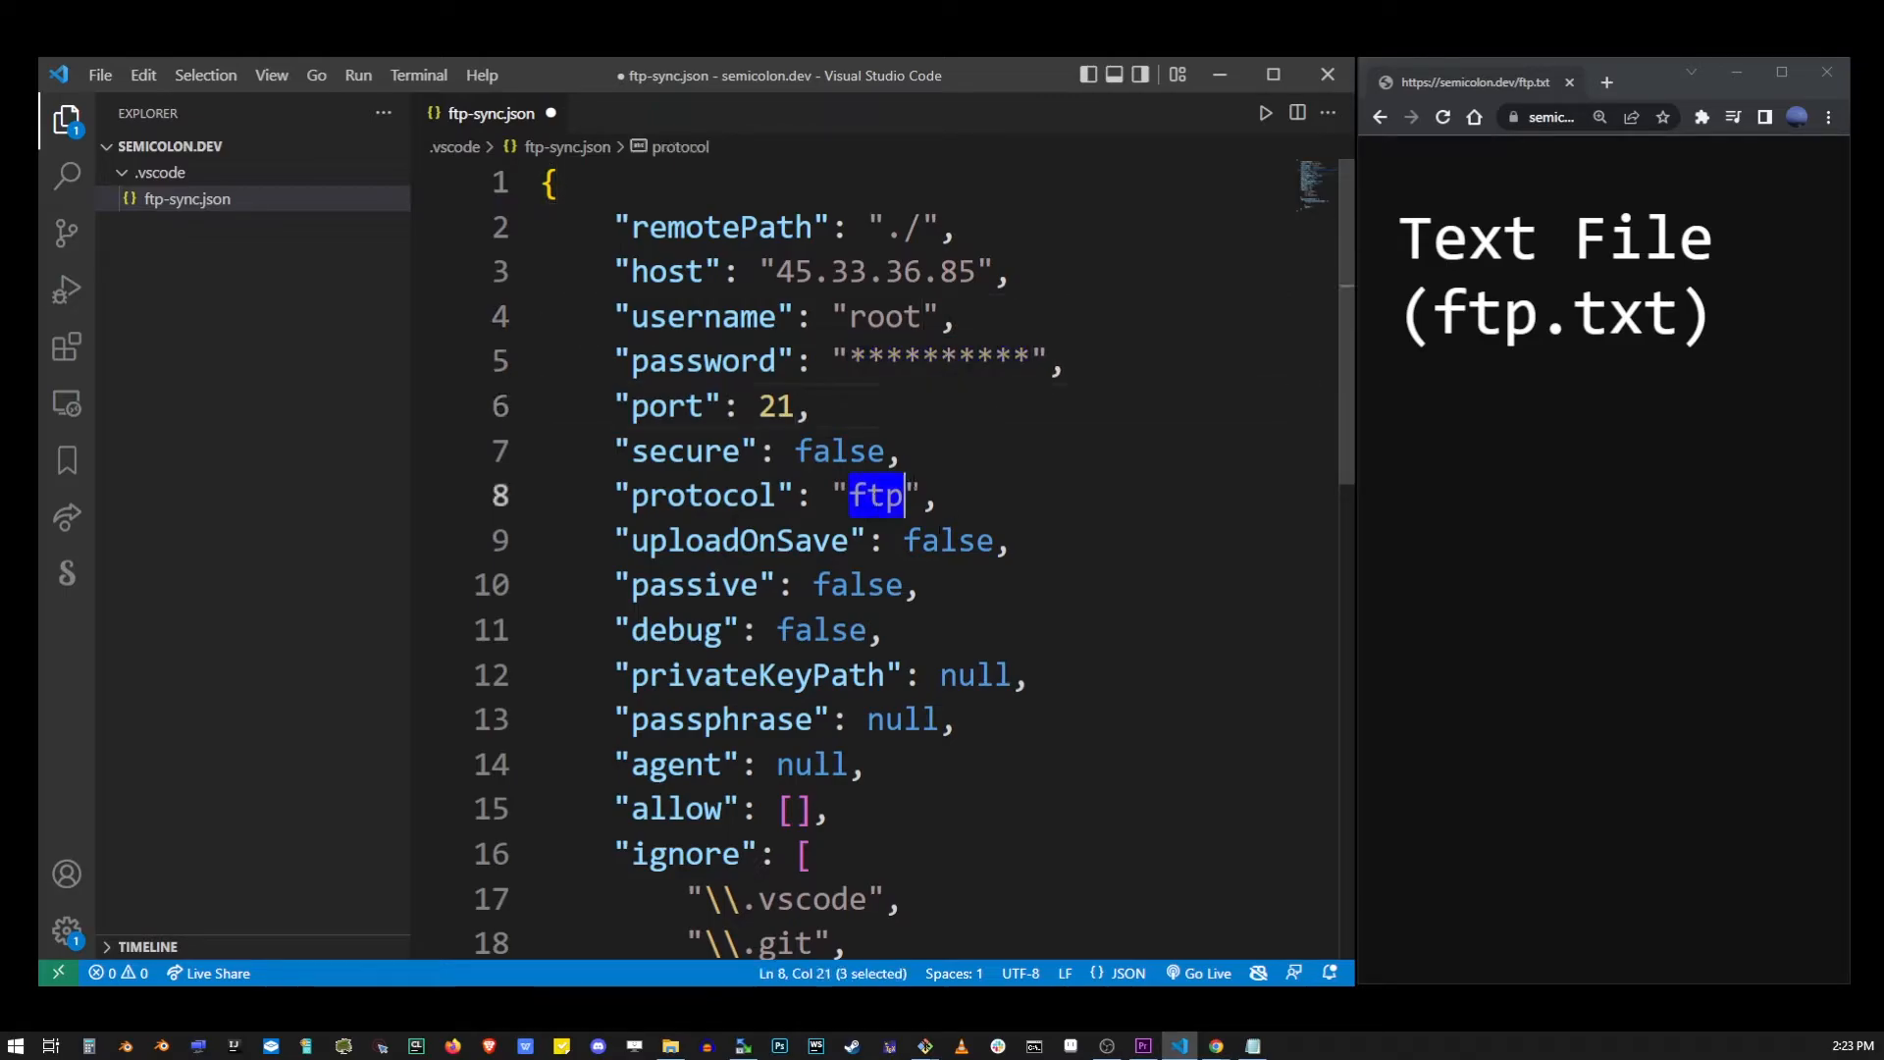
double_click(775, 406)
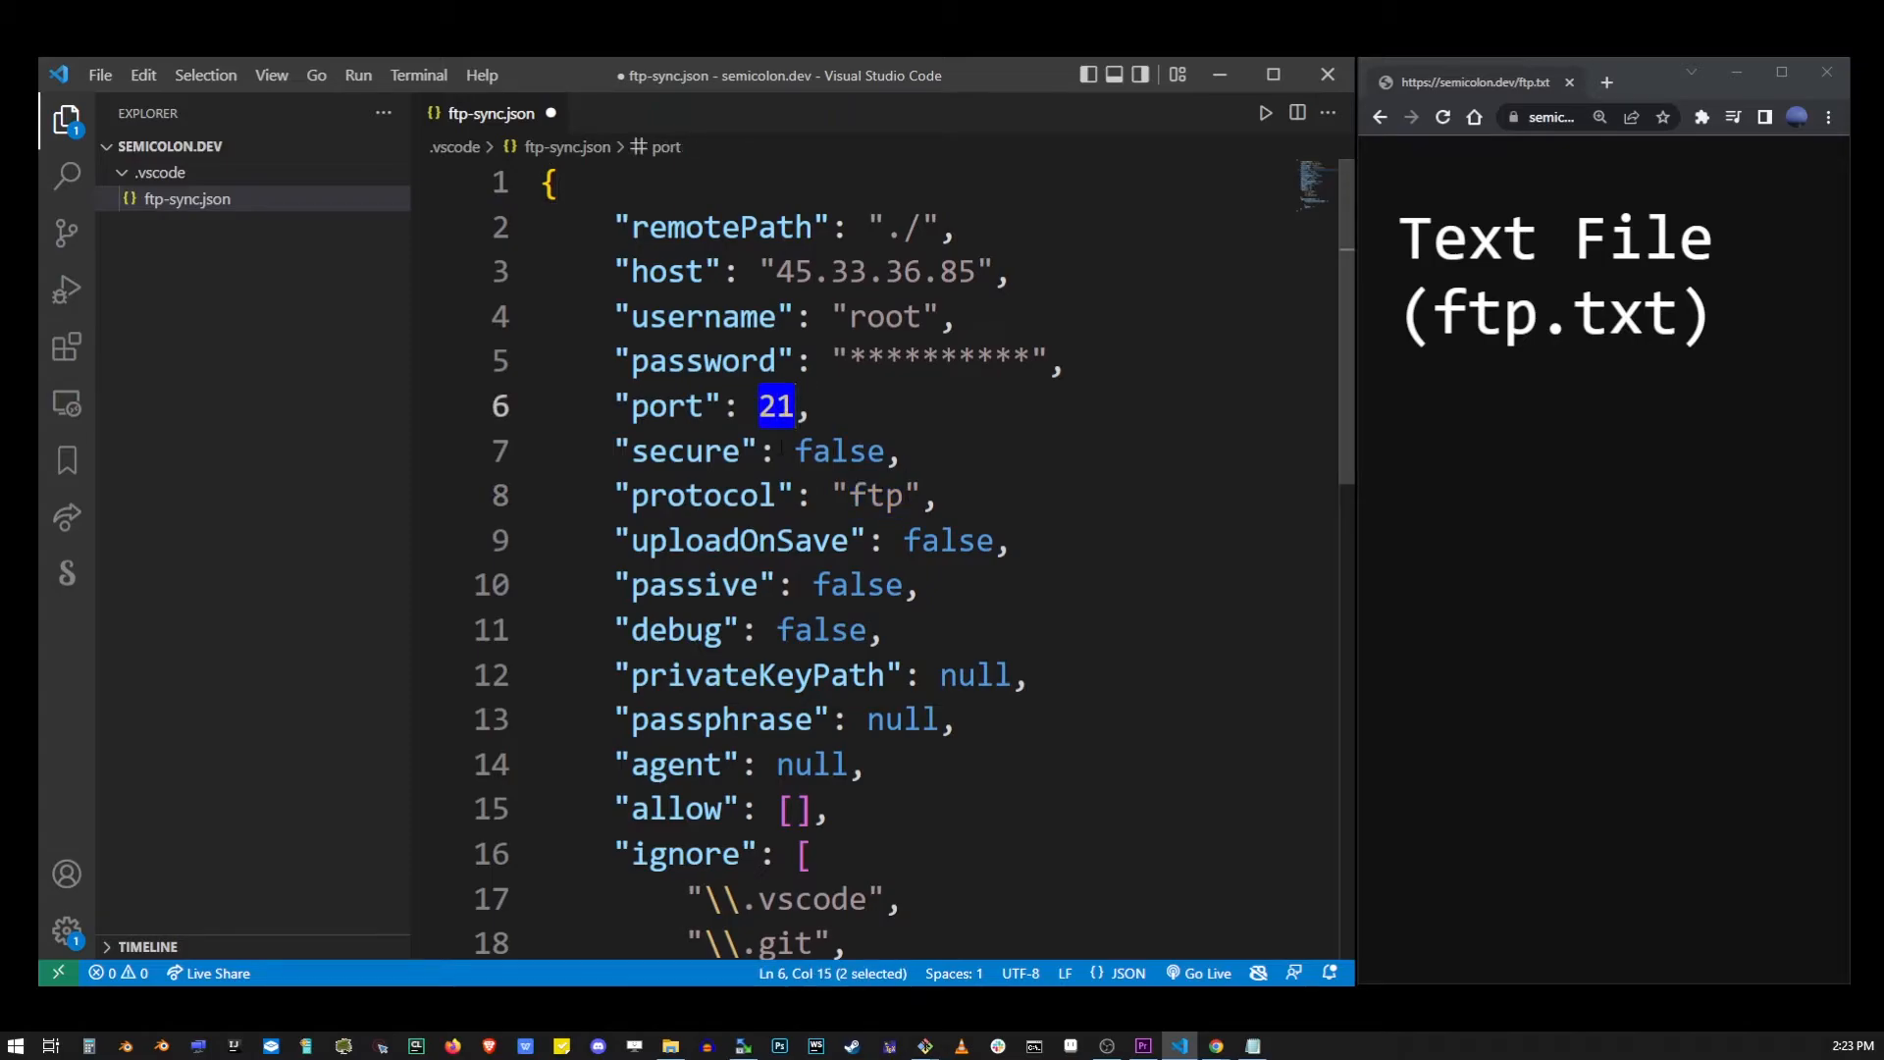
click(877, 495)
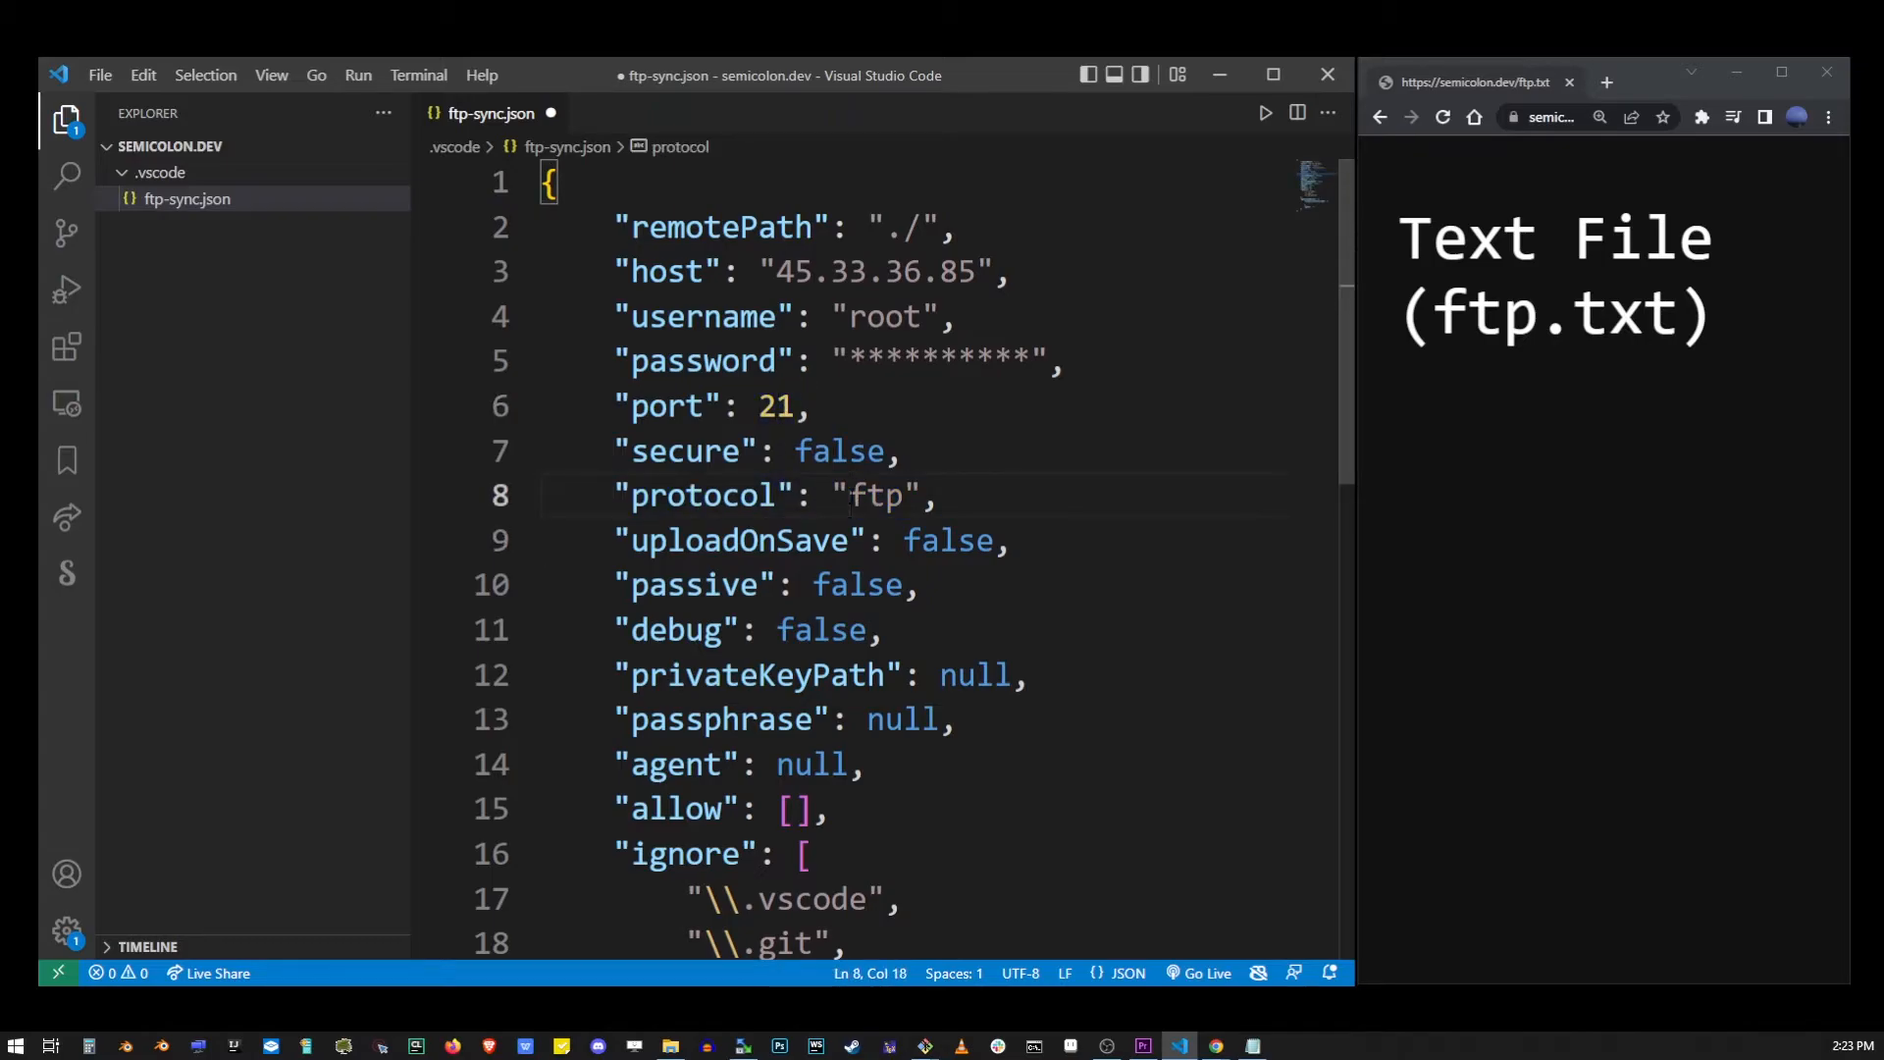
text(sftp)
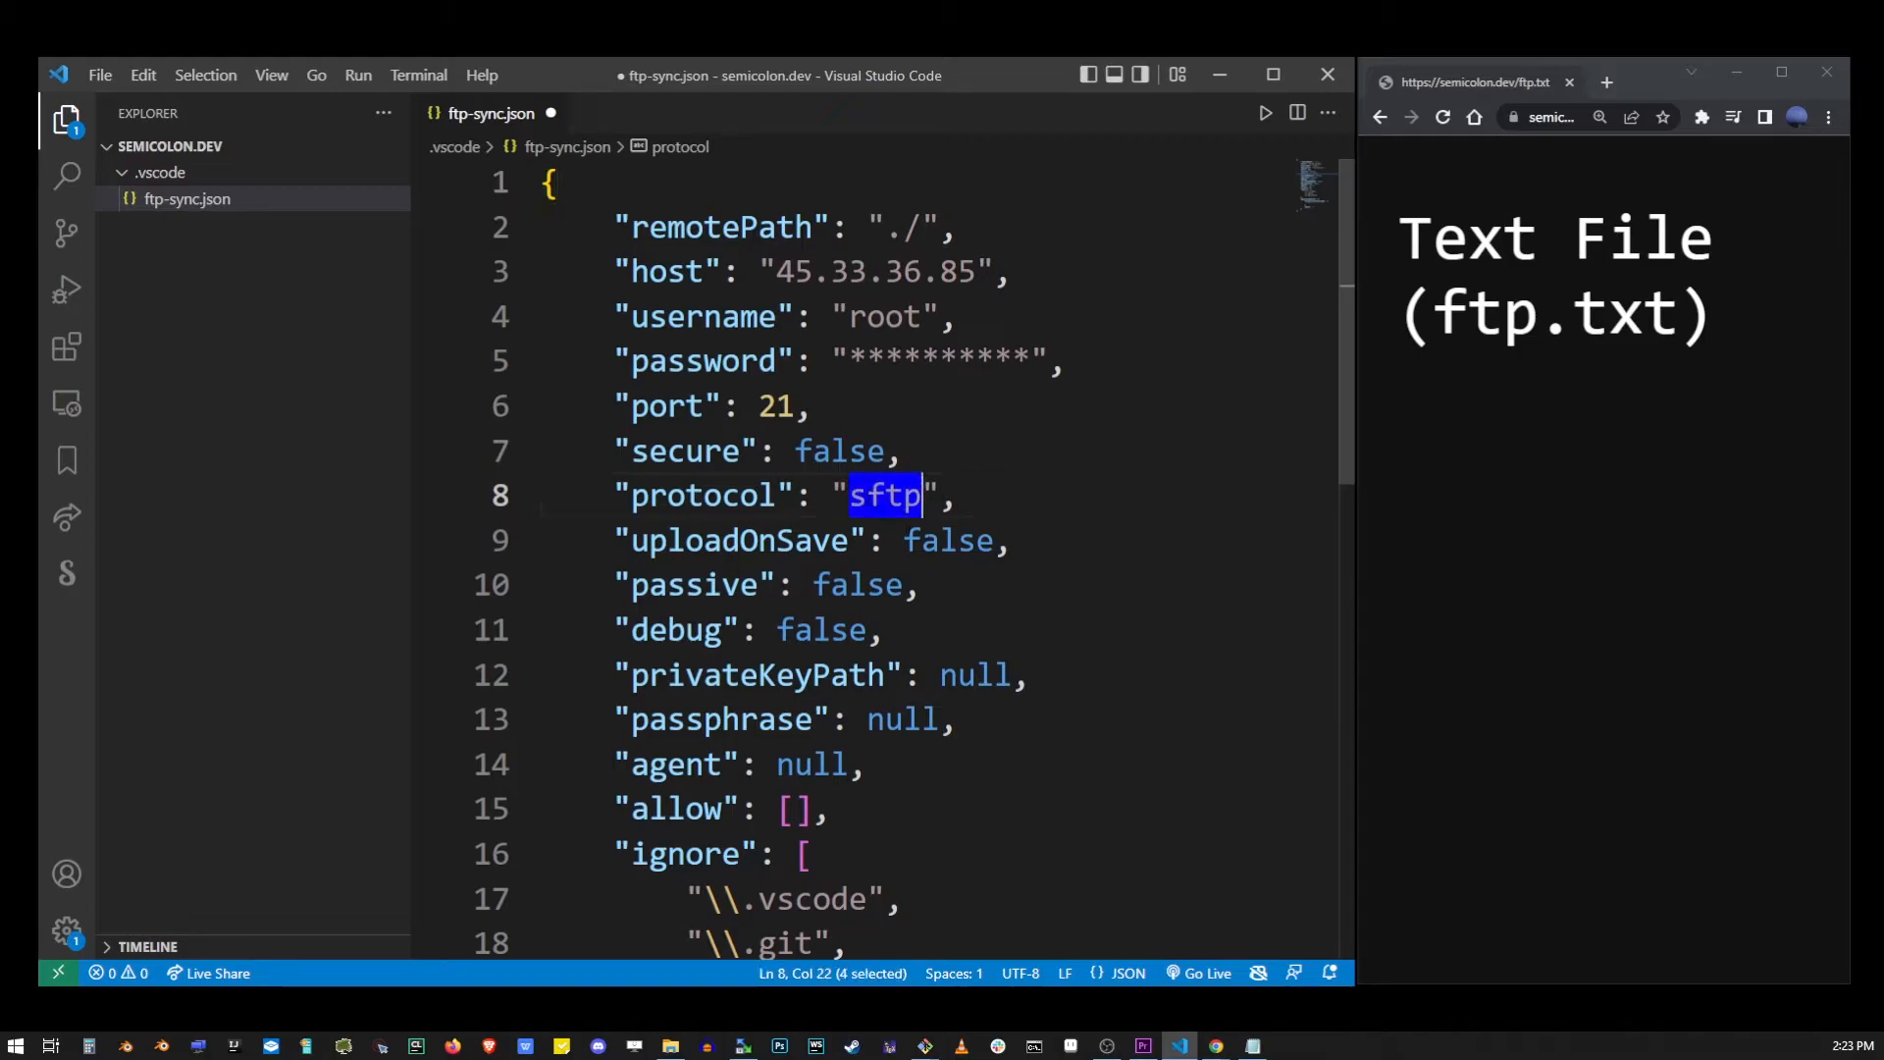
click(777, 406)
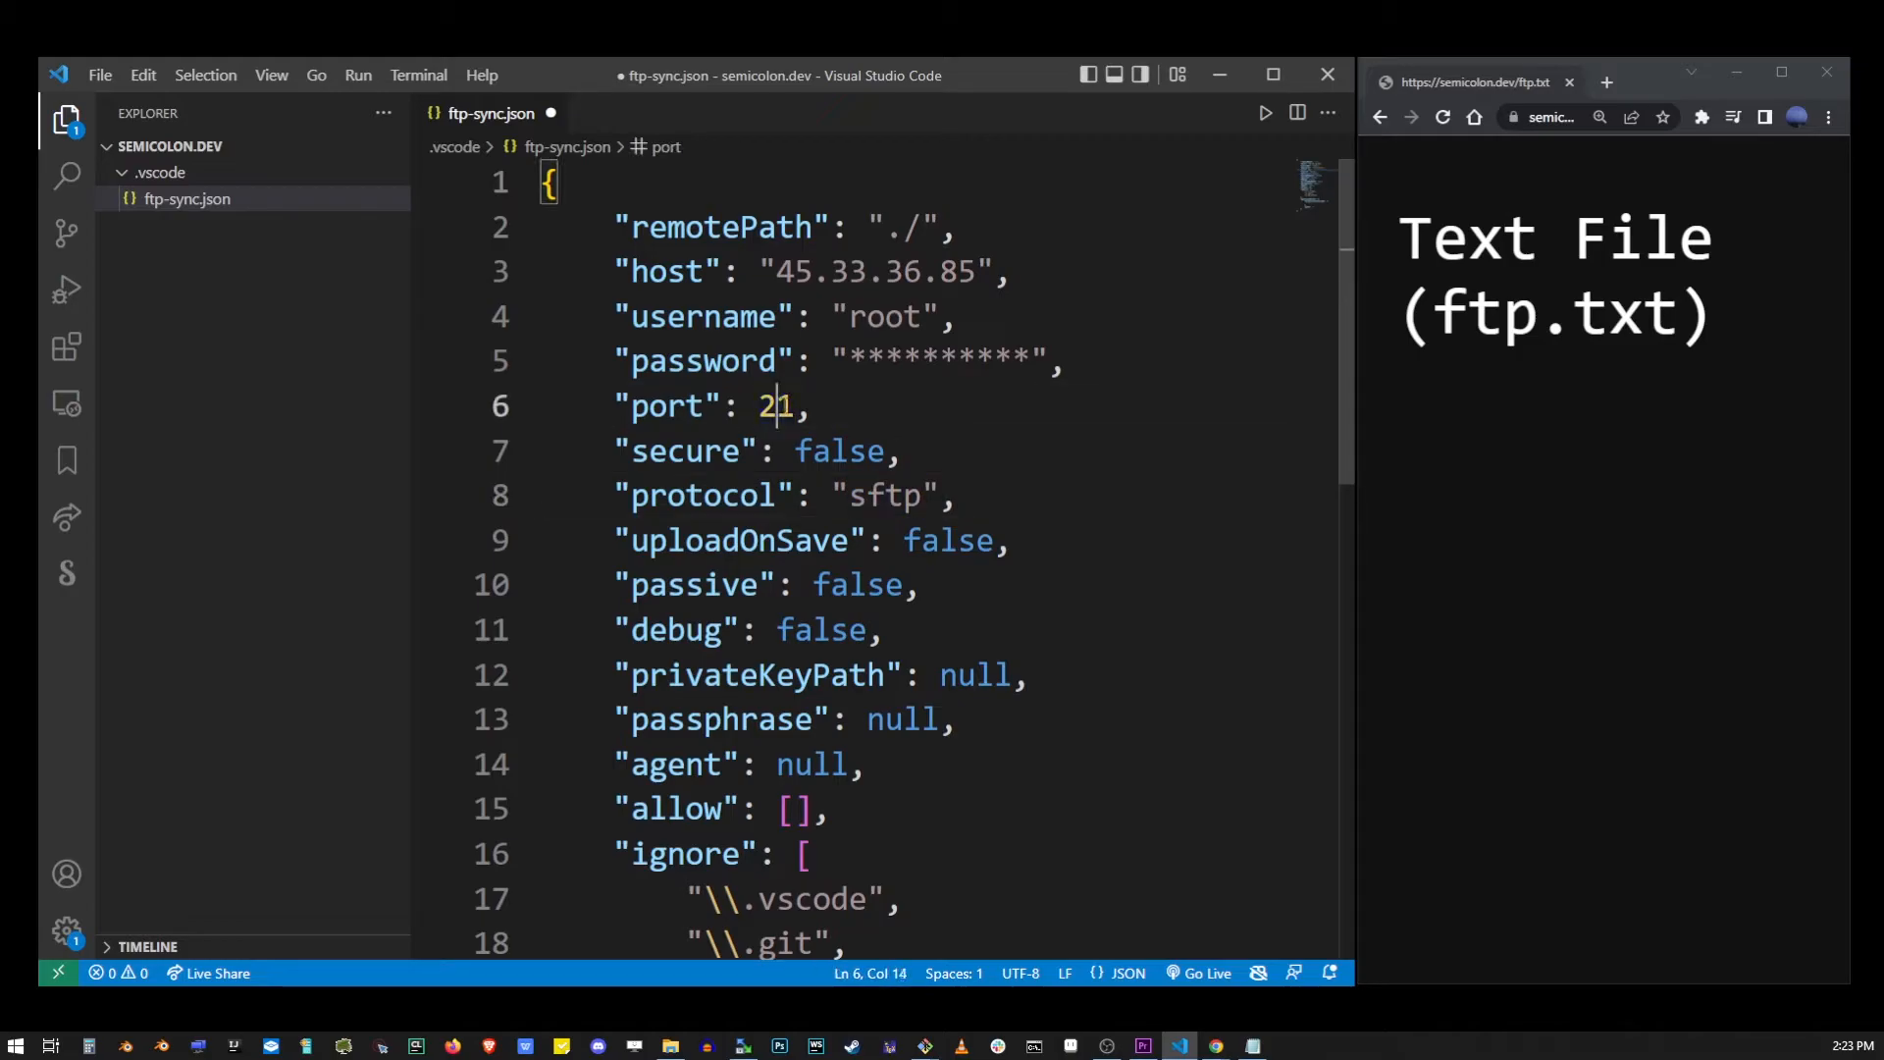
text(2)
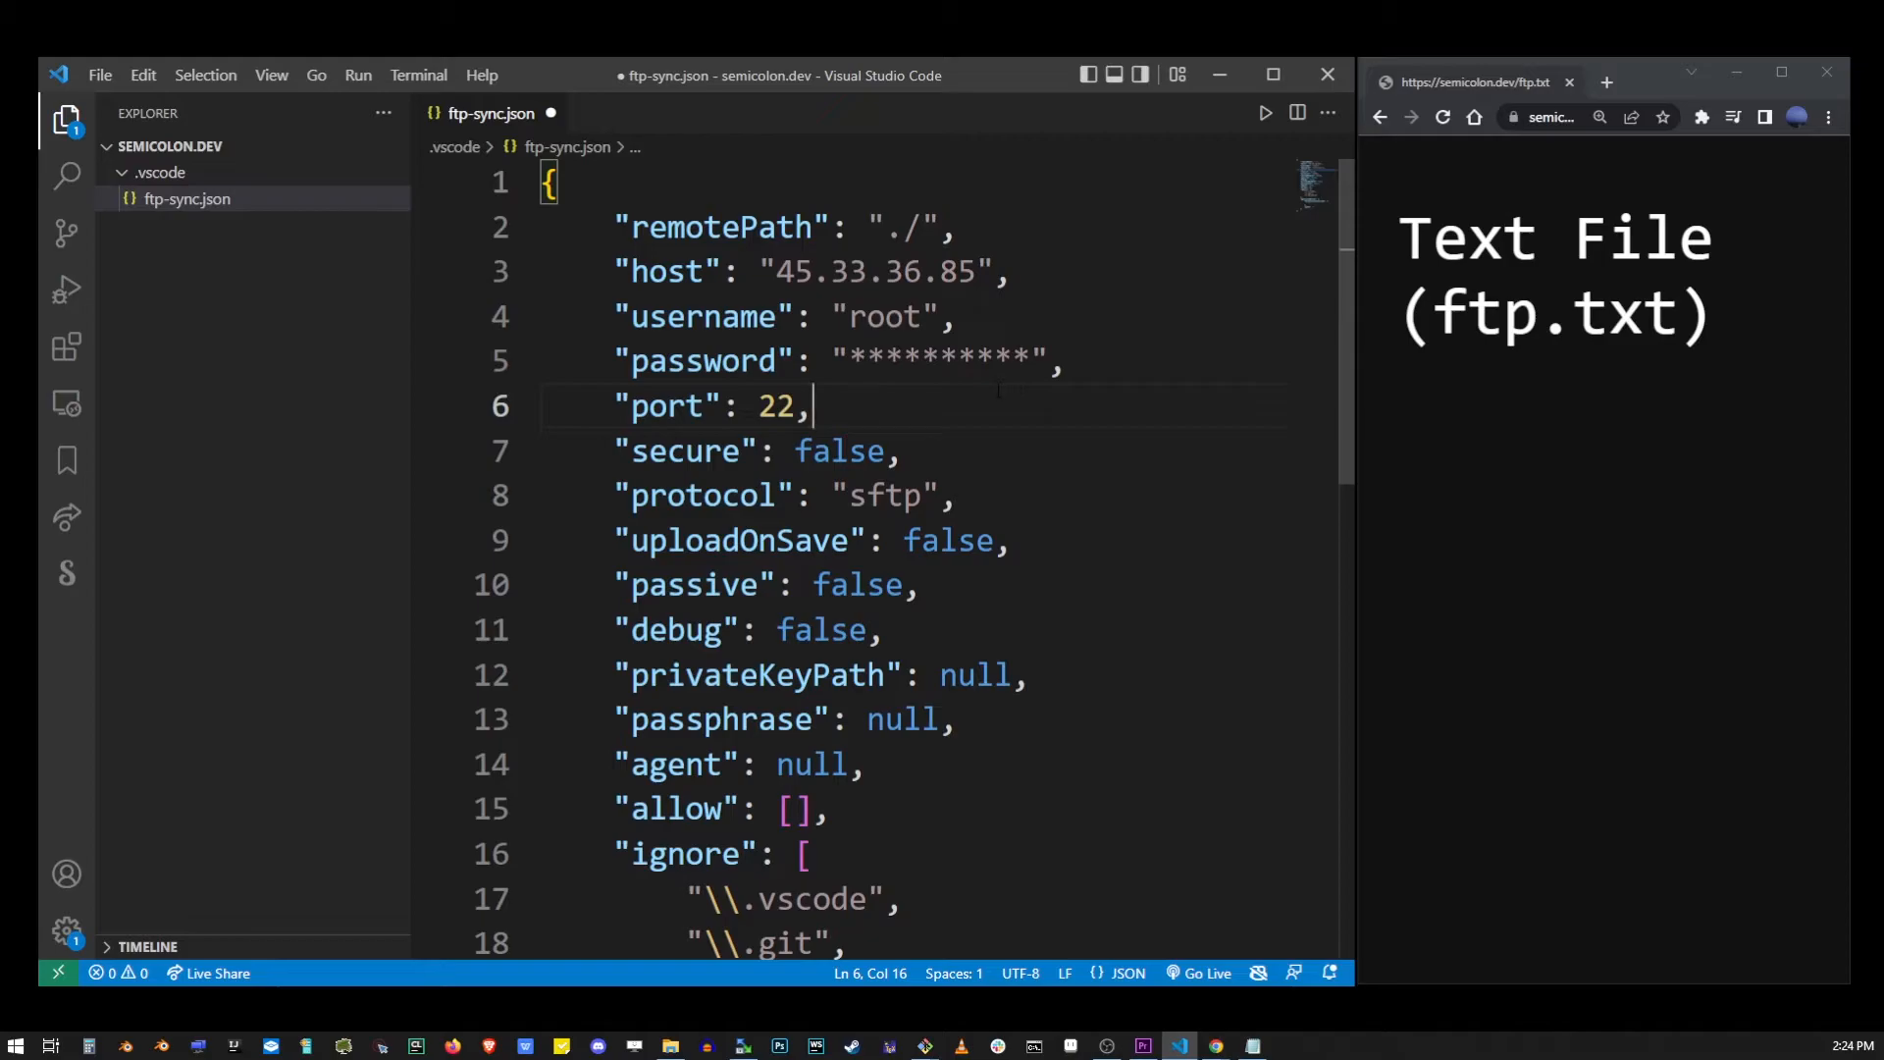
Add "node_modules" as a new entry in the ftp-sync.json ignore list.
scroll(down, 3)
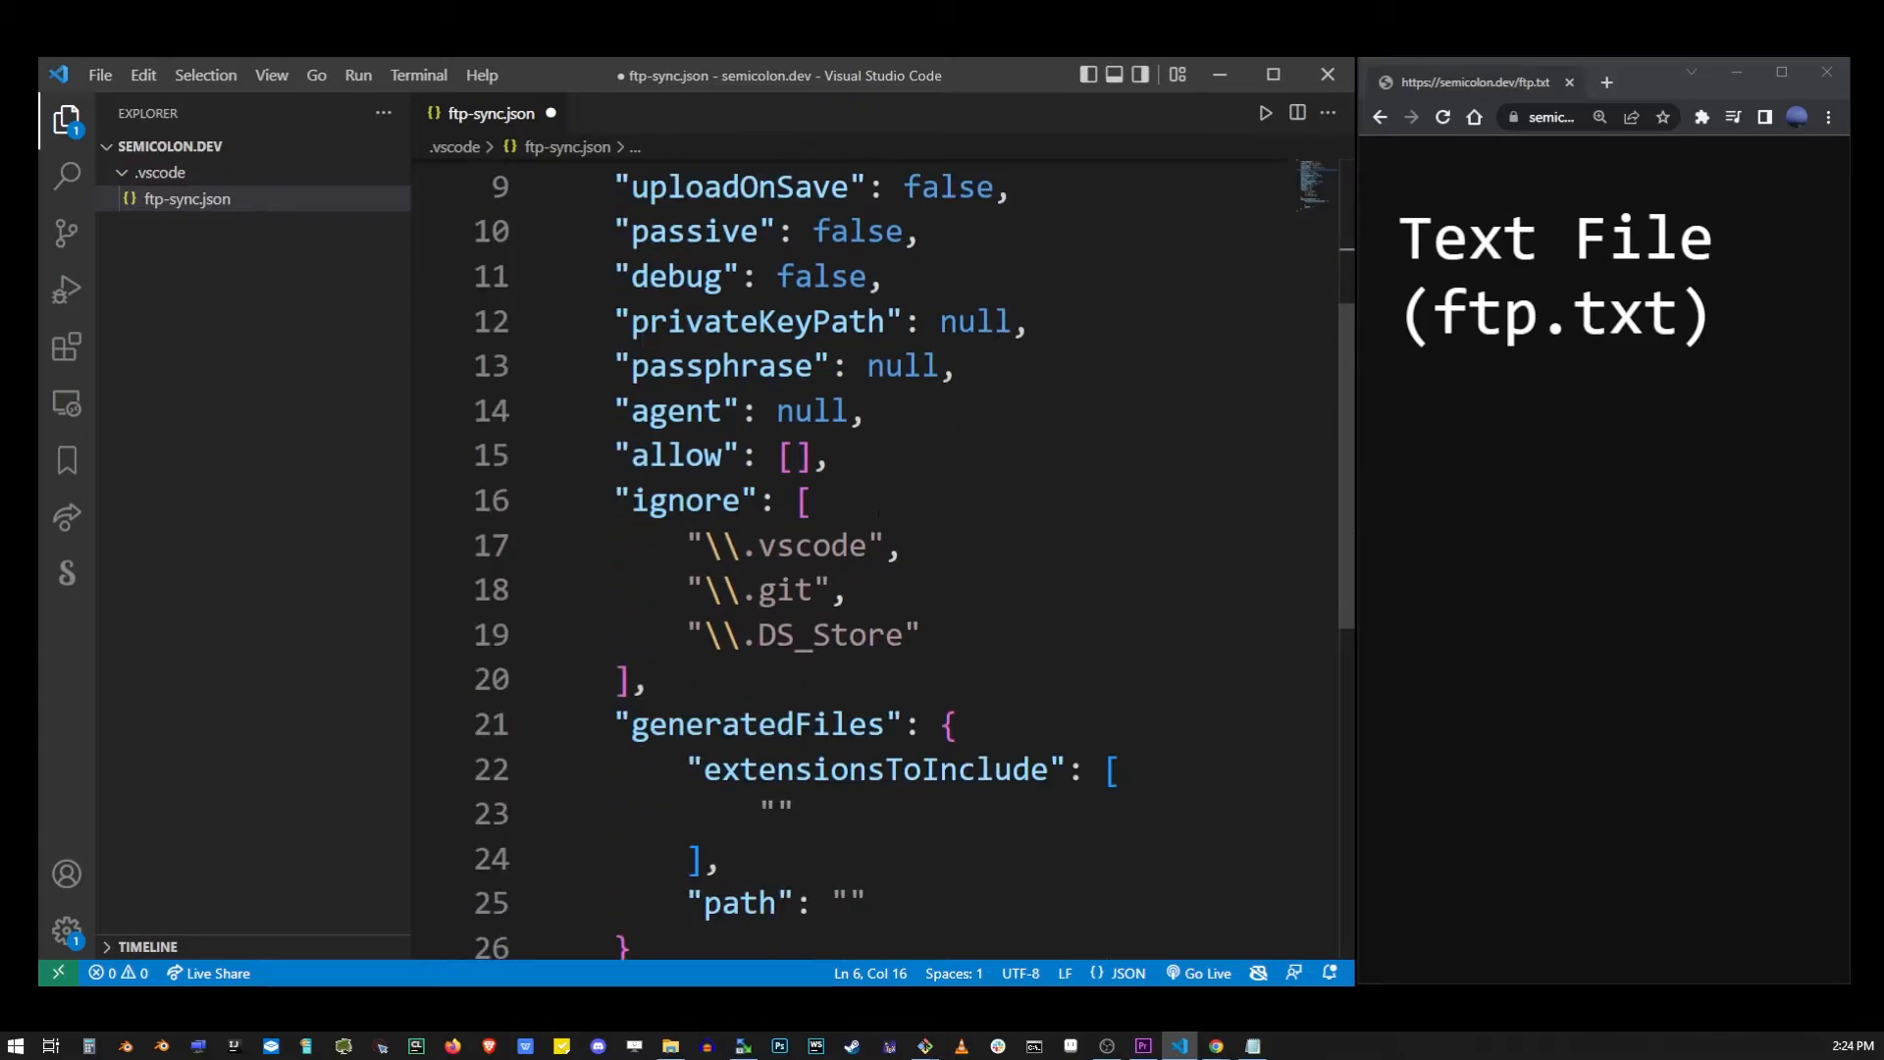
key(Enter)
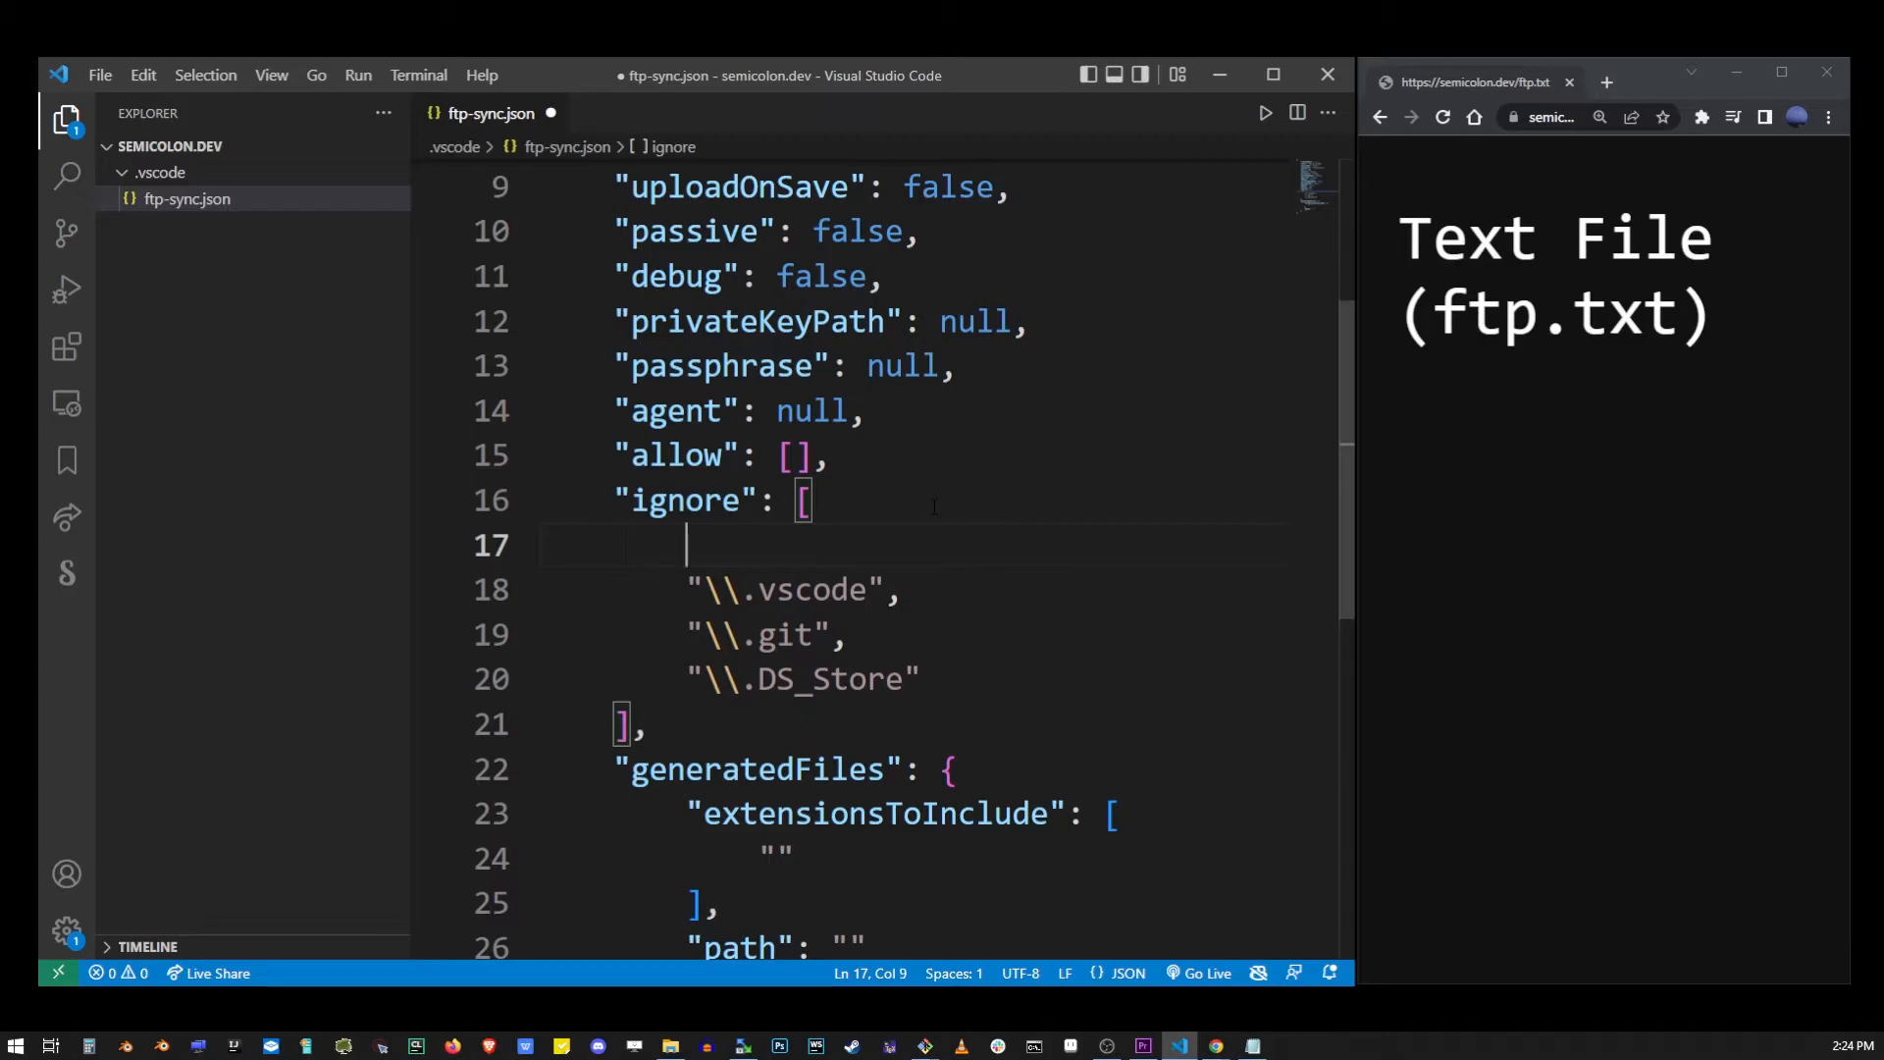
text("node)
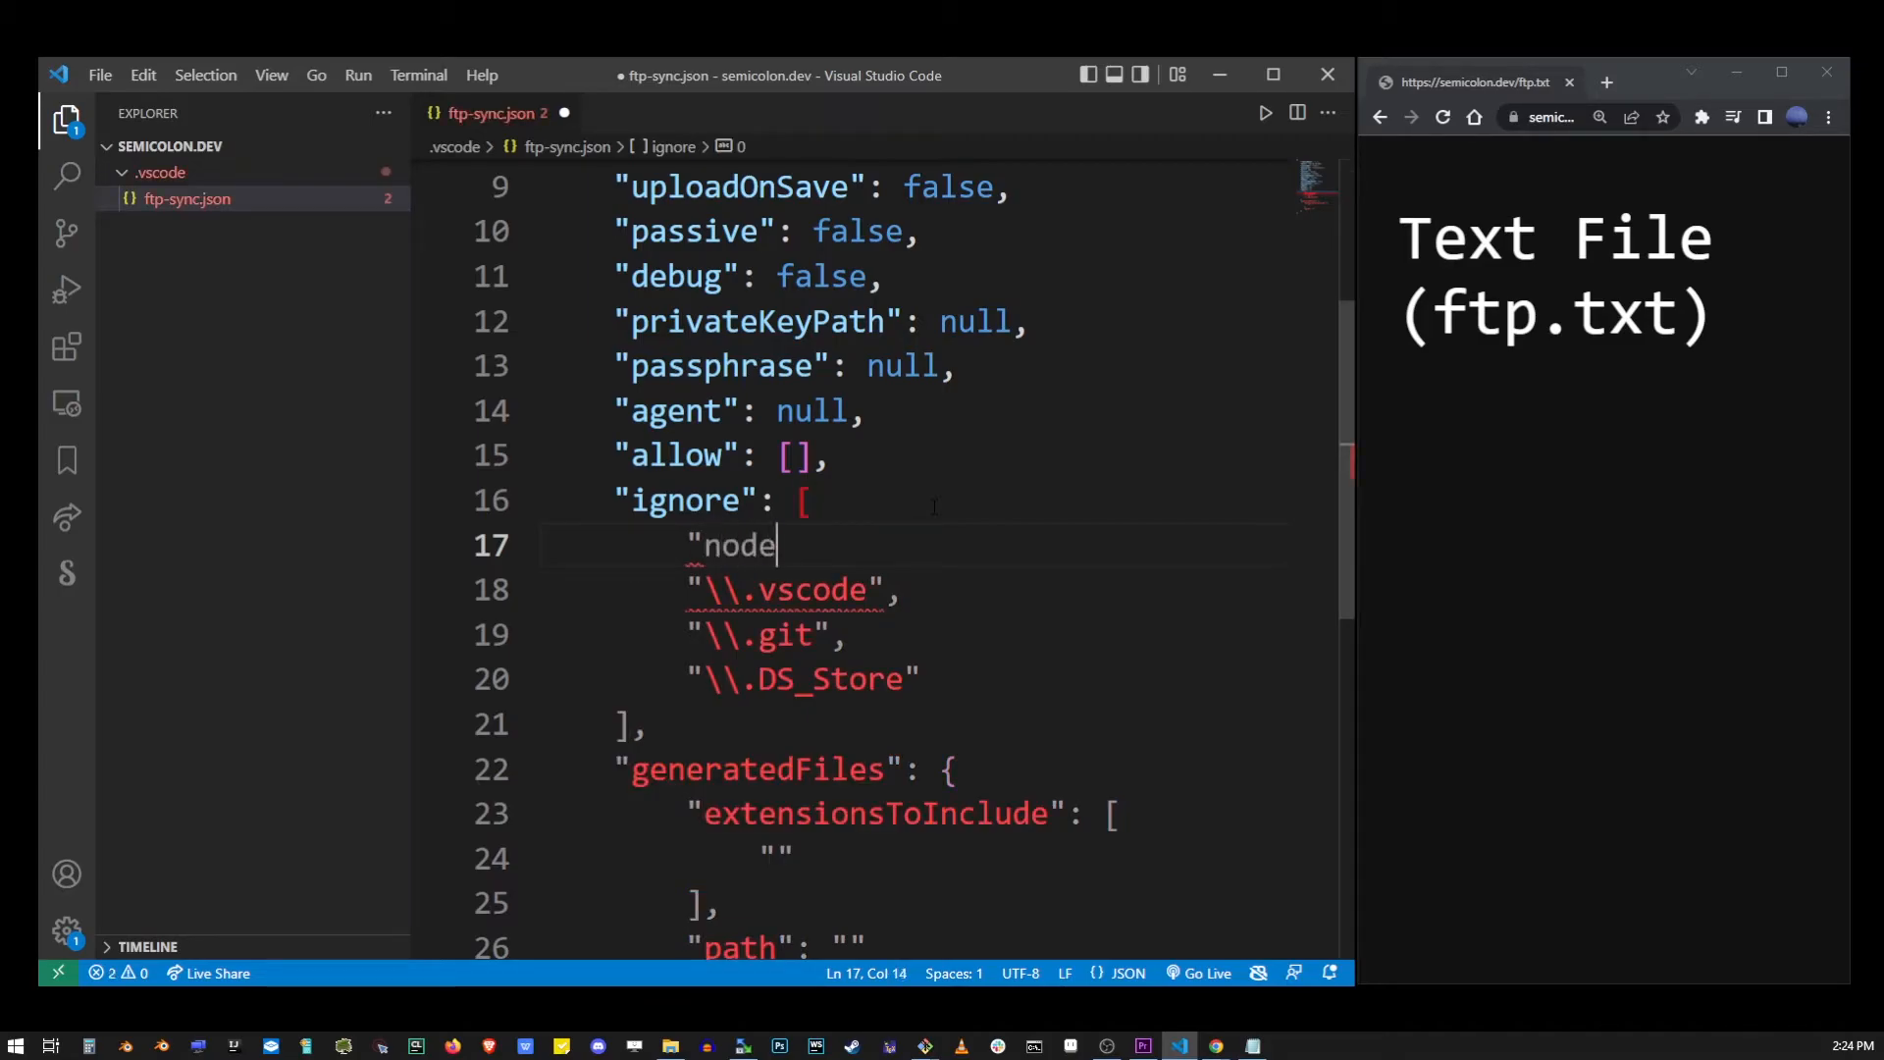
text(_modules")
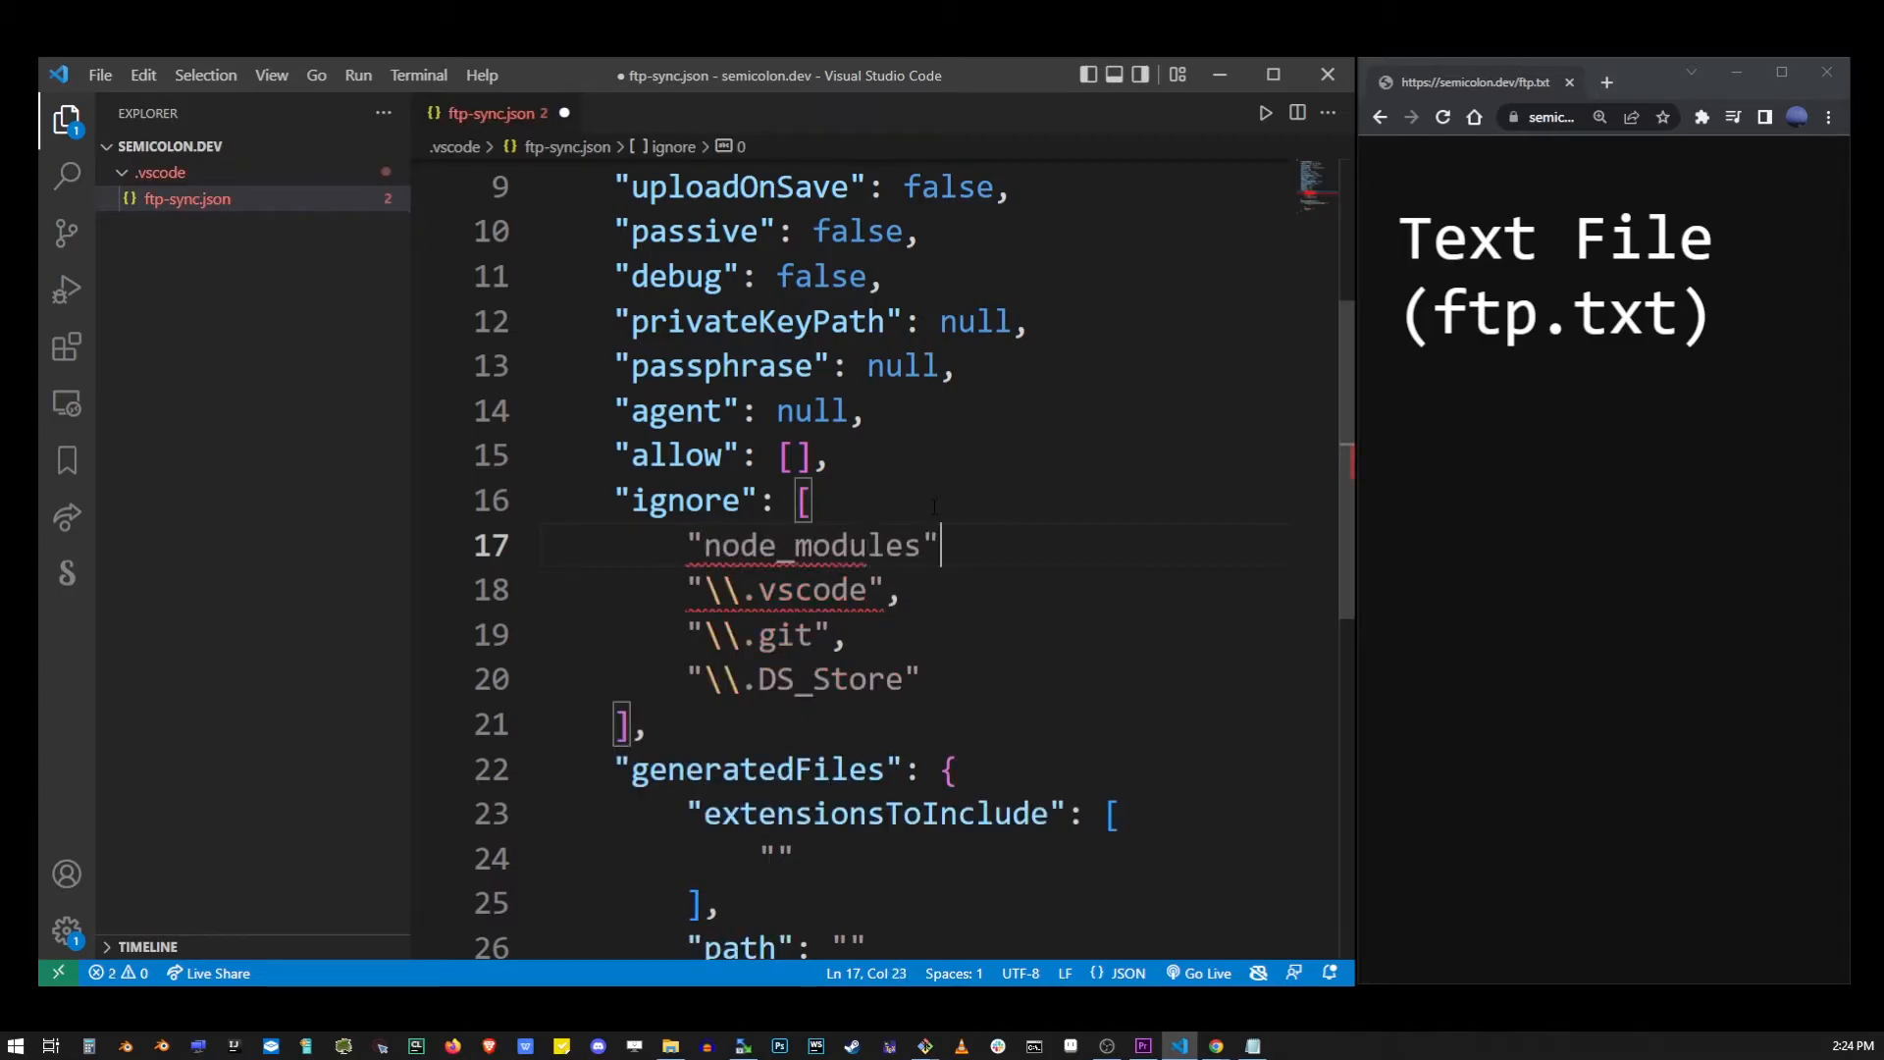
key(Backspace)
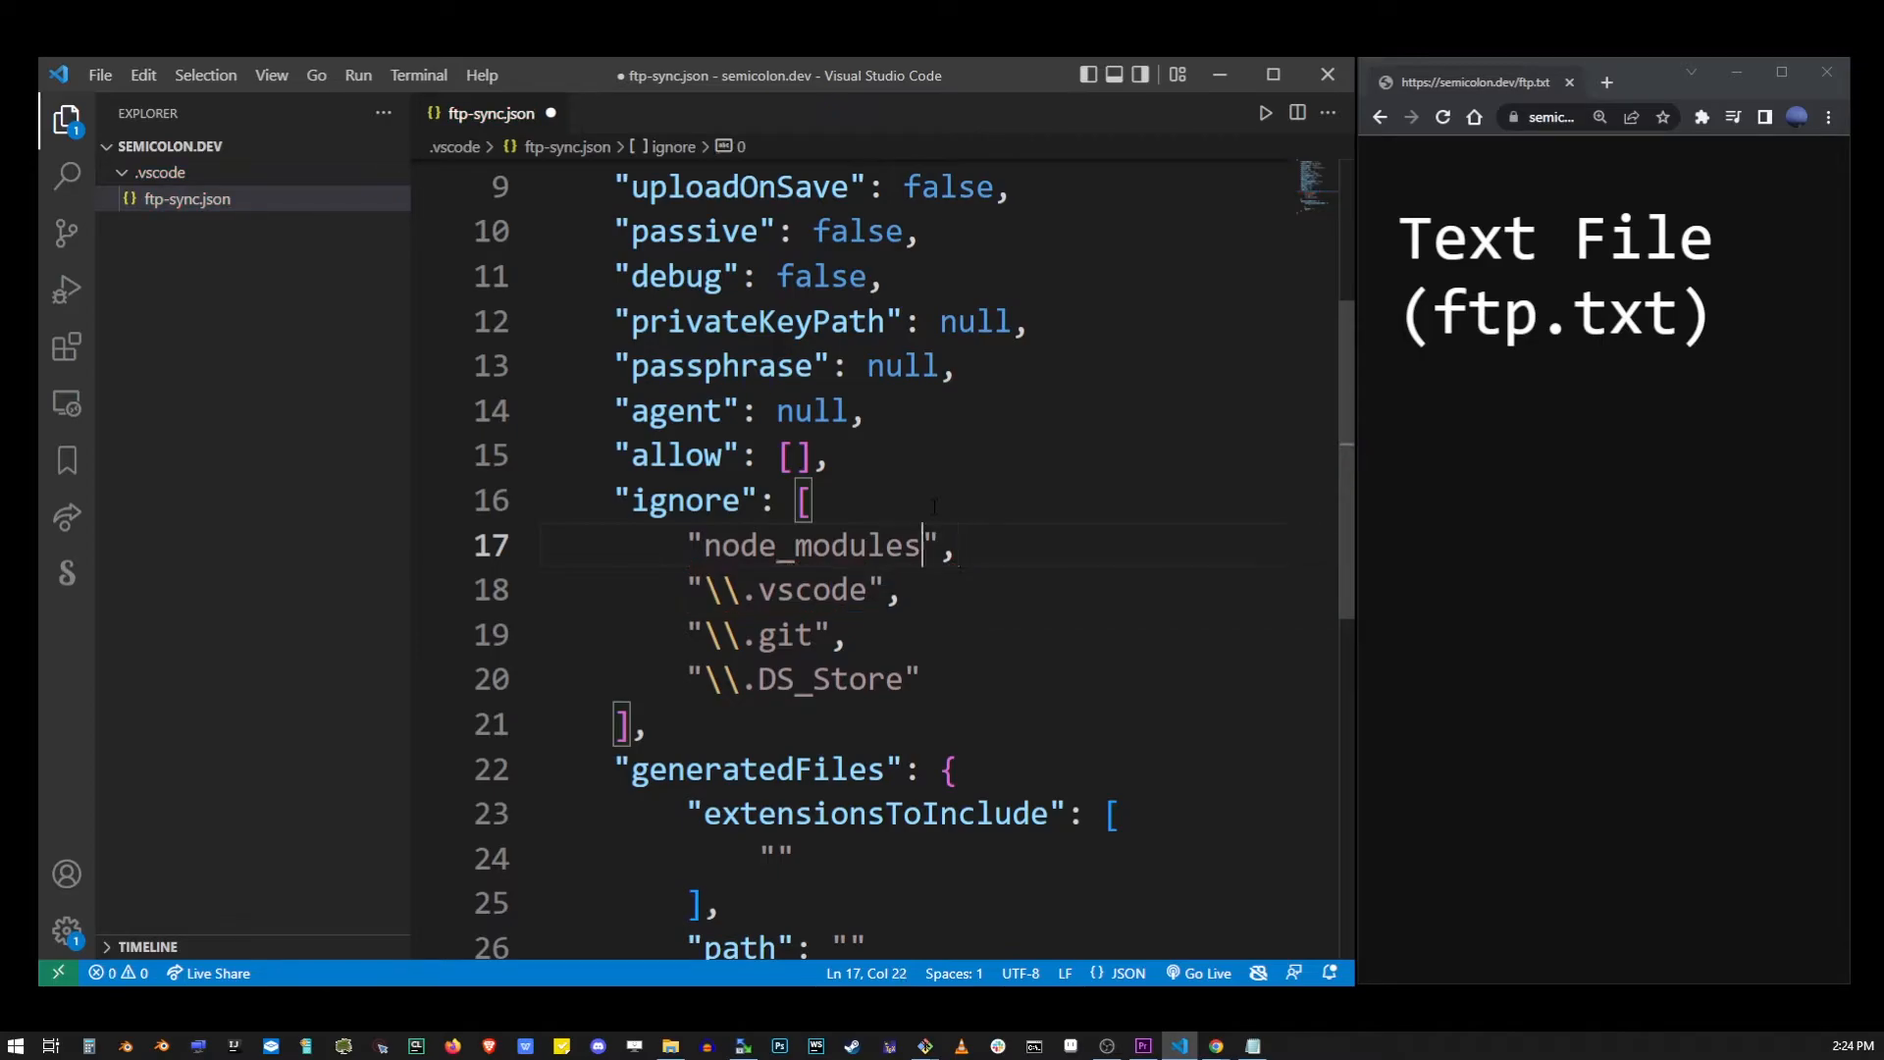
double_click(811, 545)
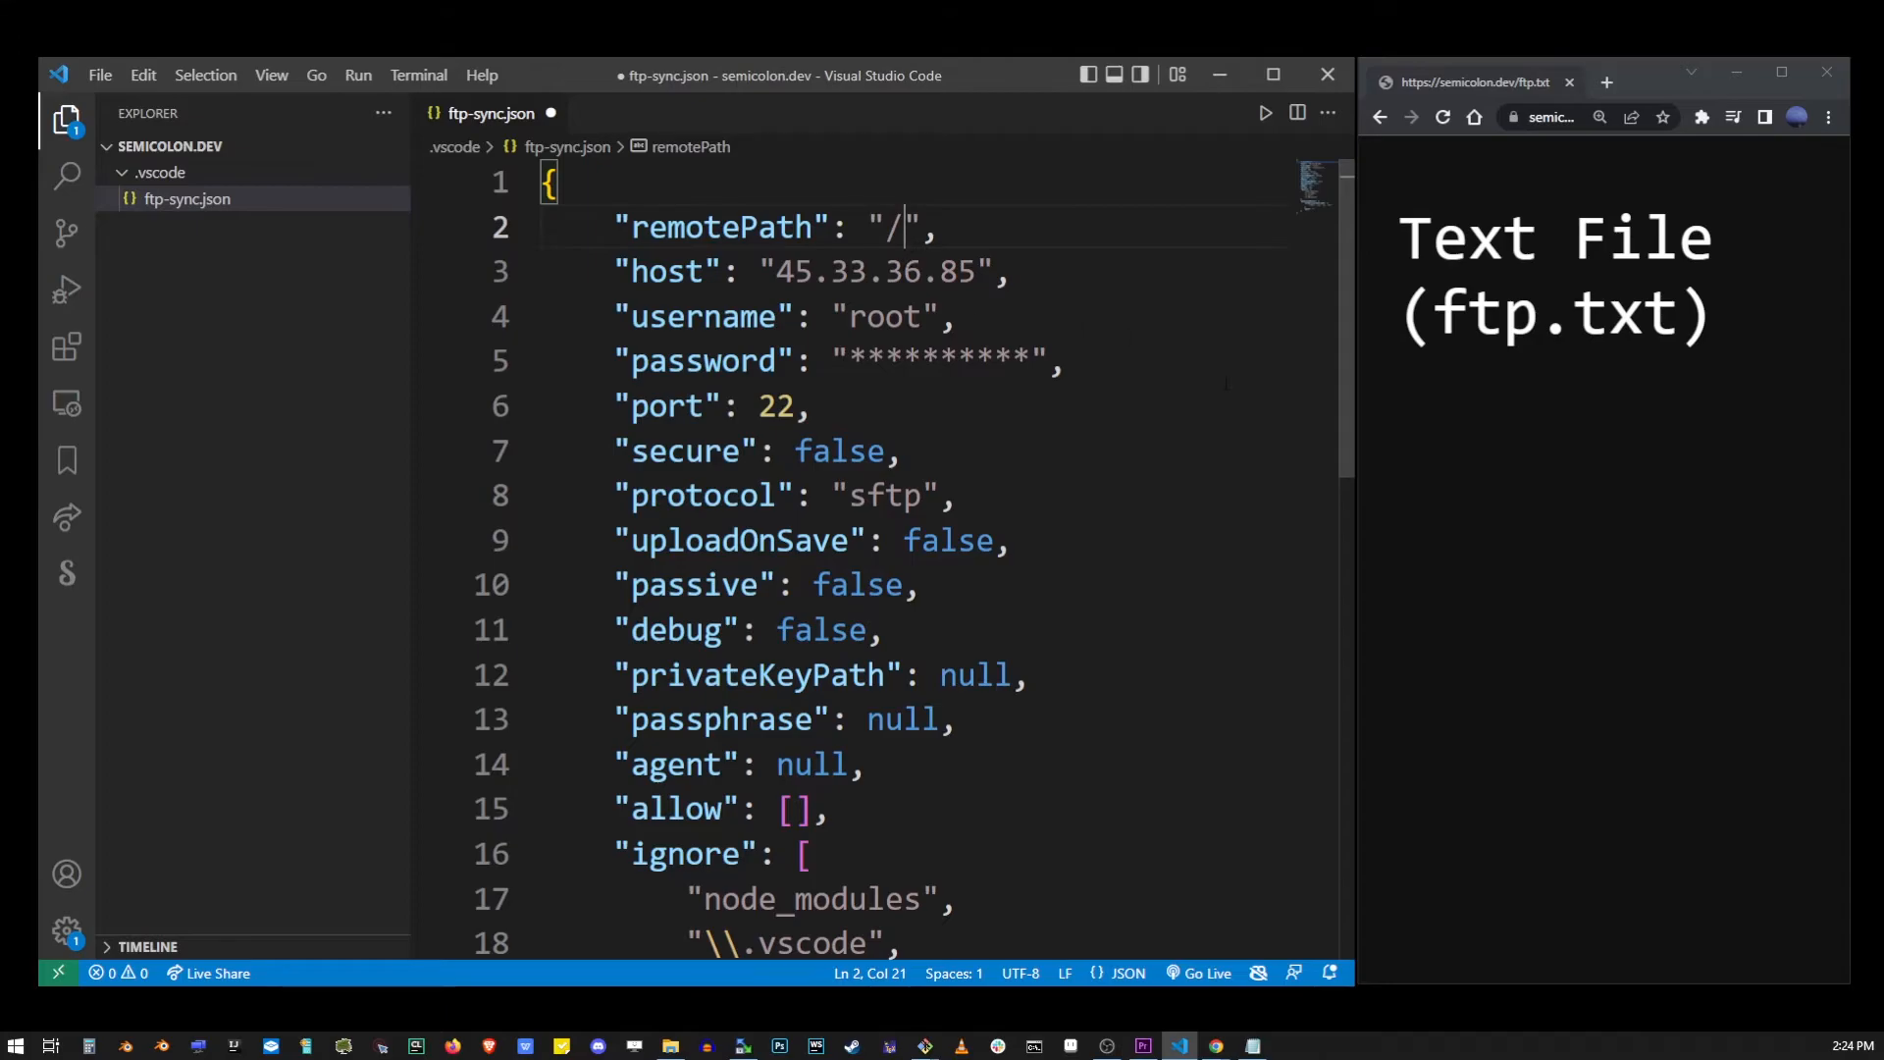
Set remotePath to /var/www/semicolon.dev/ and save ftp-sync.json.
text(var/www/)
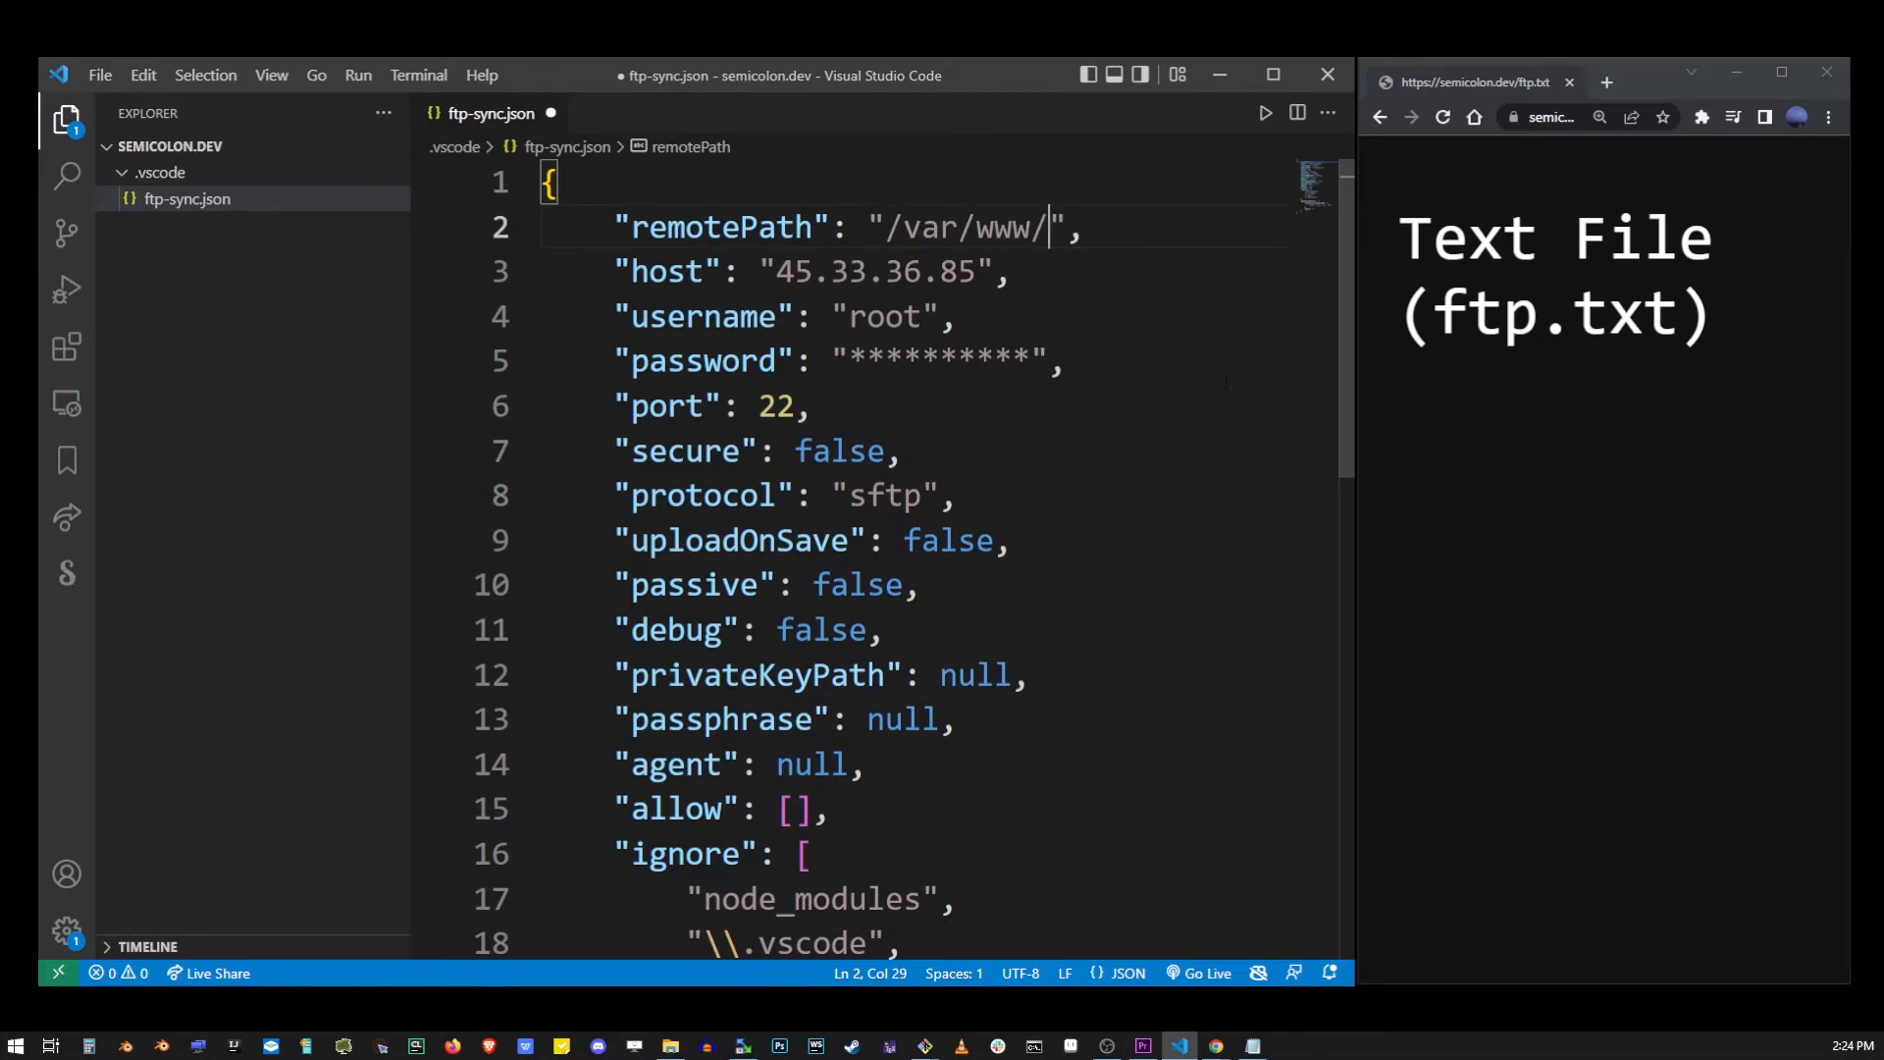
text(semicolon)
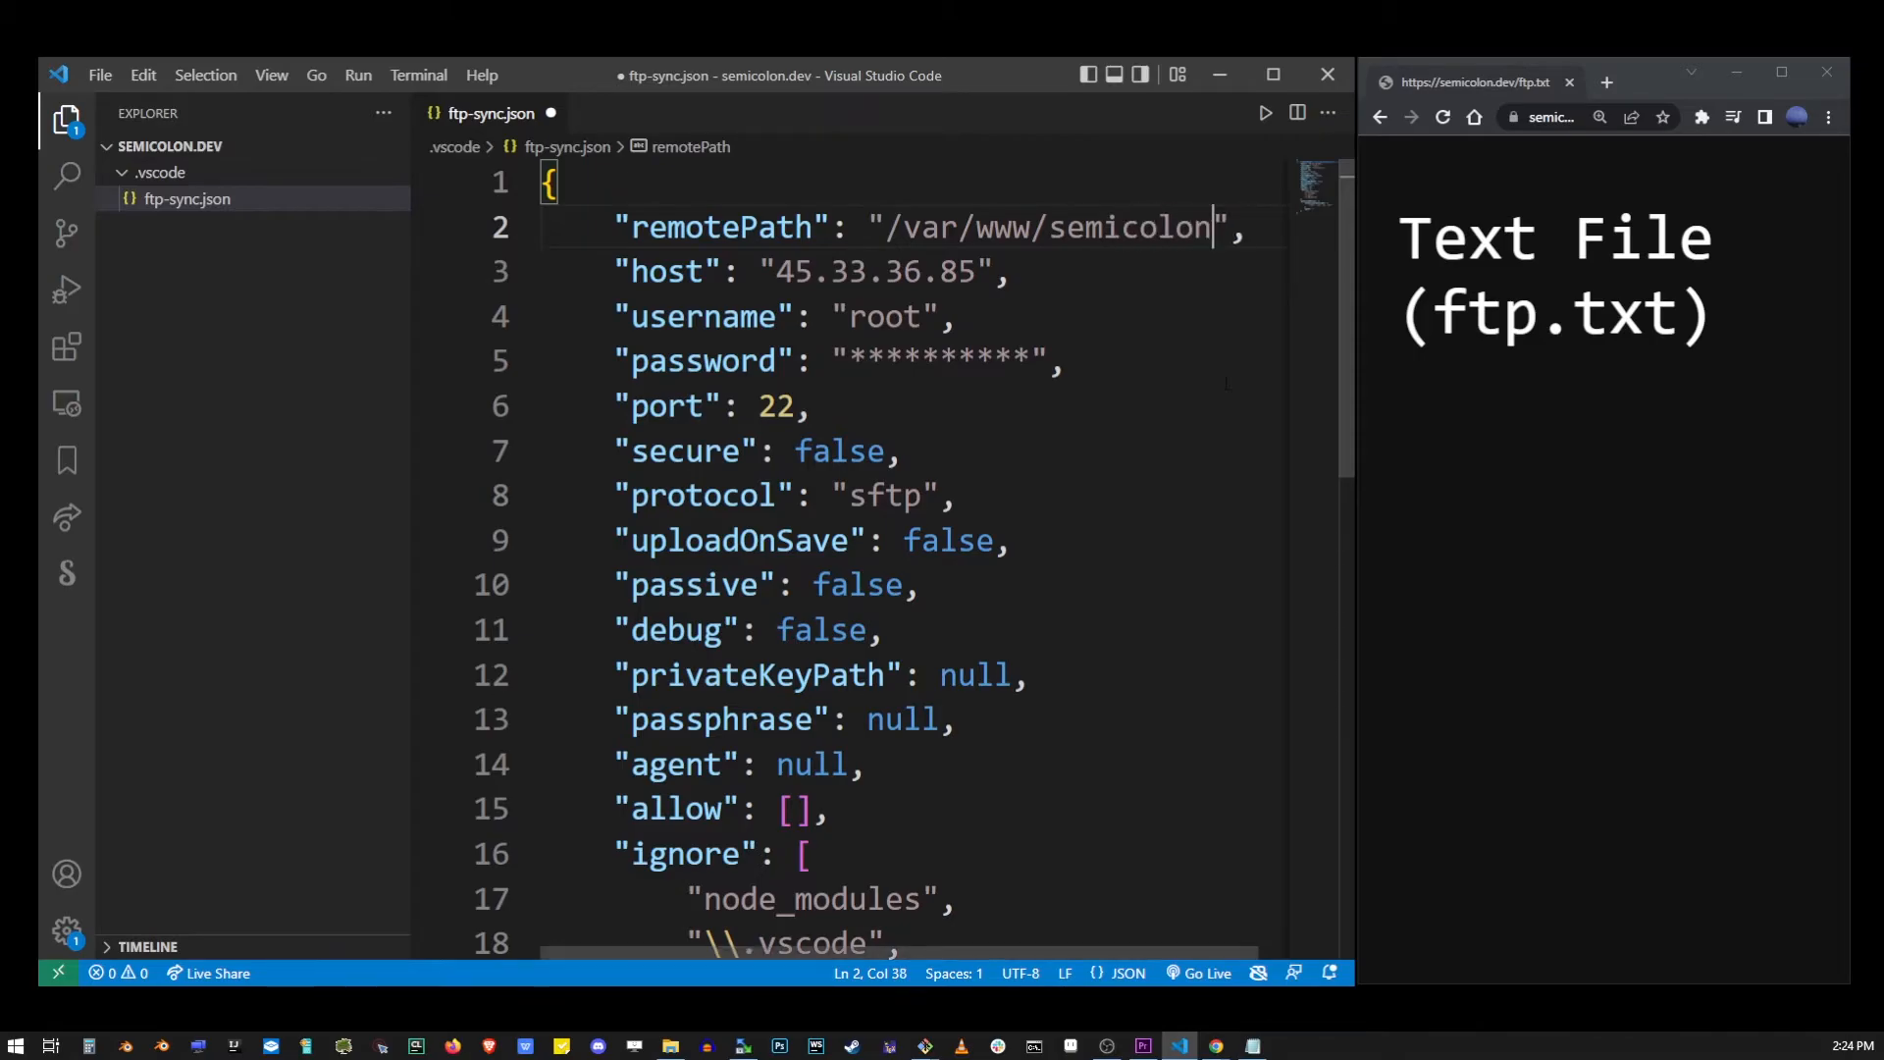
text(.dev/)
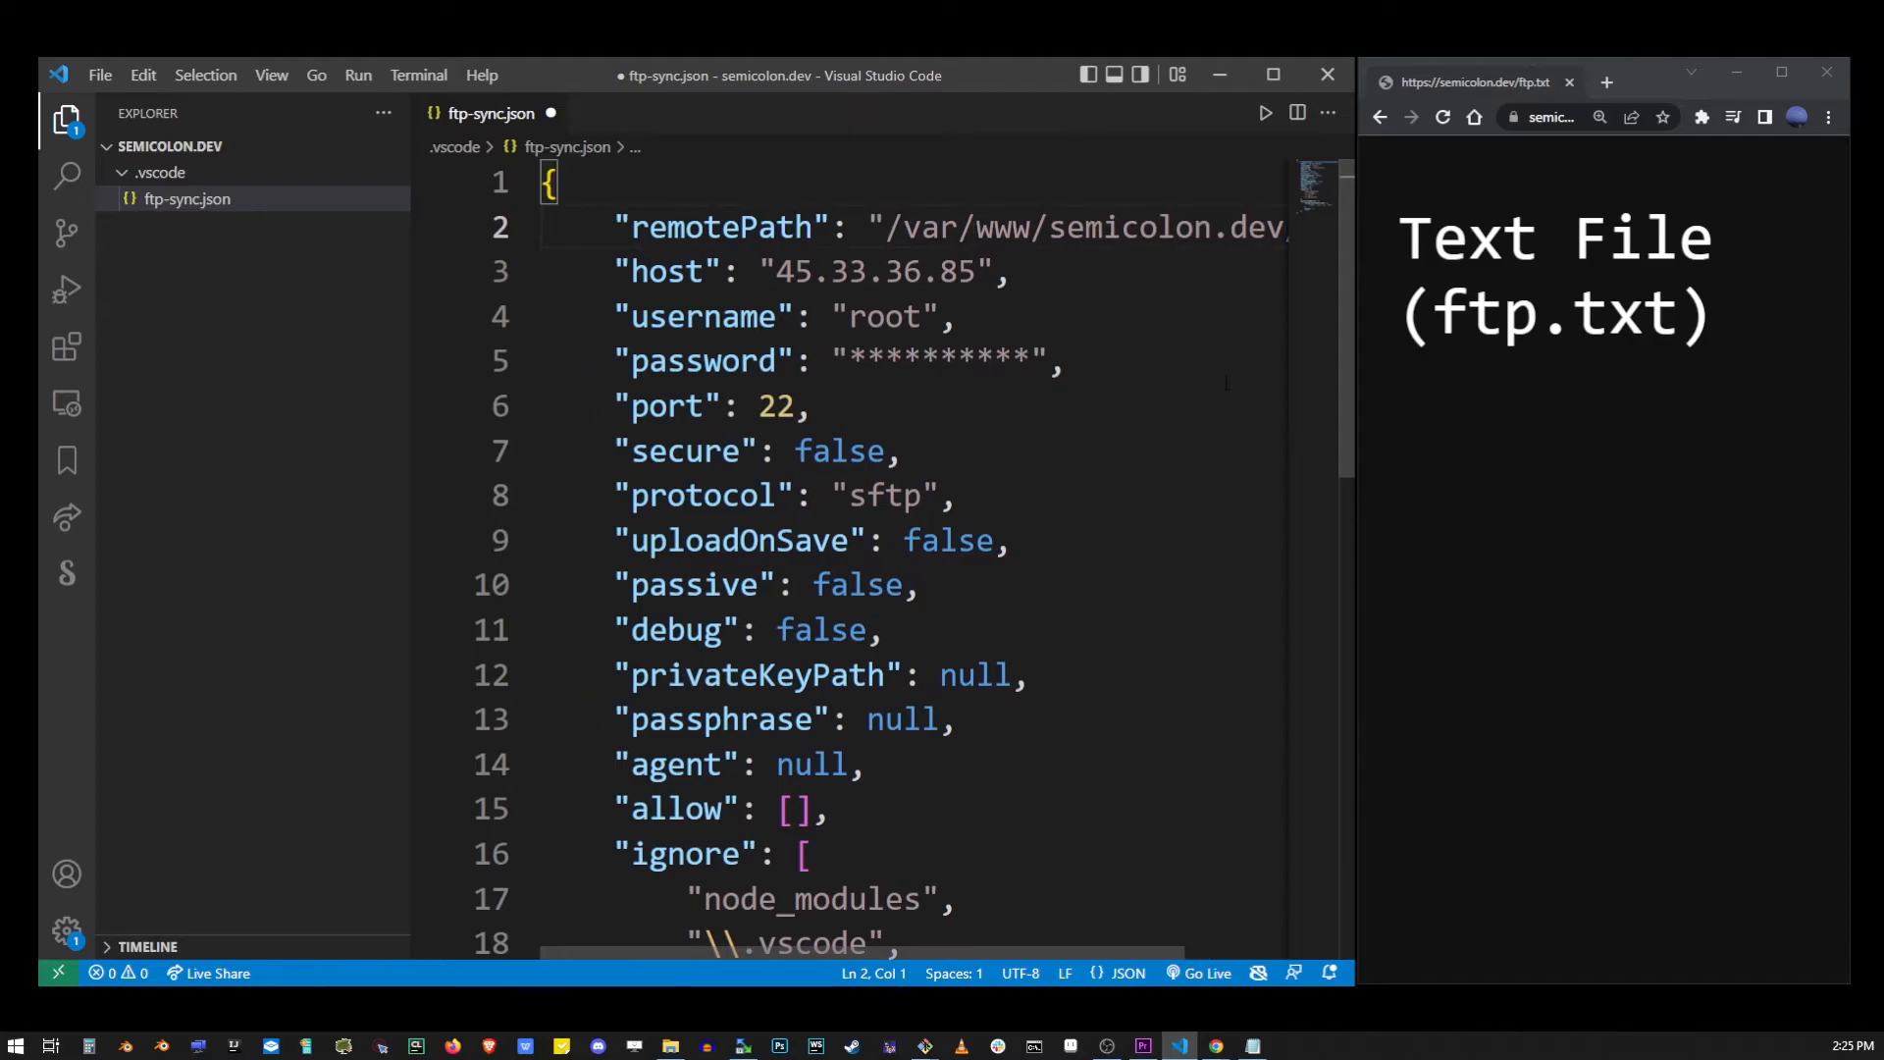
key(ctrl+s)
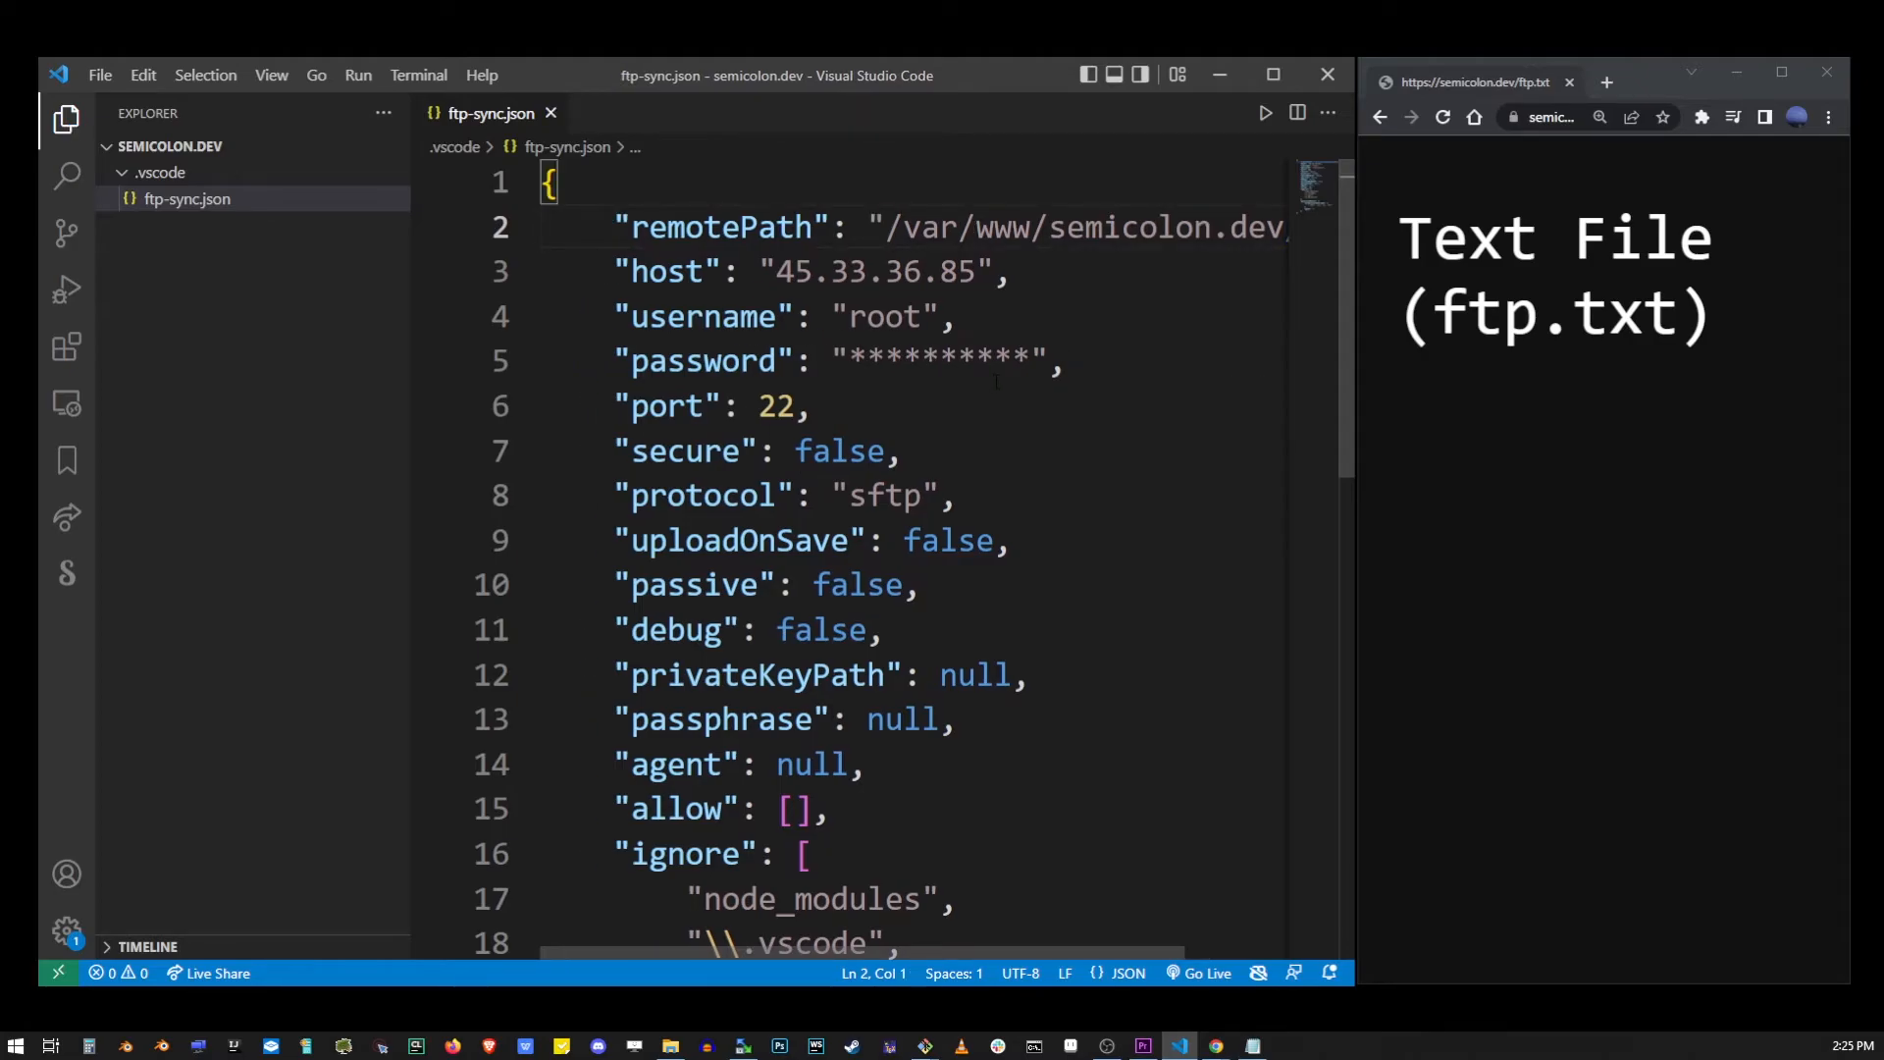
key(Ctrl+Shift+P)
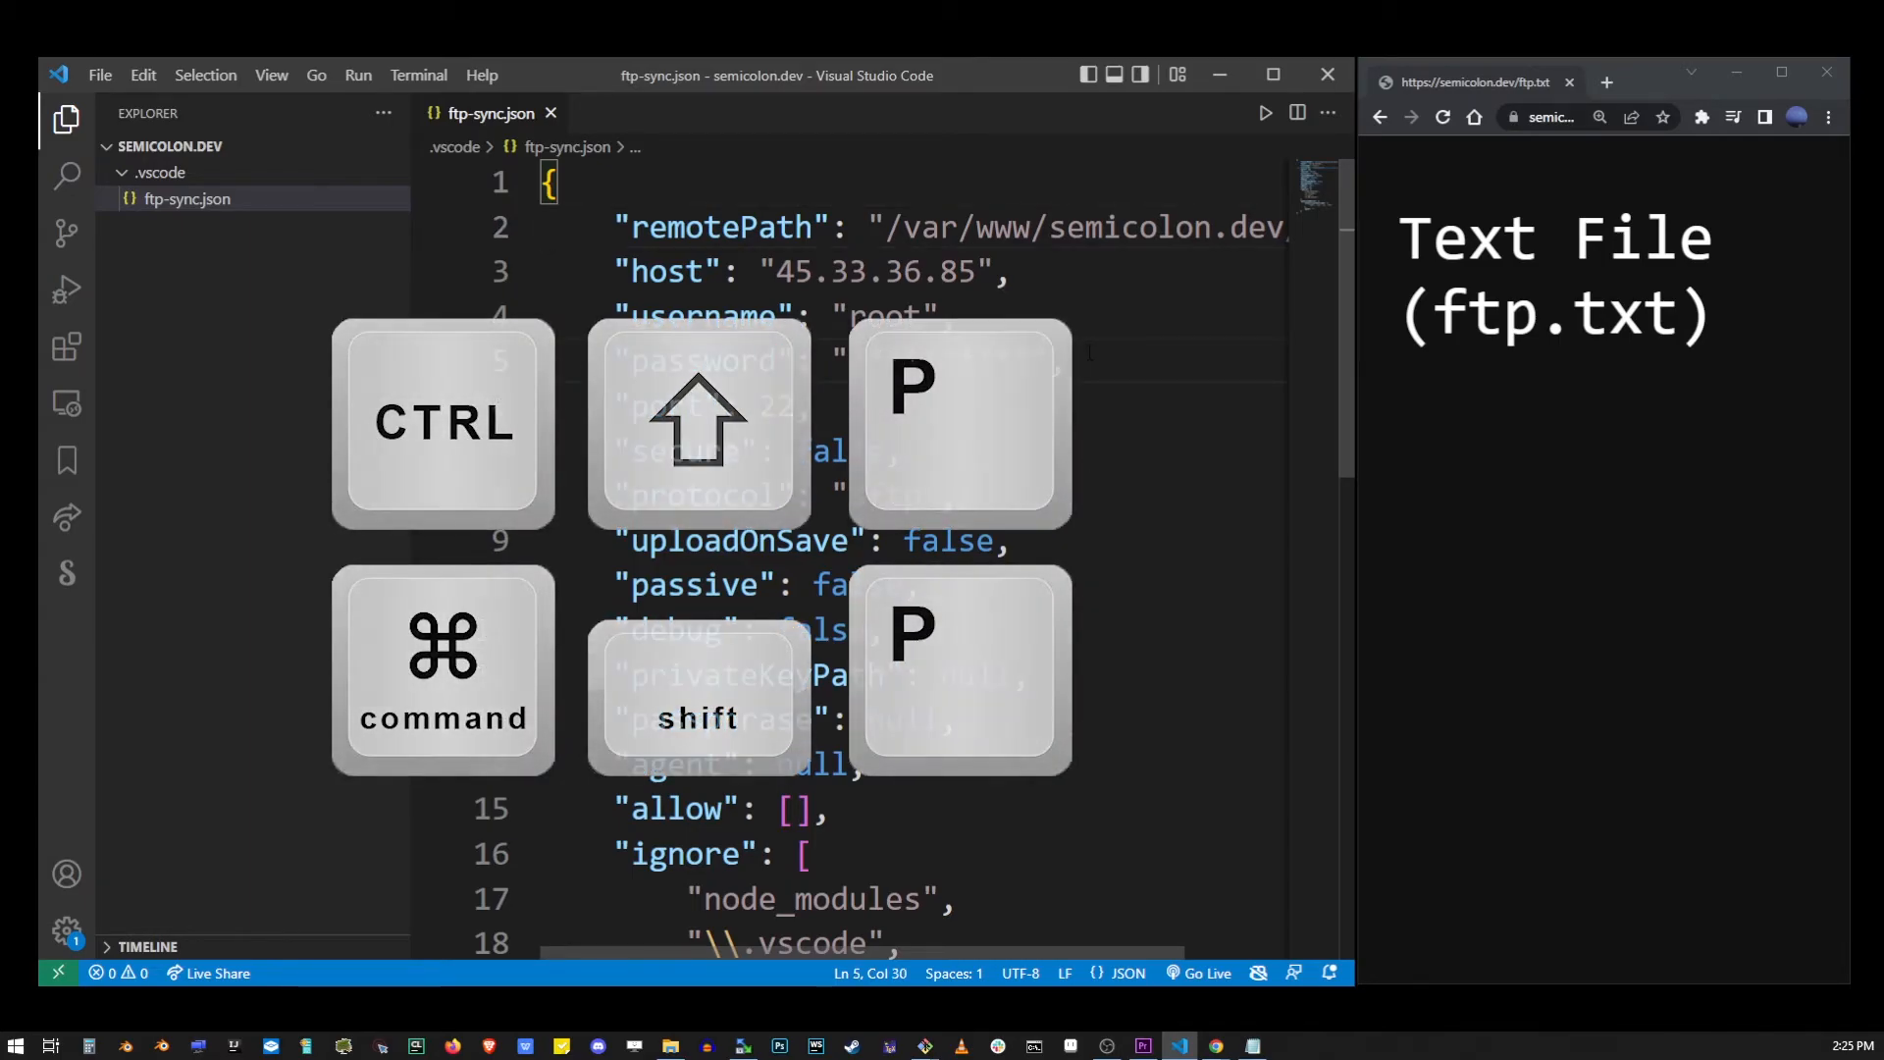
Run Ftp-sync: Remote to Local with Full-sync to download ftp.txt and other server files.
key(ctrl+shift+p)
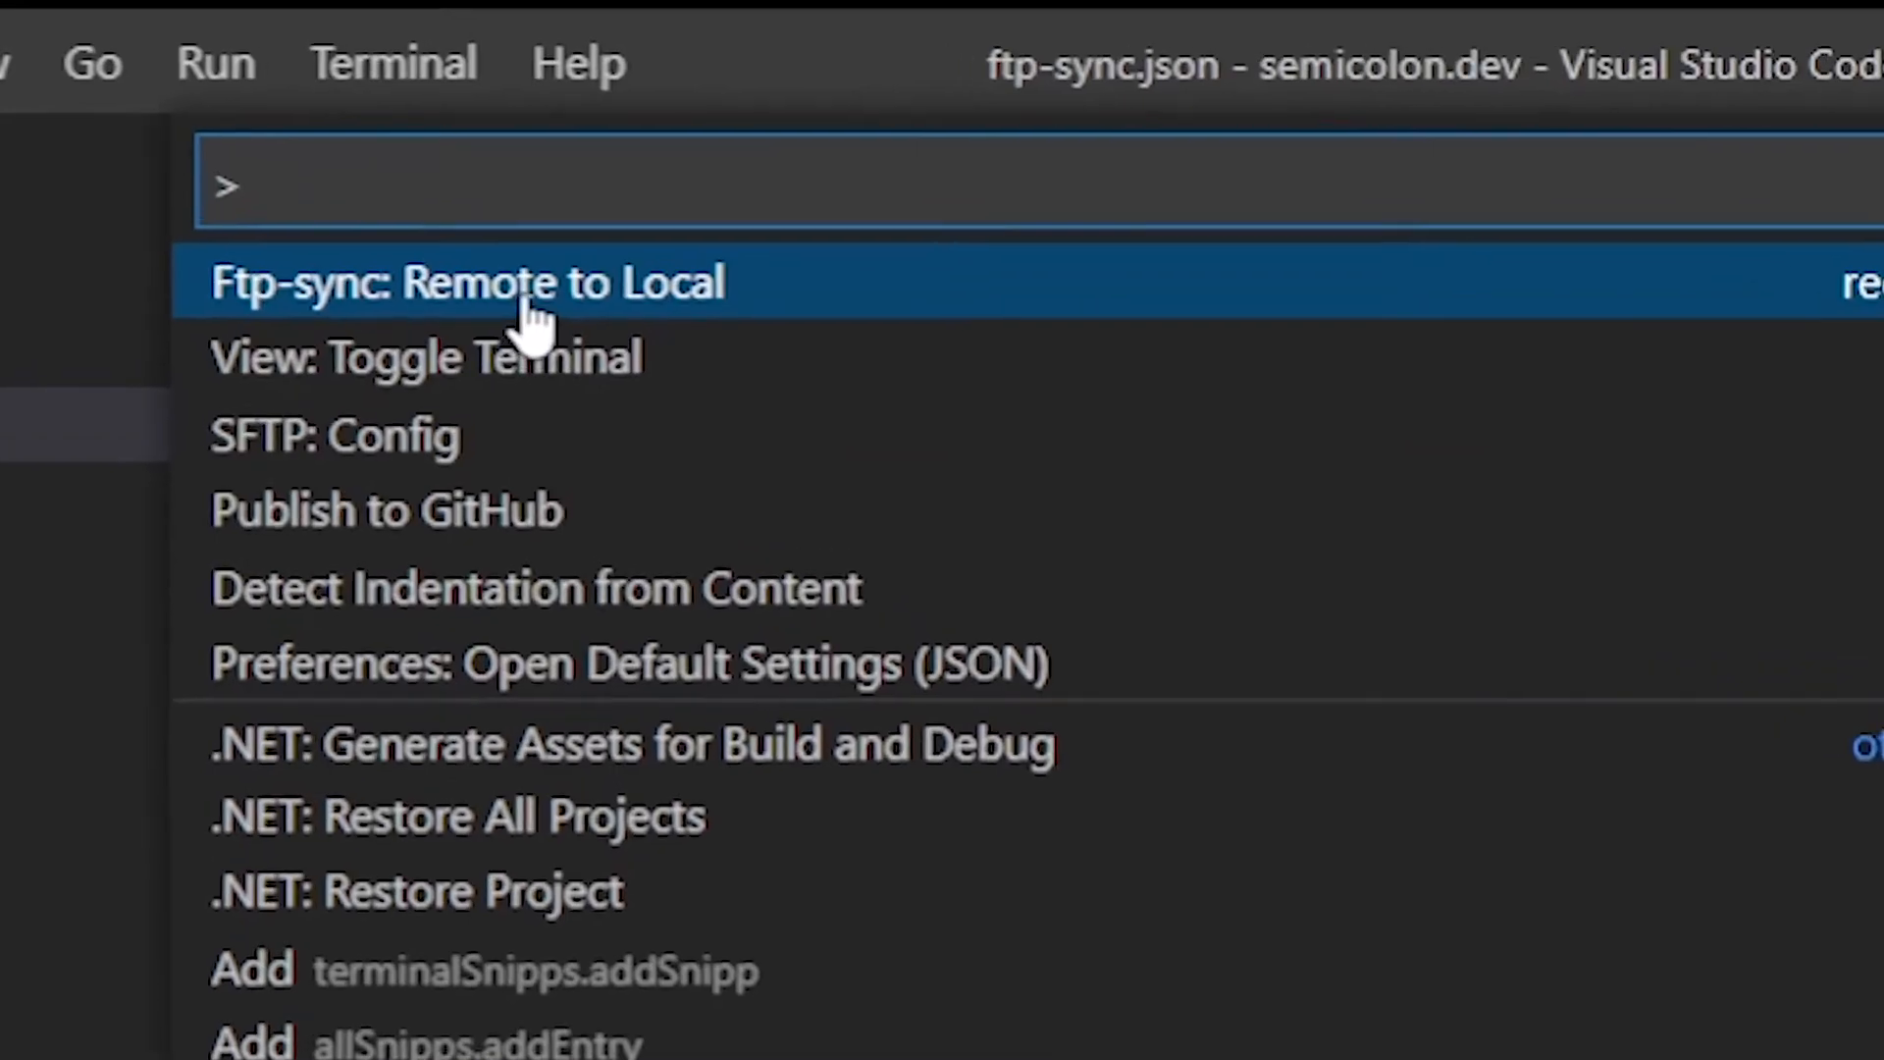
text(ftp-)
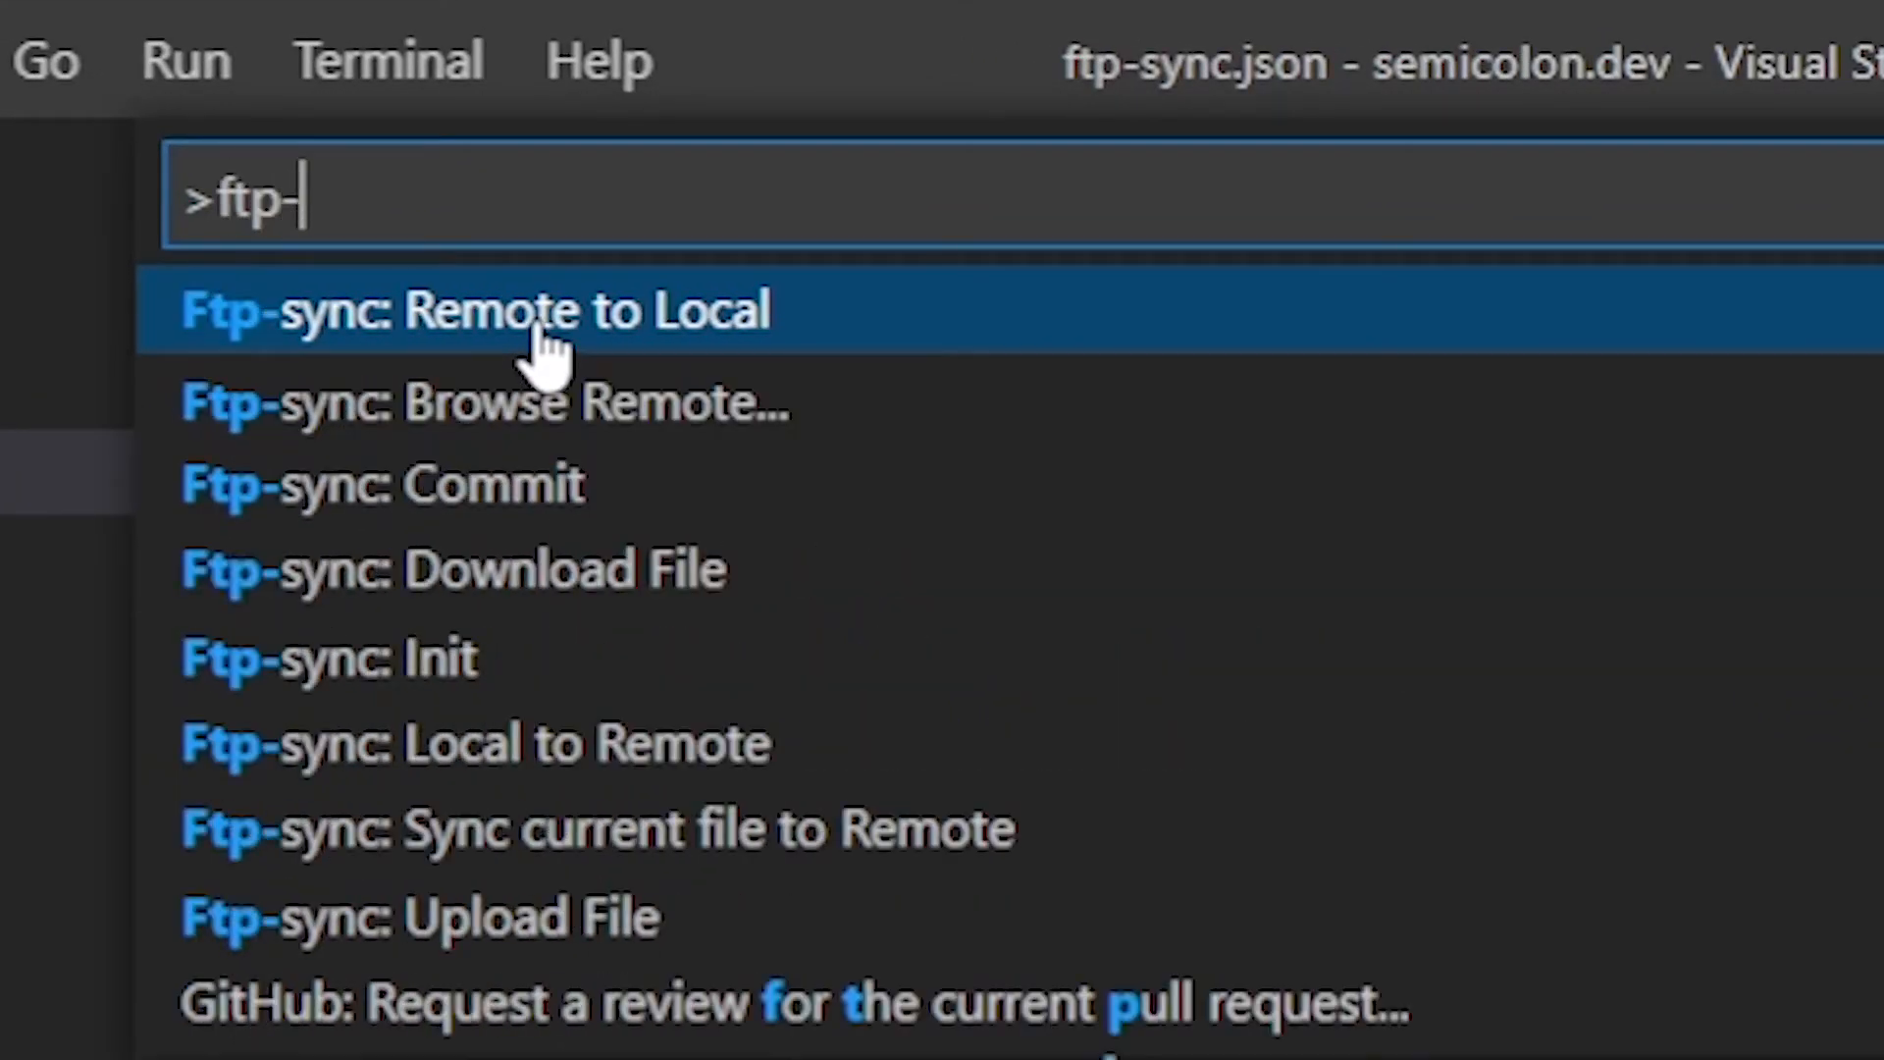
text(sync)
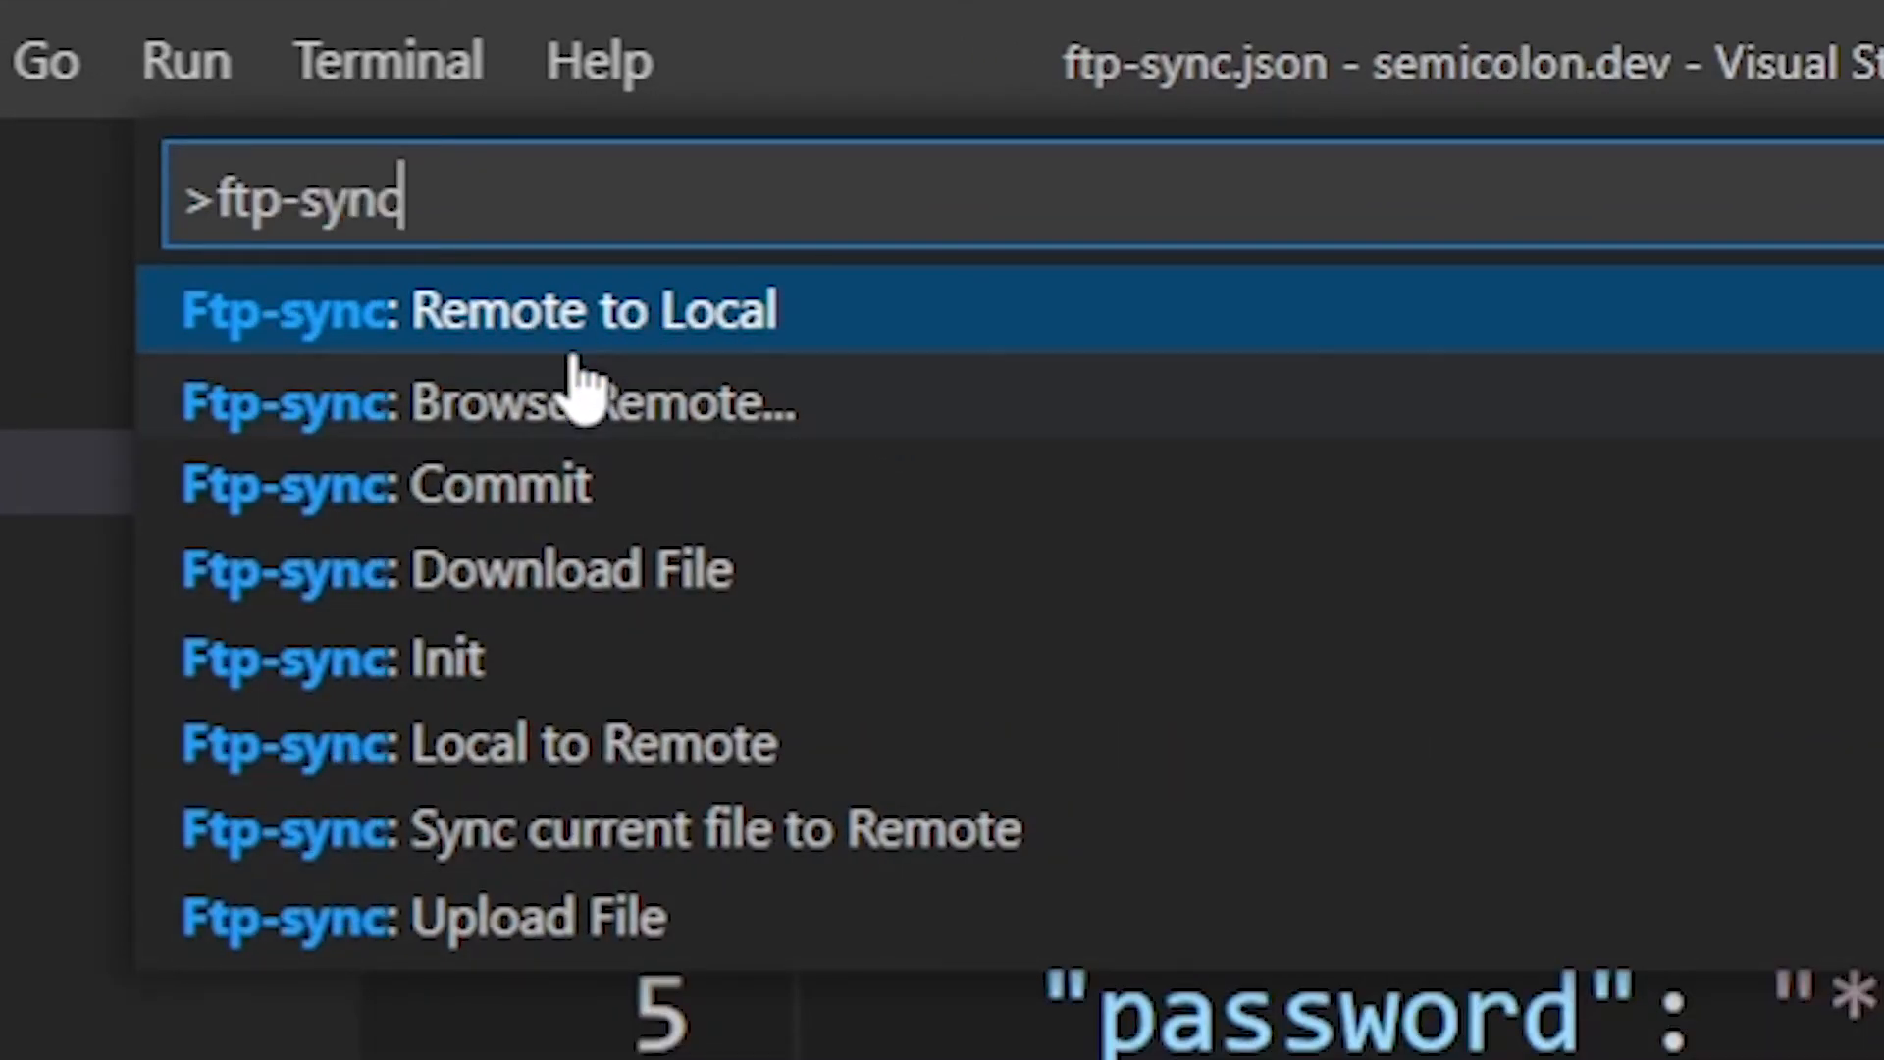
click(481, 307)
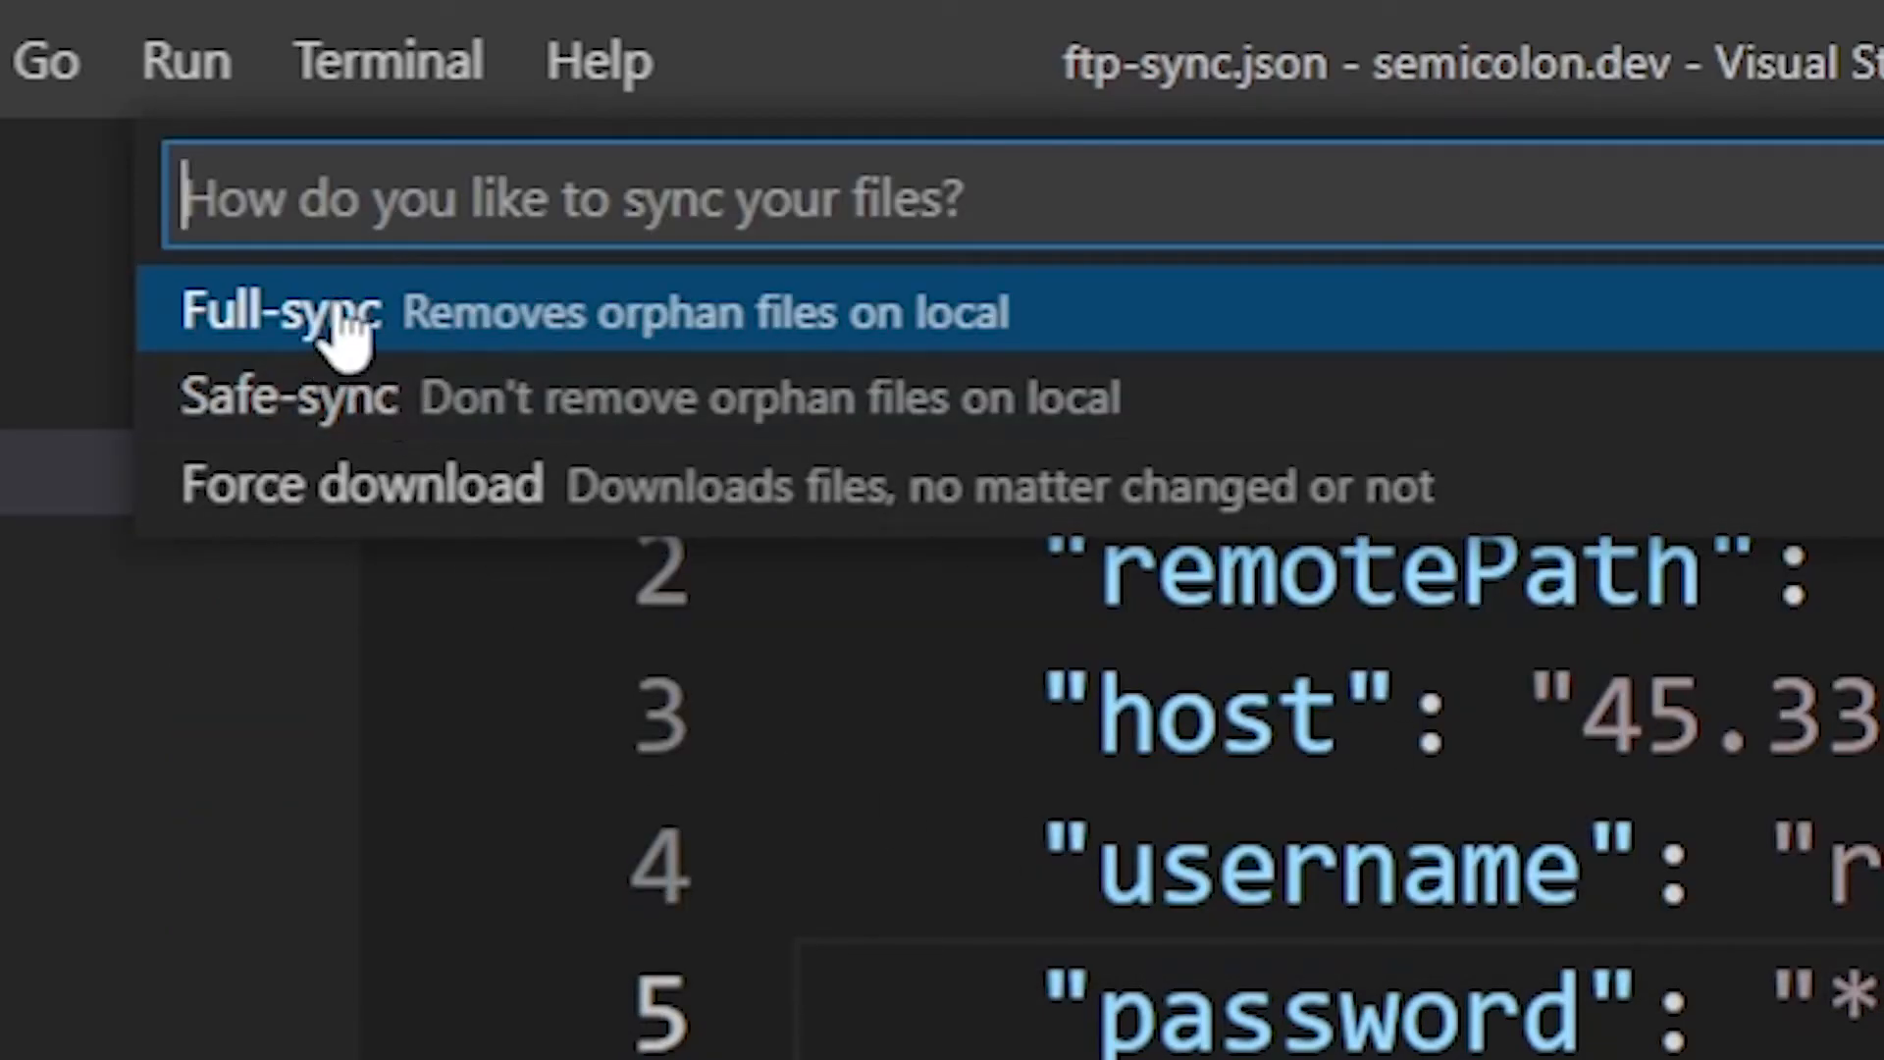
click(288, 310)
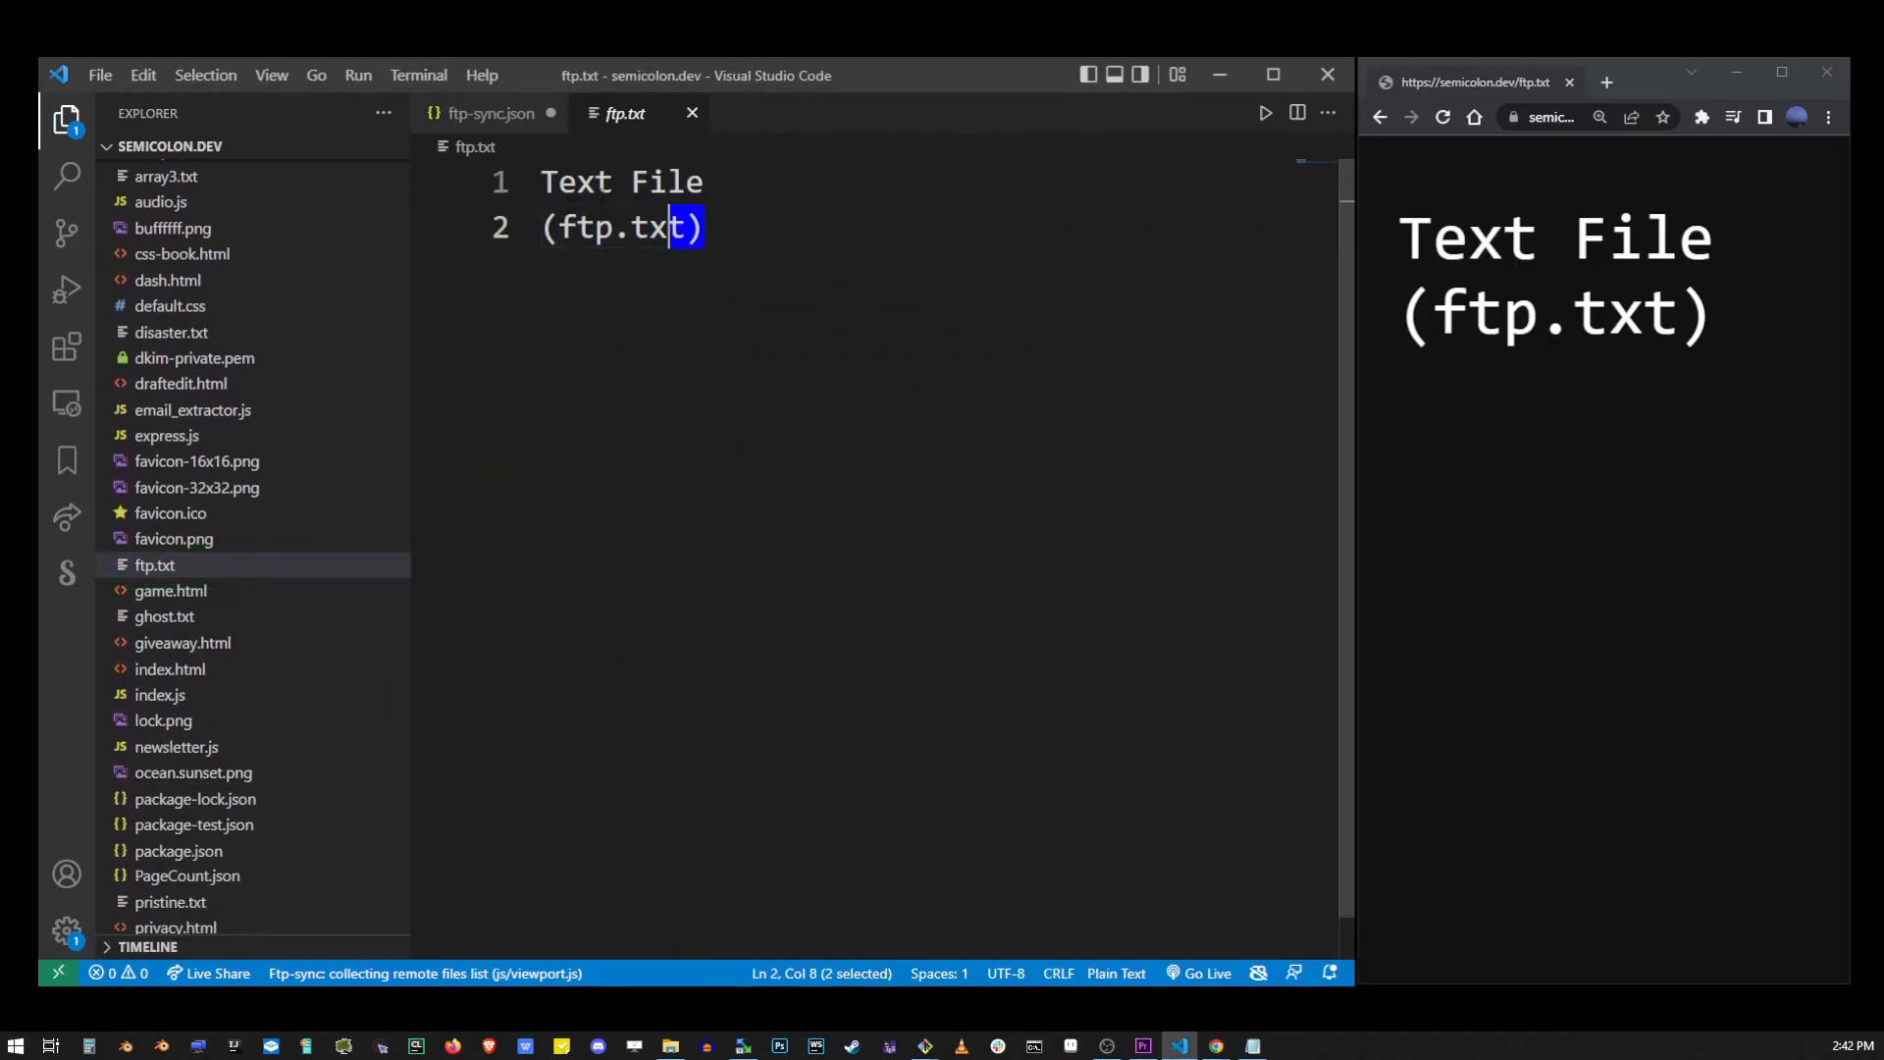
Change ftp.txt to 'Hello there.' and upload it via Ftp-sync: Upload File.
text(Hello there.)
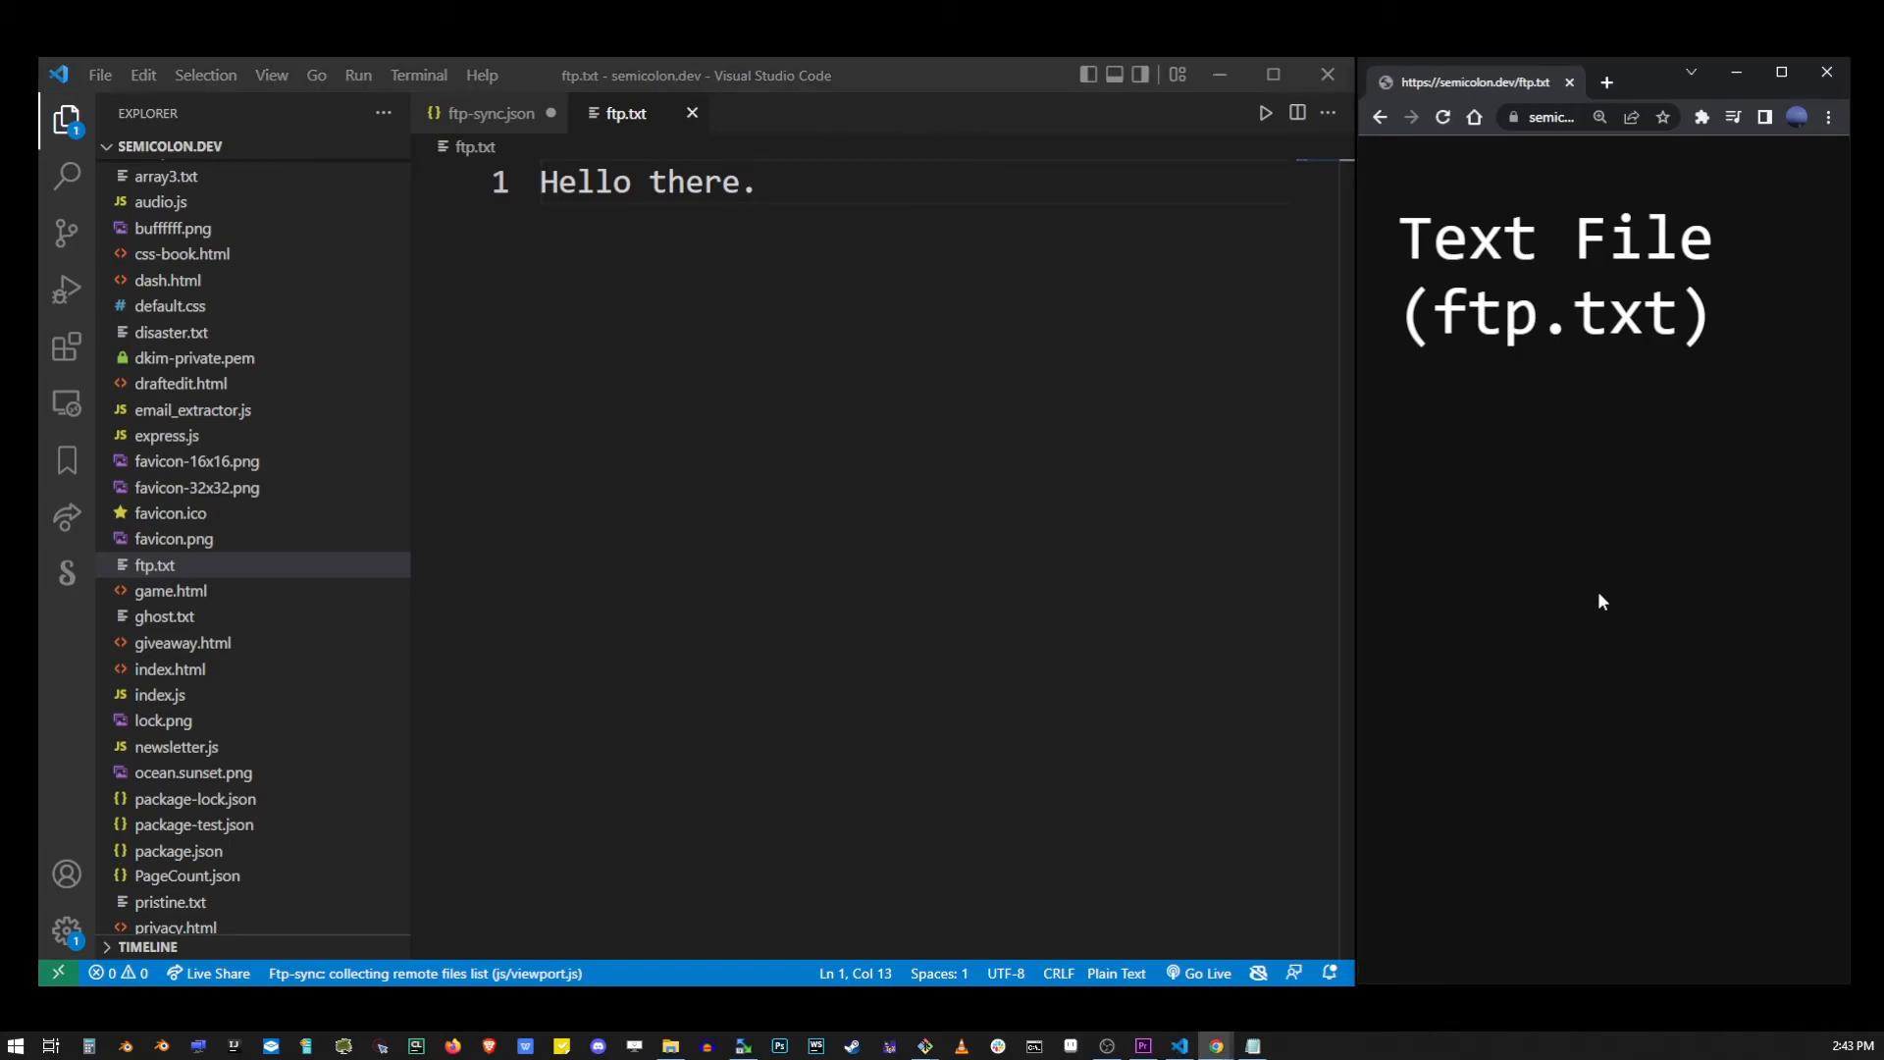
right_click(154, 565)
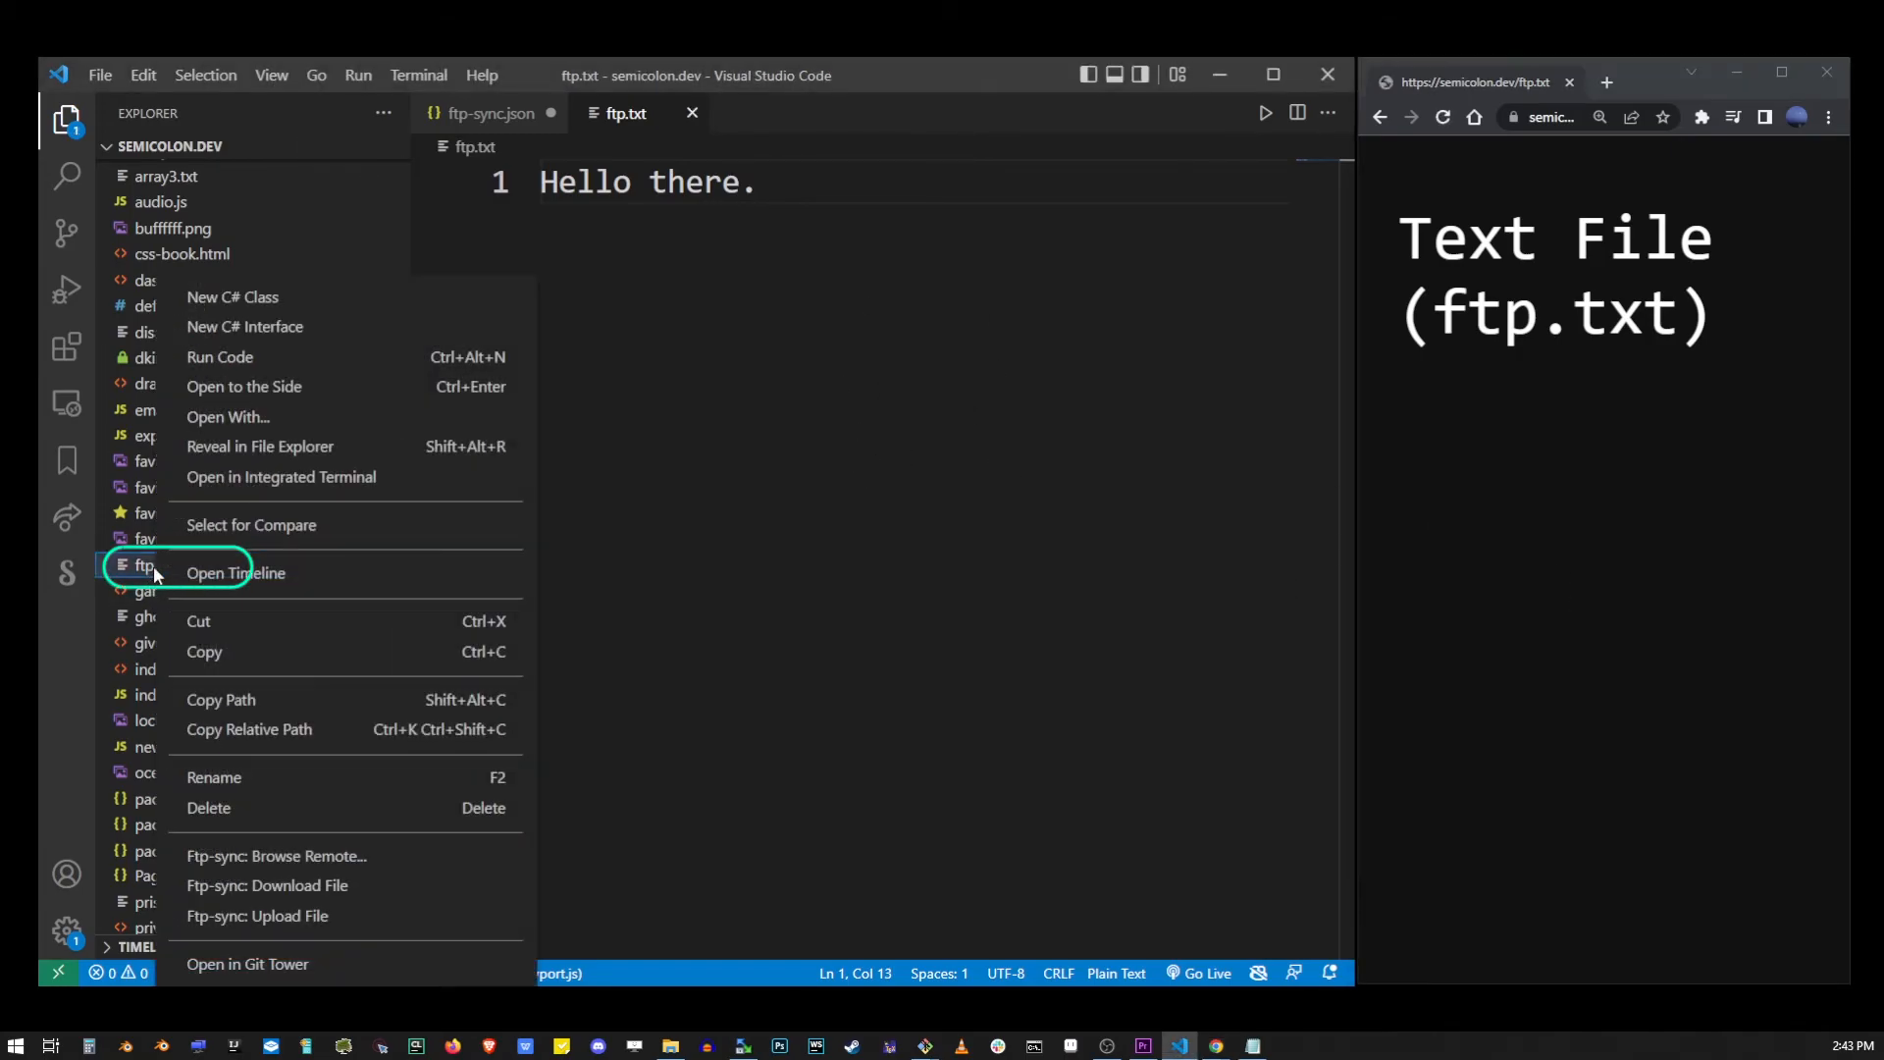
mouse_move(229, 663)
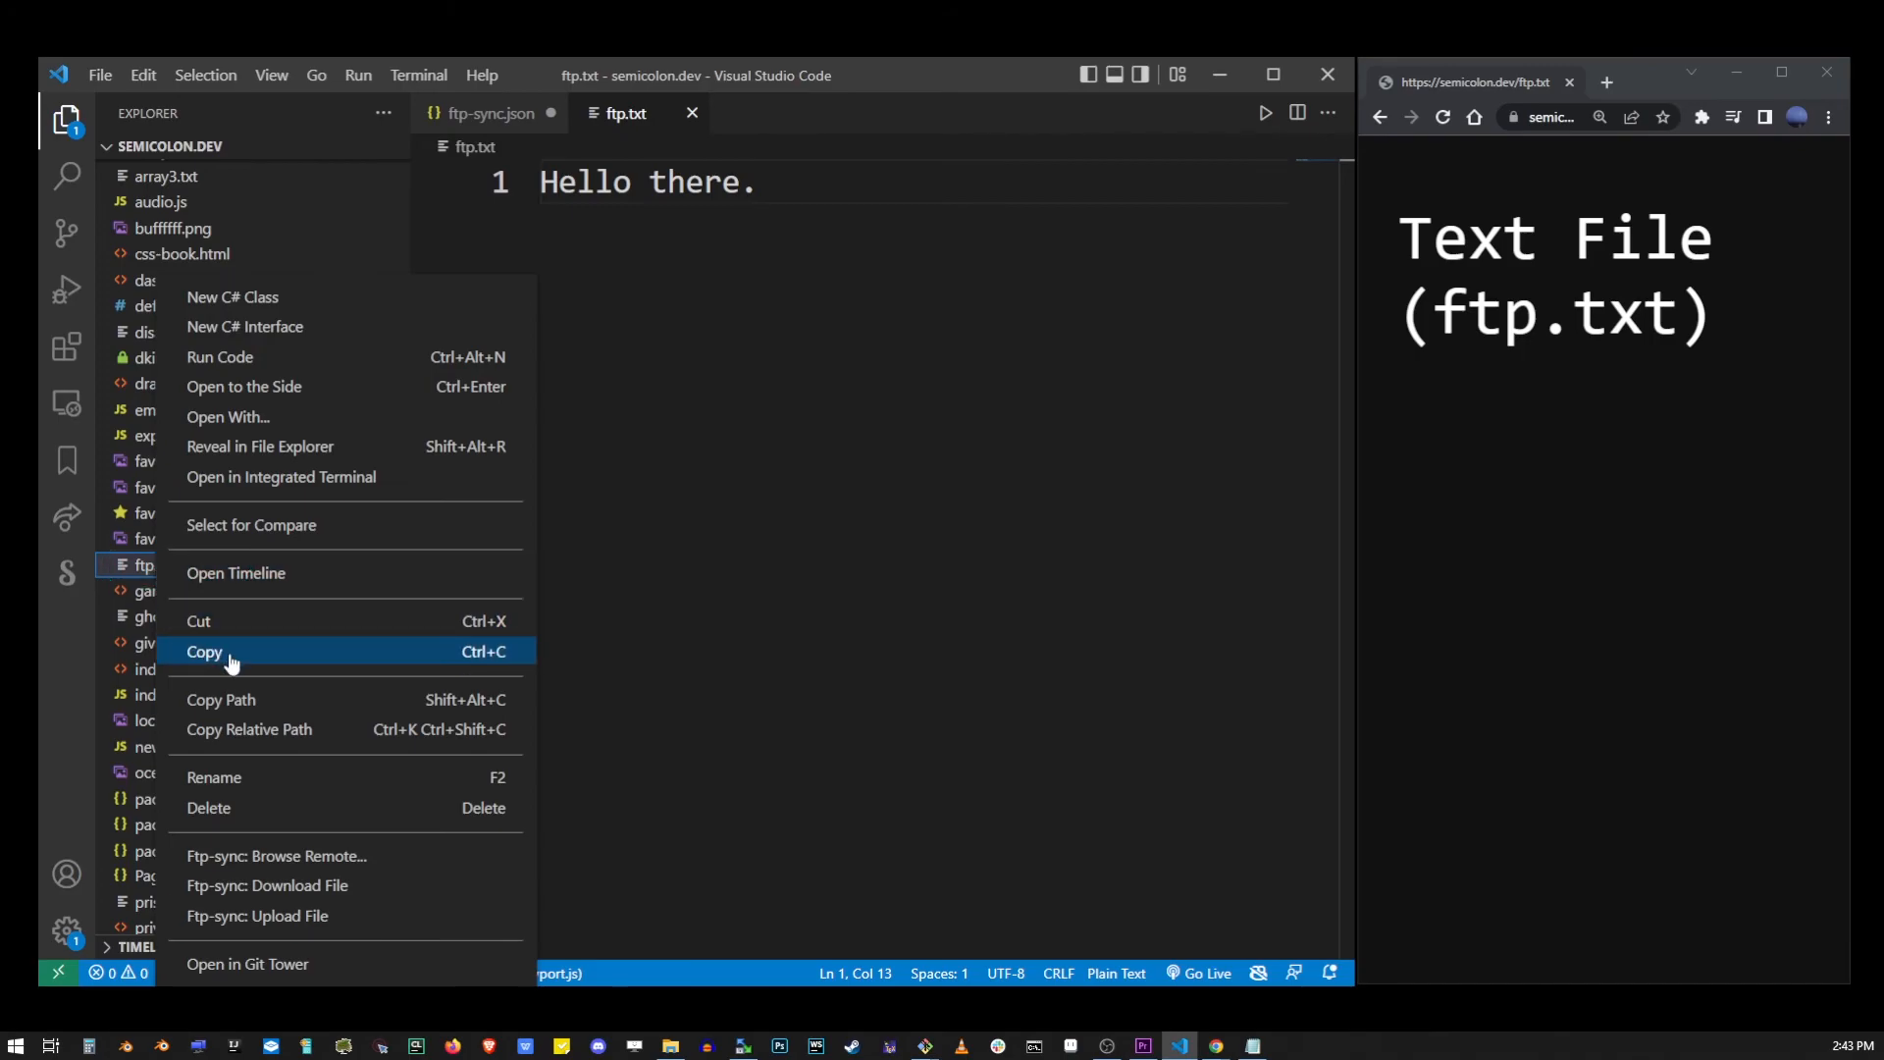
mouse_move(257, 915)
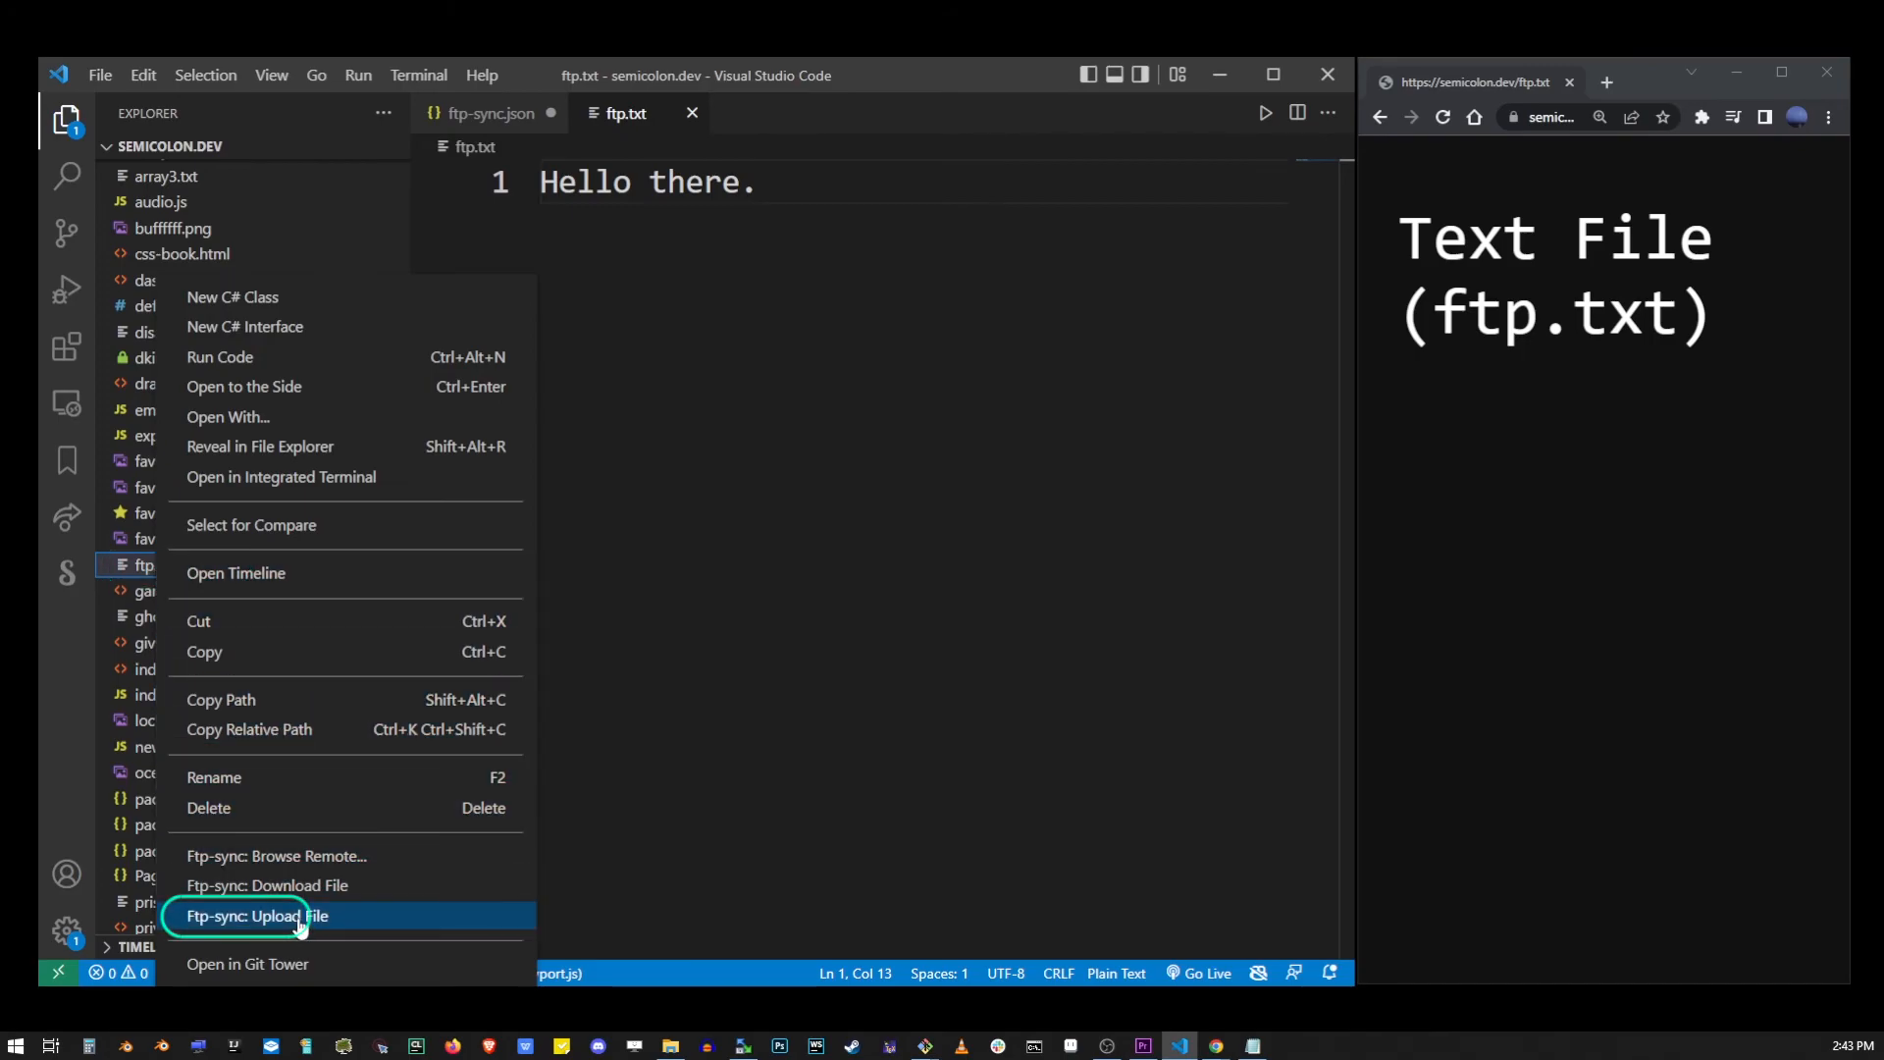
click(257, 915)
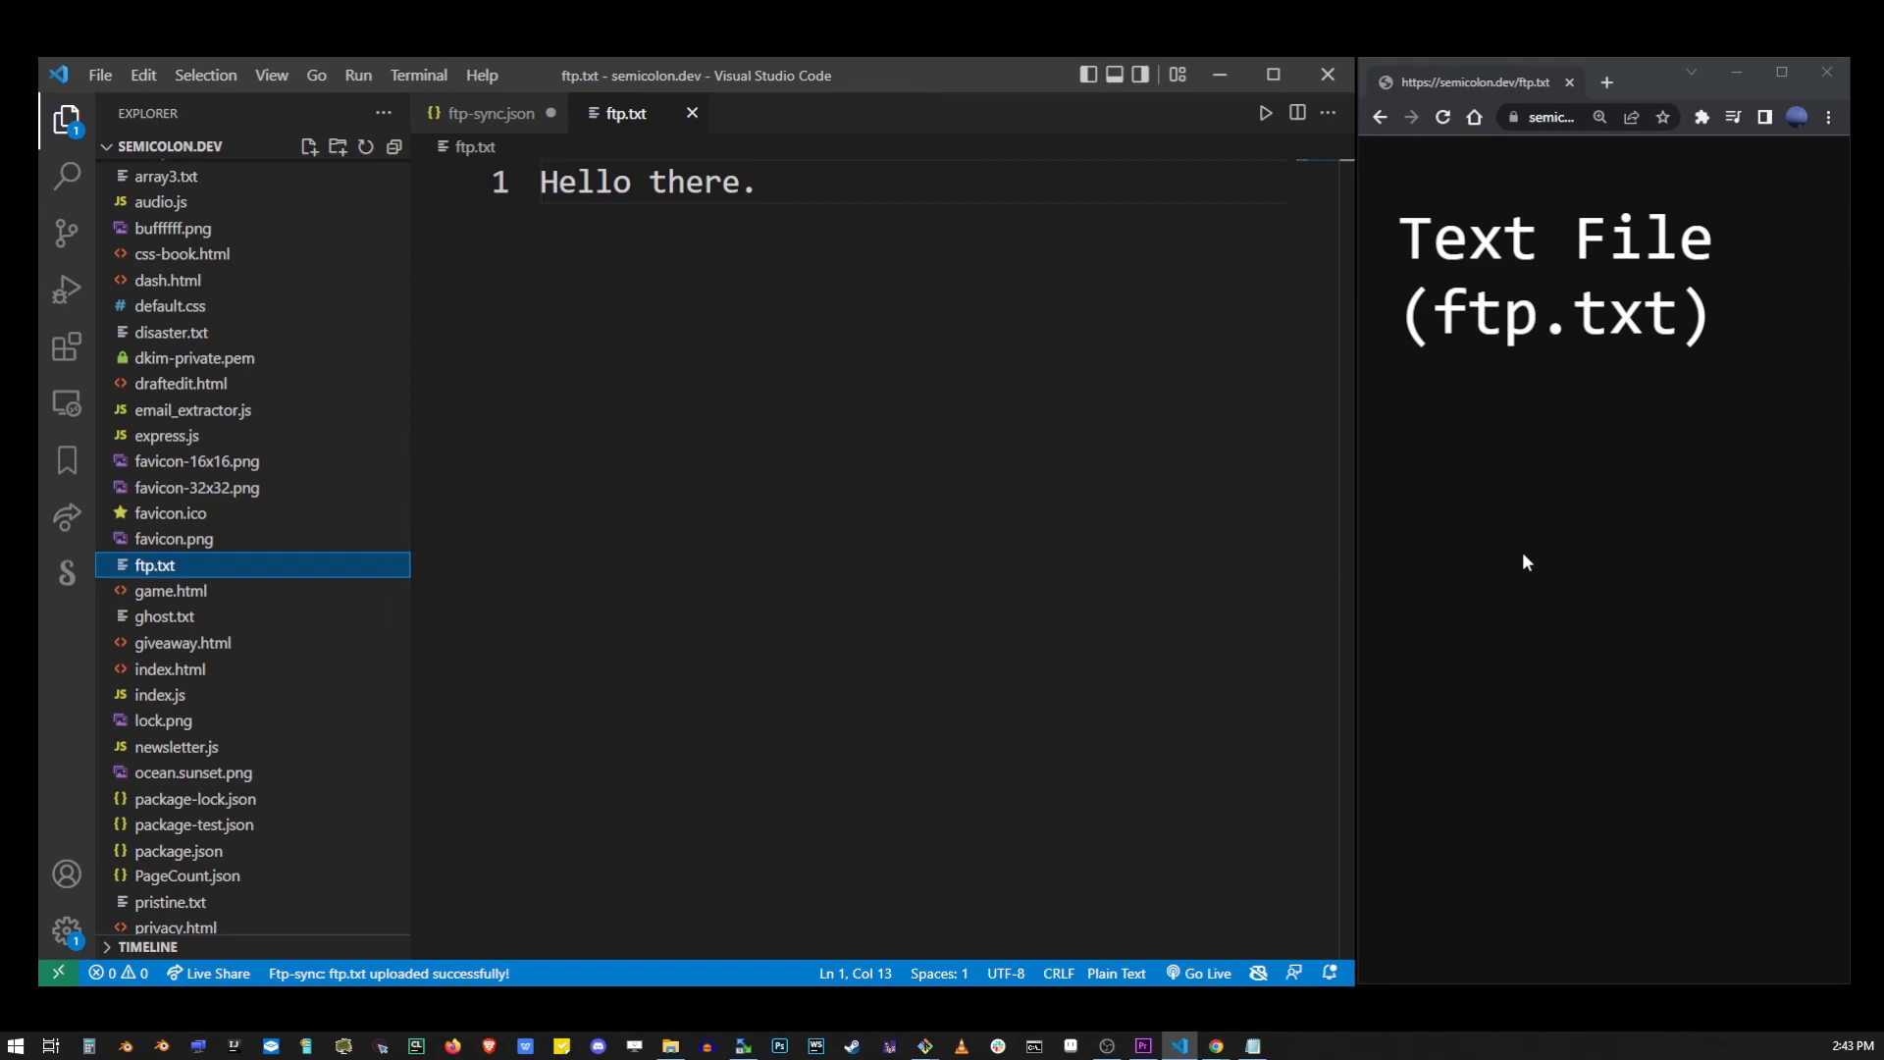